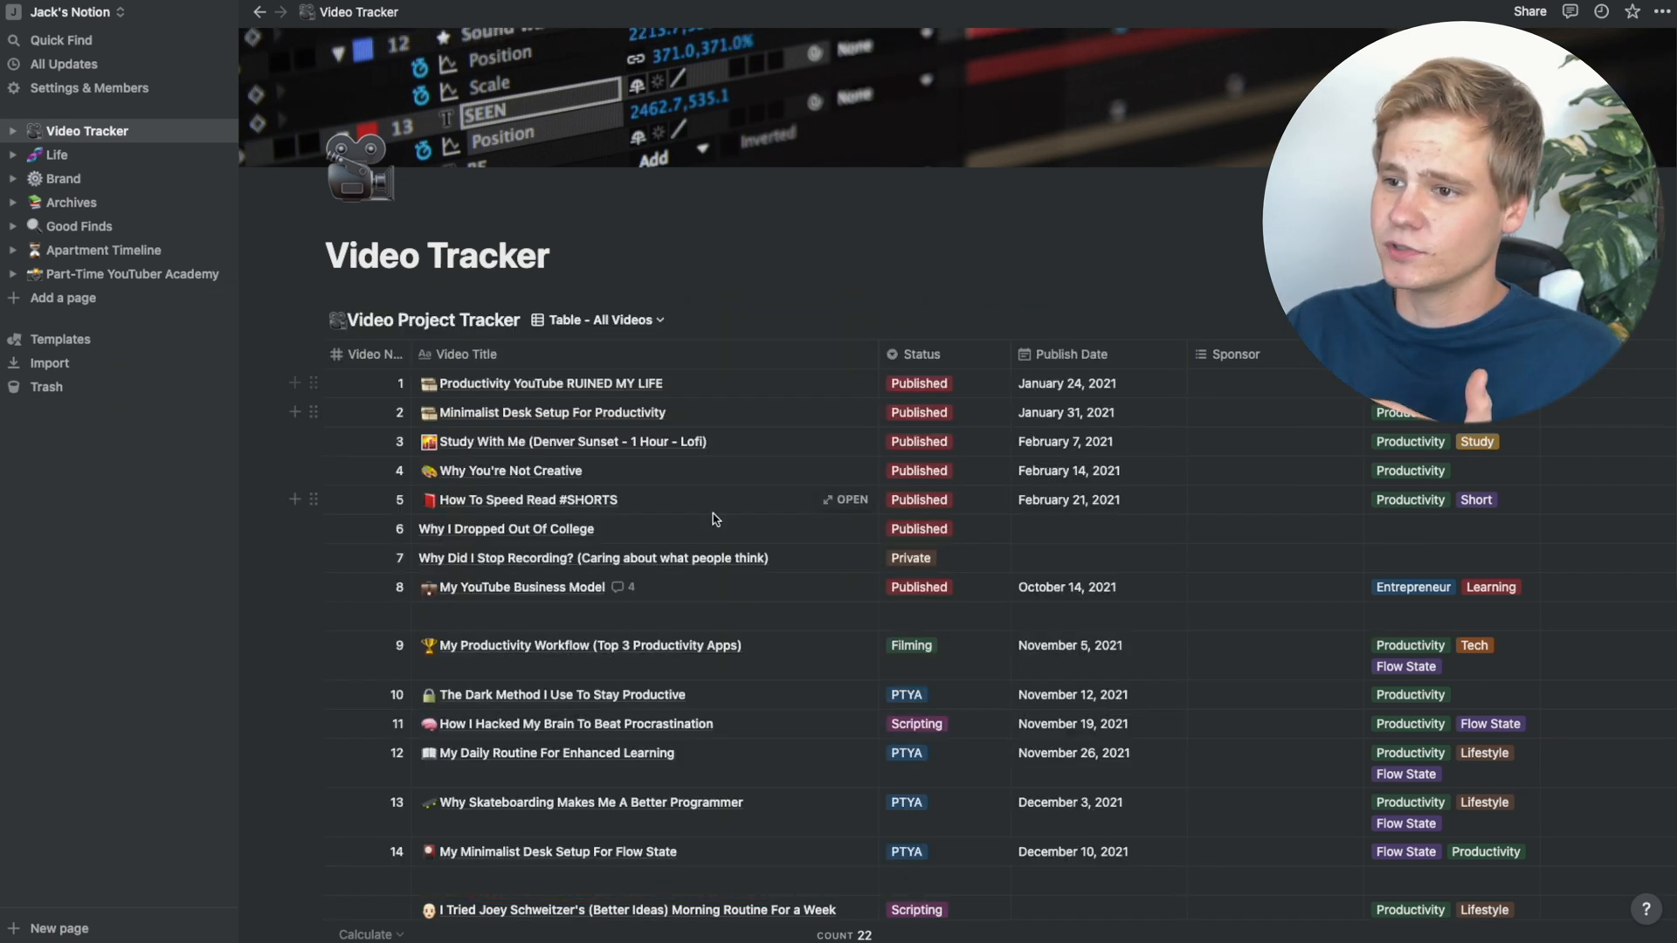
- Browse the Video Project Tracker, expand the Title Ideas and Keywords toggles, and open the page in full
{"action": "scroll", "scroll_direction": "down", "scroll_amount": 3}
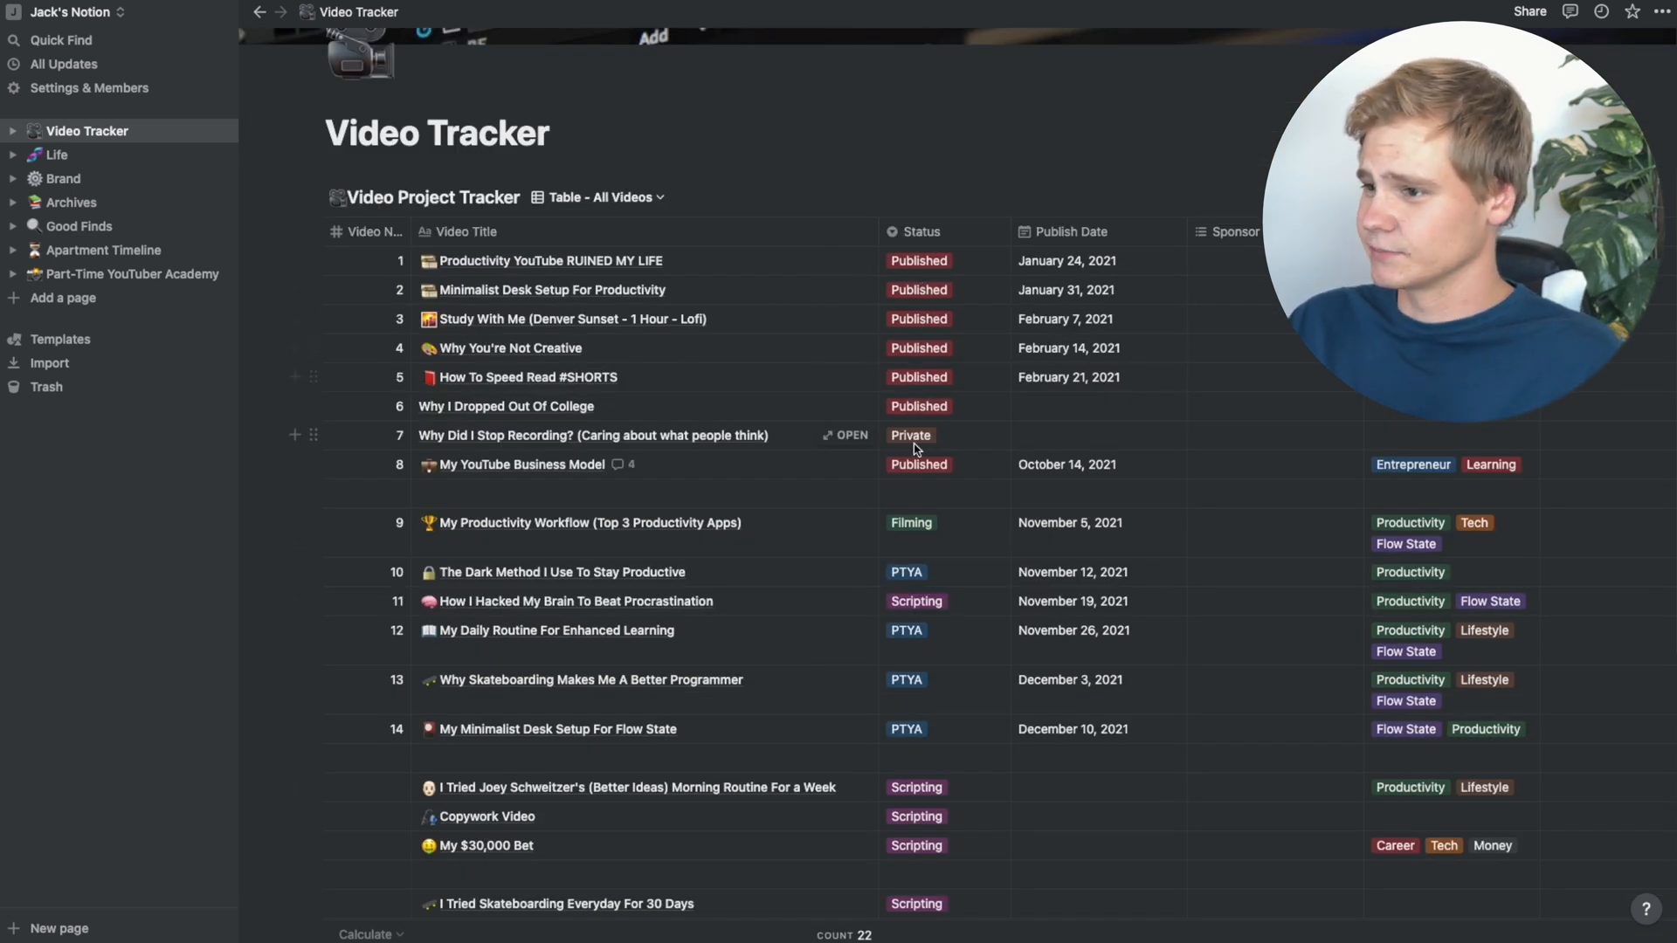
{"action": "scroll", "scroll_direction": "down", "scroll_amount": 3}
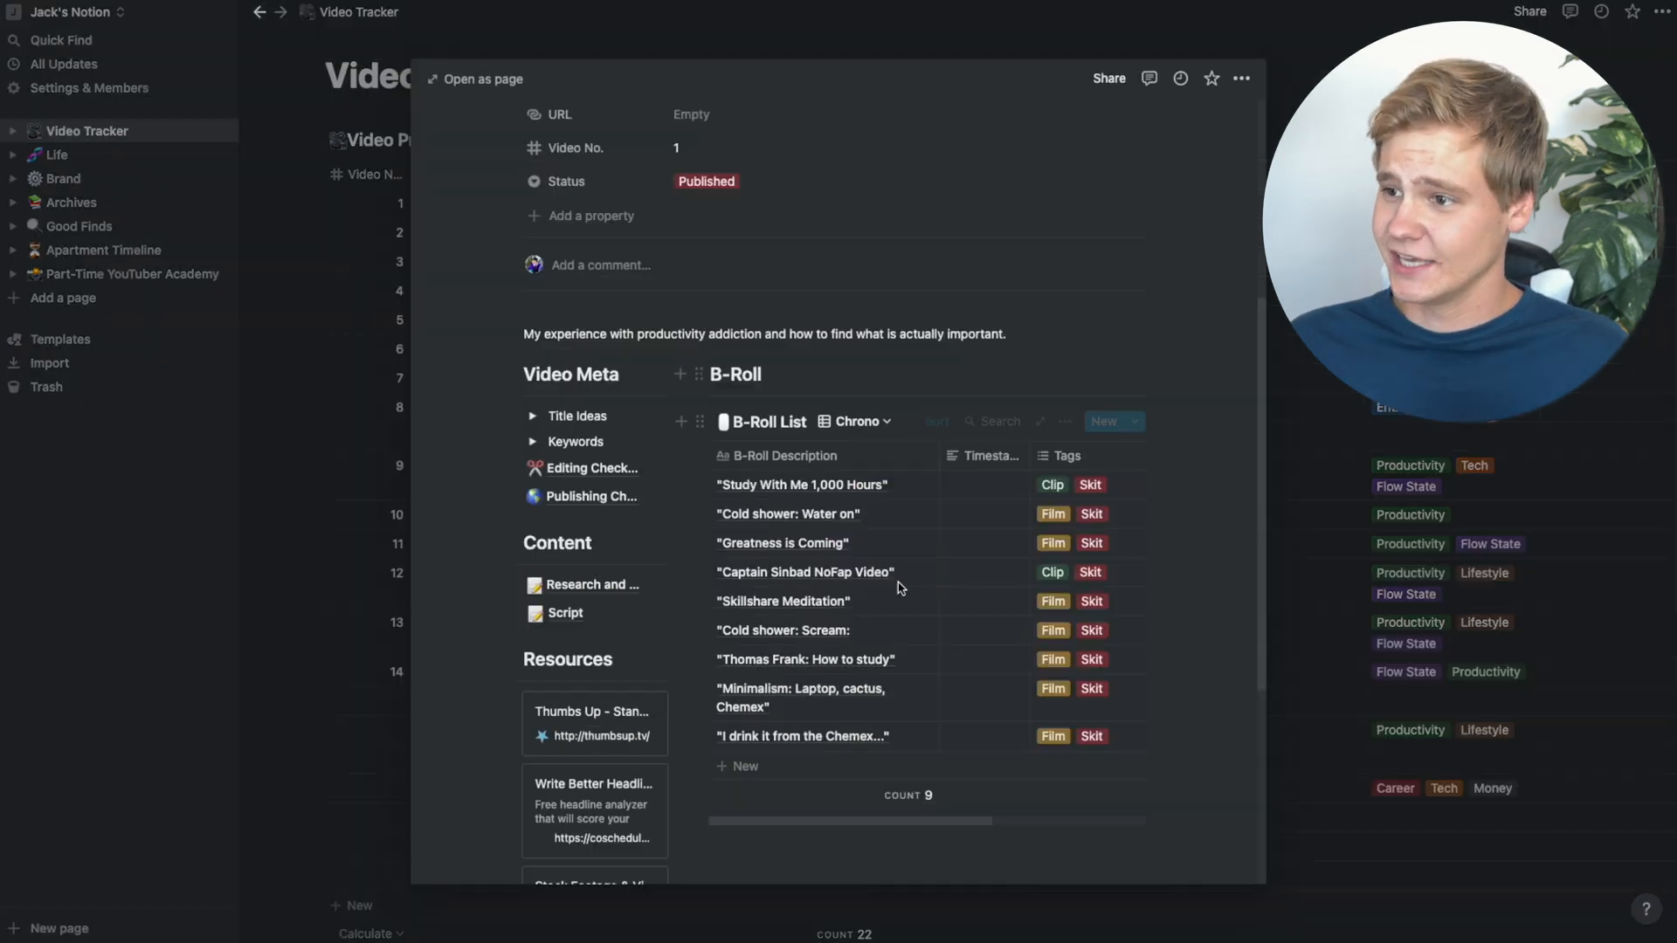
{"action": "scroll", "scroll_direction": "right", "scroll_amount": 3}
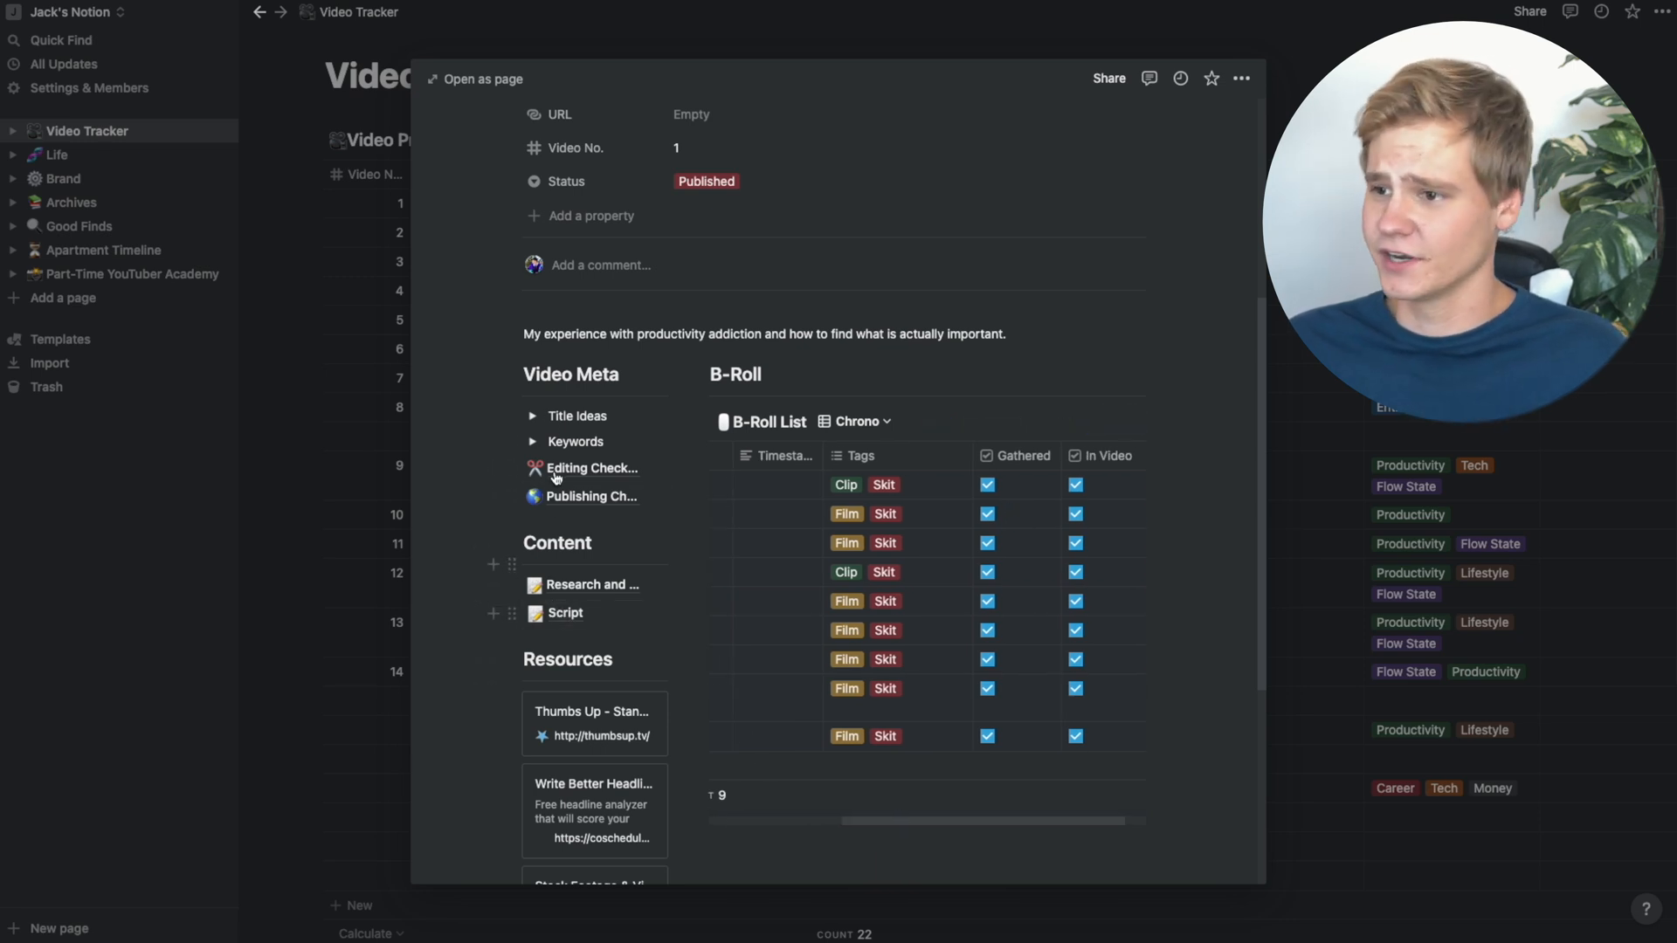
{"action": "left_click", "coordinate": [532, 415]}
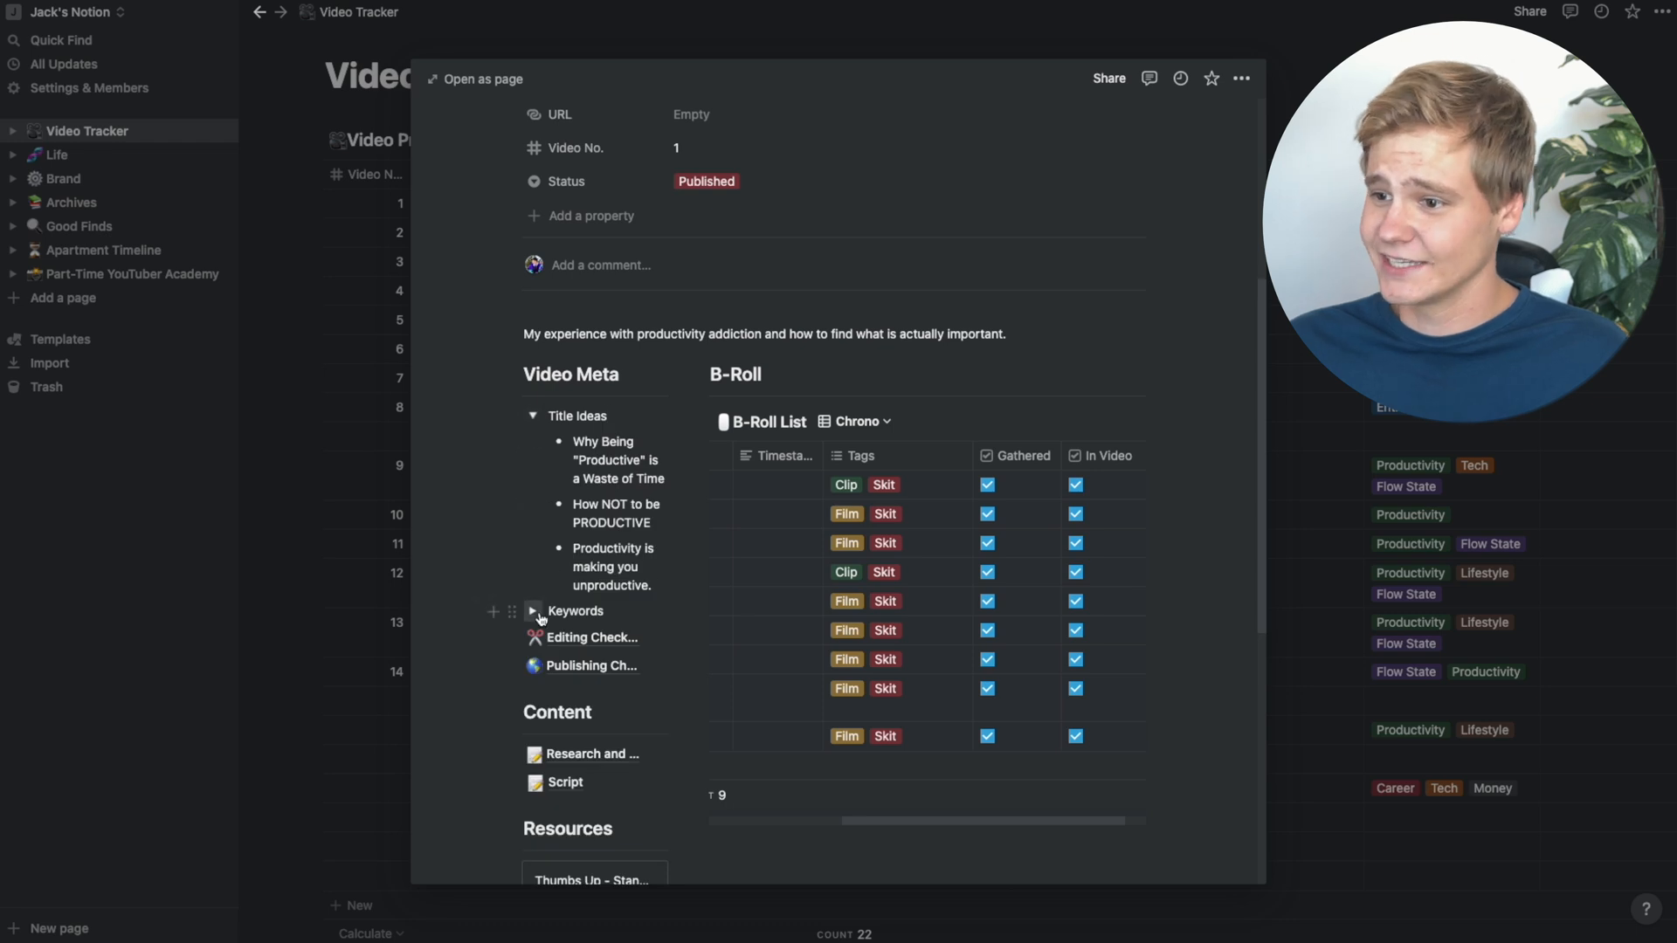
{"action": "left_click", "coordinate": [533, 610]}
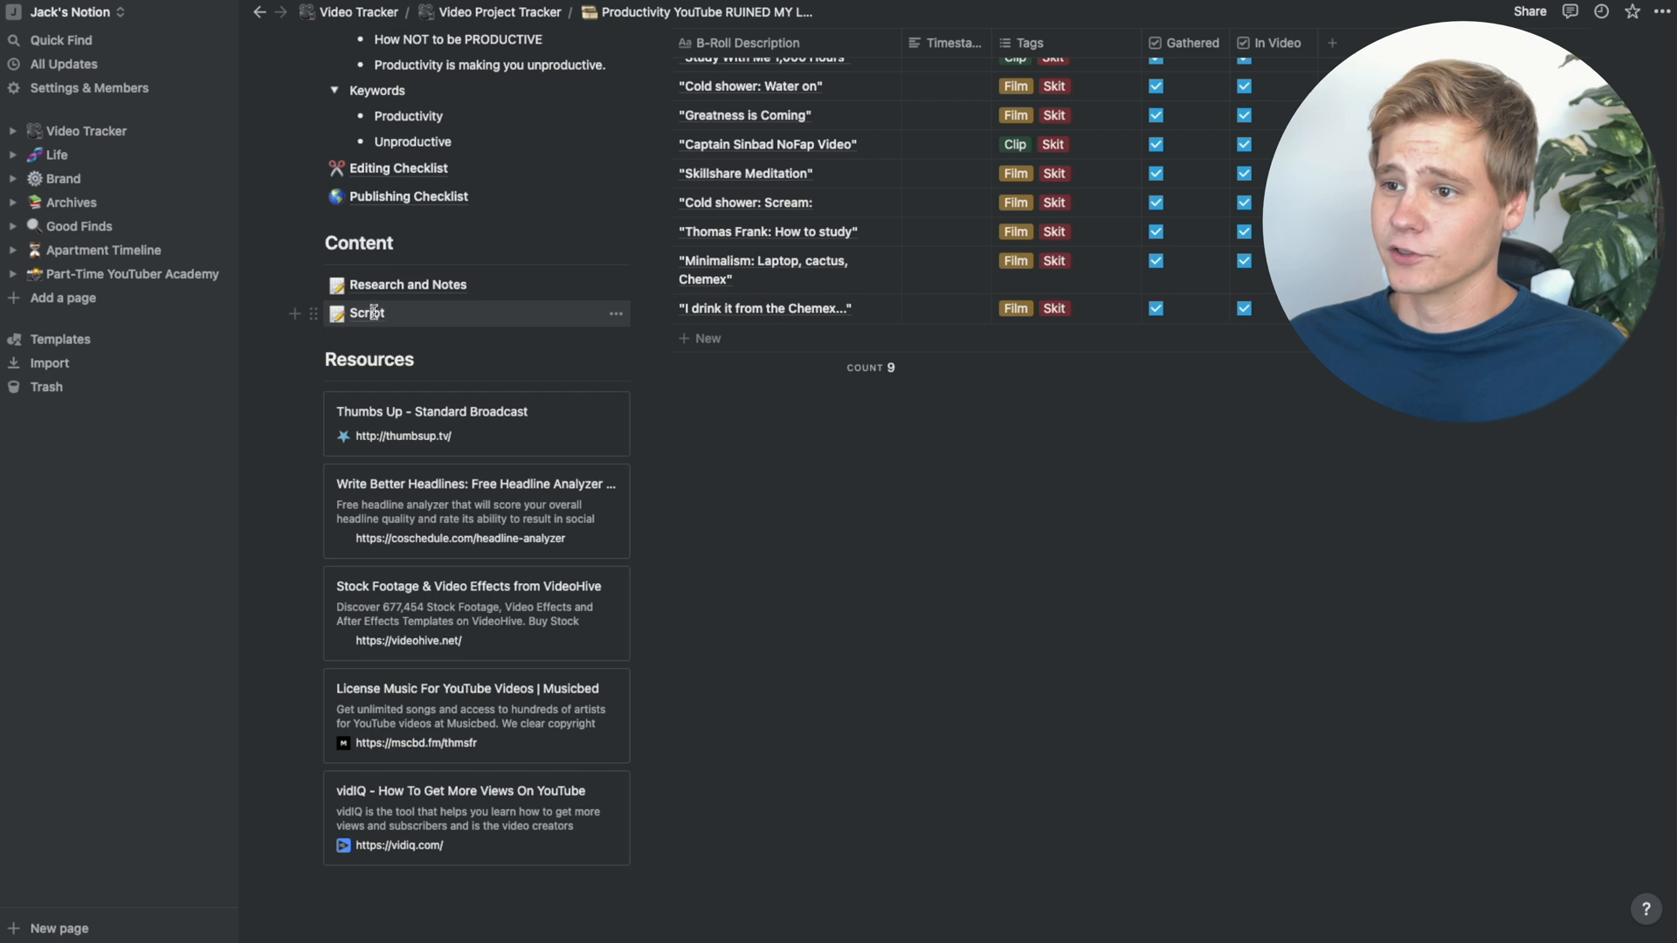
{"action": "left_click", "coordinate": [56, 153]}
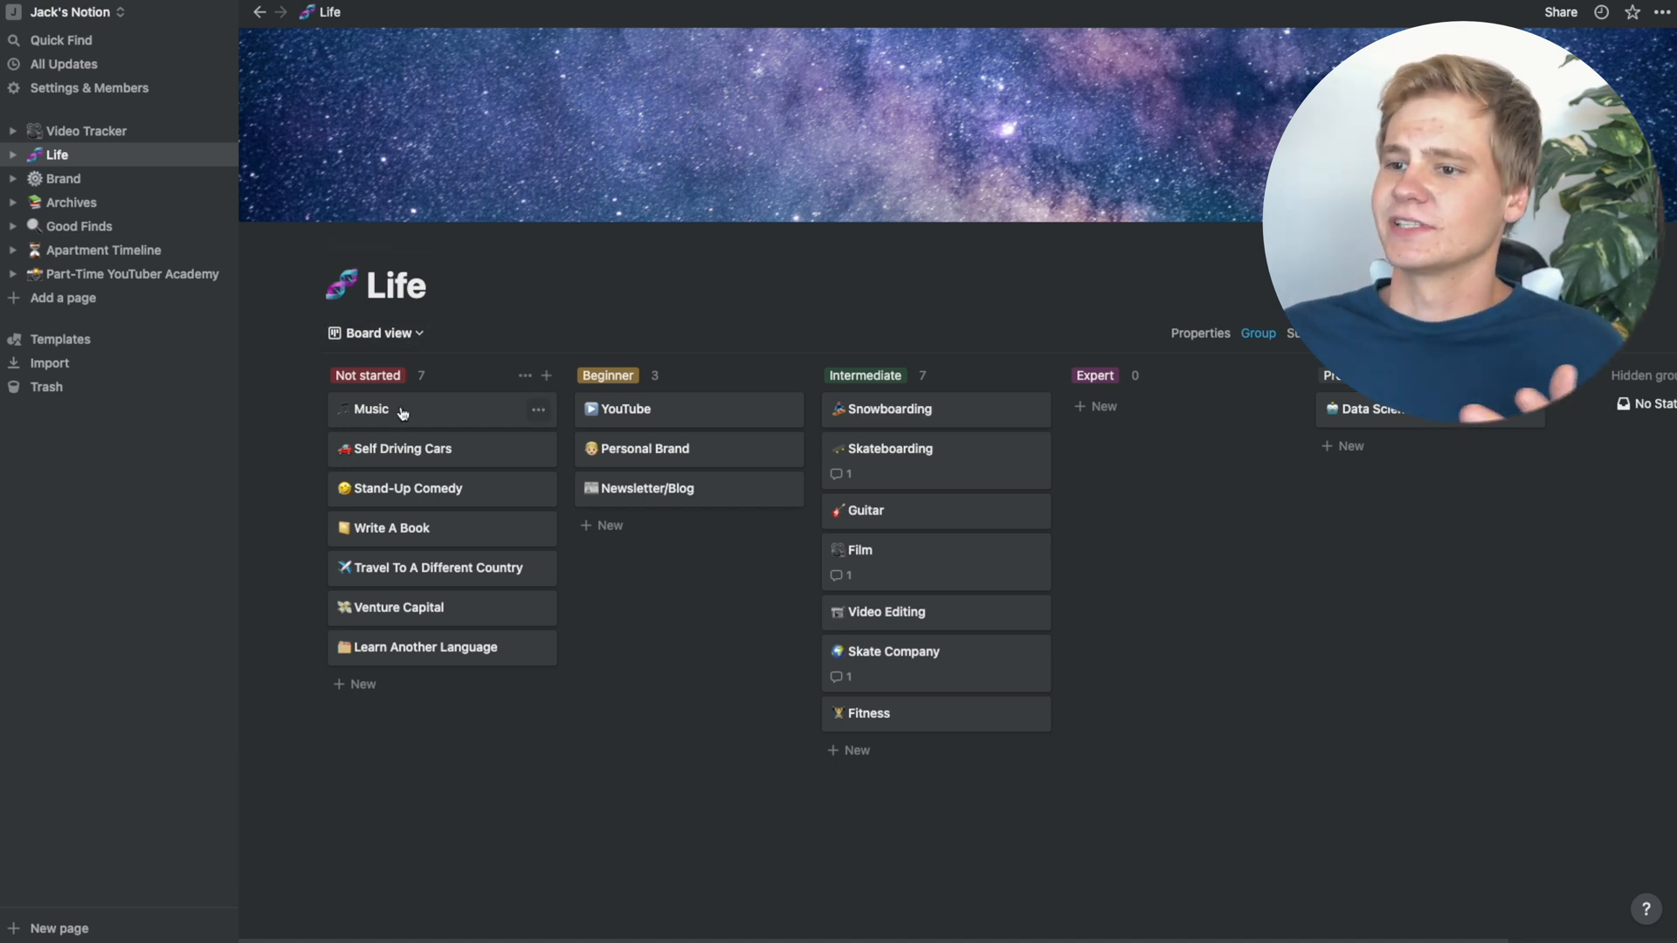
{"action": "mouse_move", "coordinate": [438, 670]}
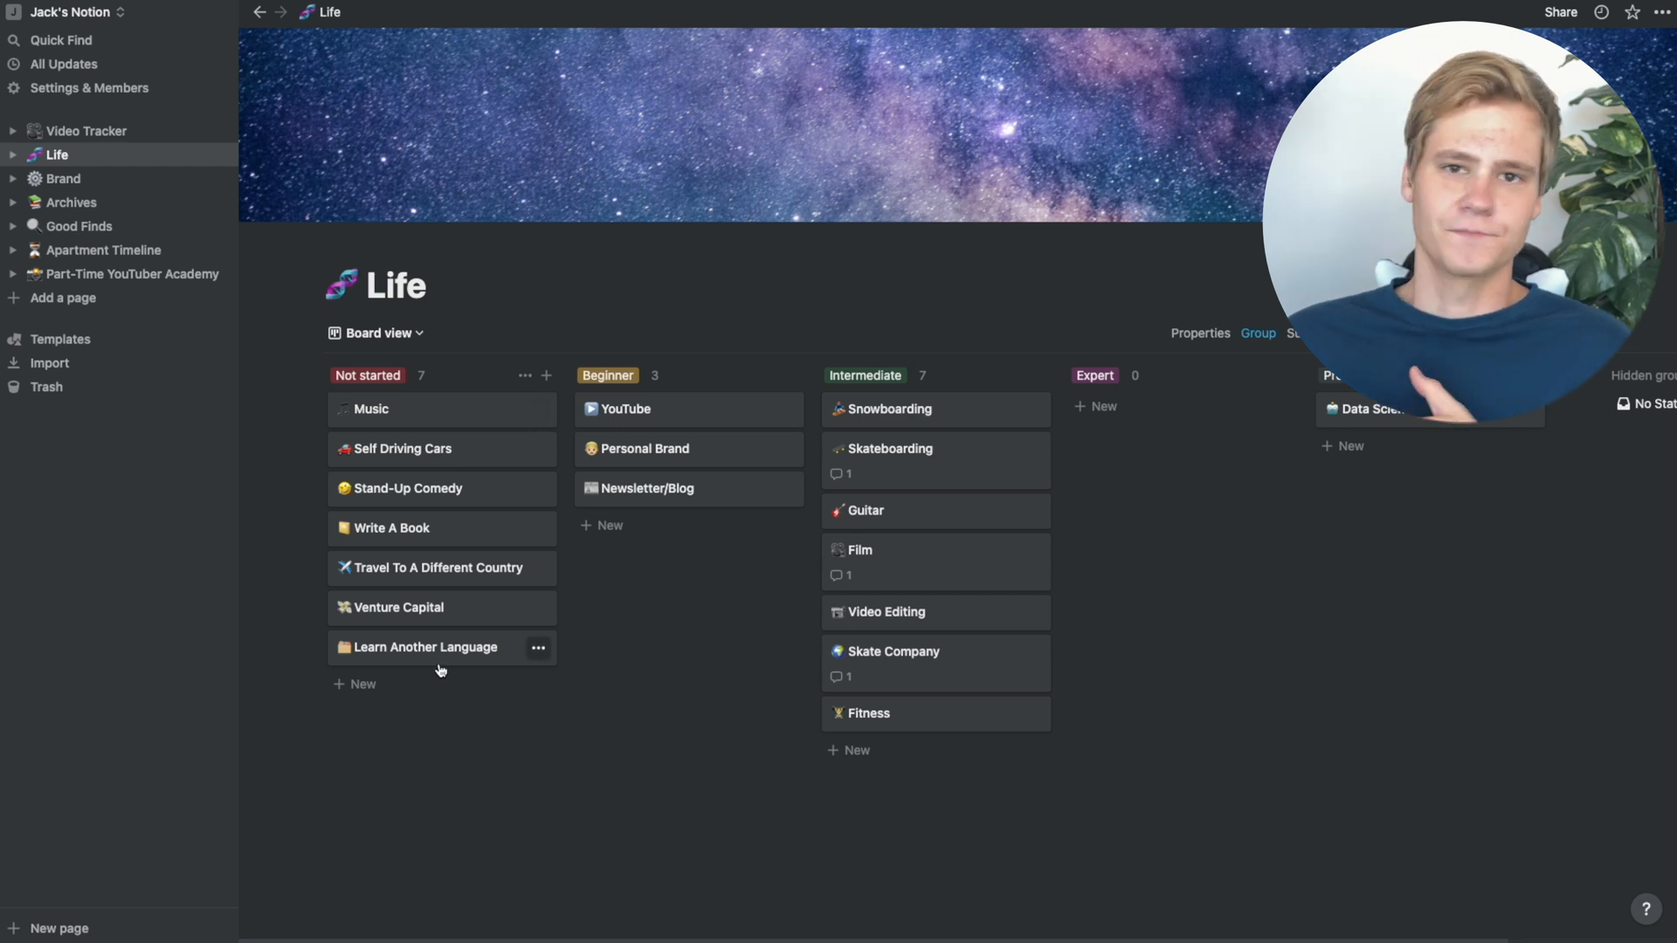
{"action": "mouse_move", "coordinate": [437, 419]}
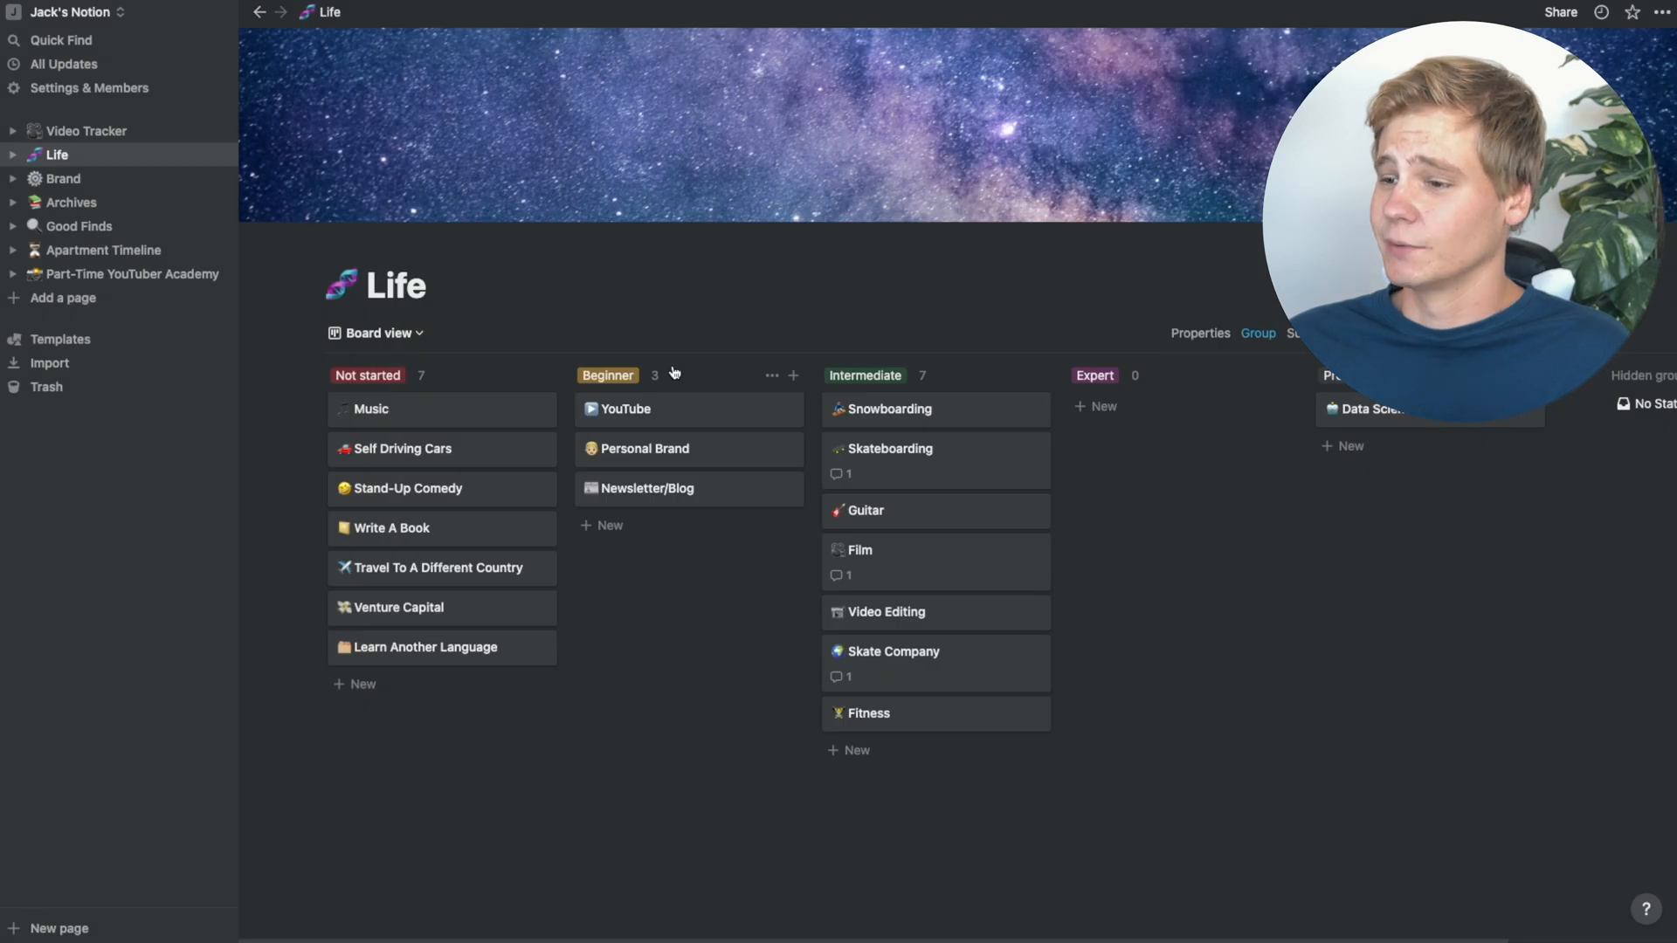
- Open the Skateboarding card on the Life board and review its goal checklist
{"action": "left_click", "coordinate": [887, 448]}
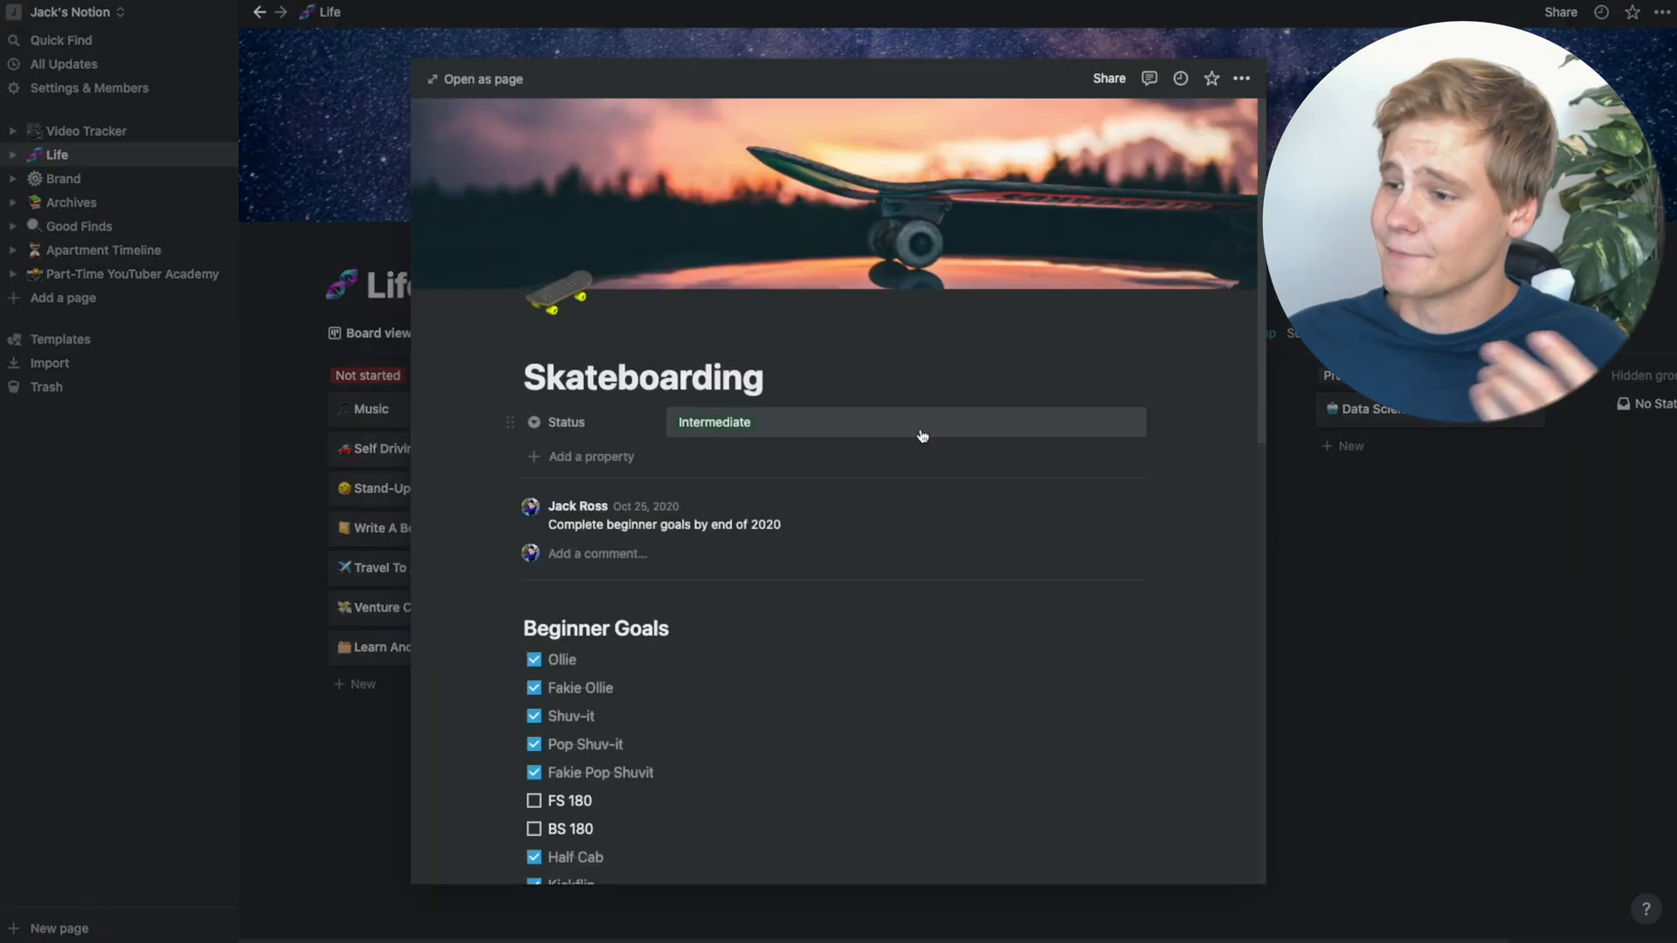
{"action": "scroll", "scroll_direction": "down", "scroll_amount": 3}
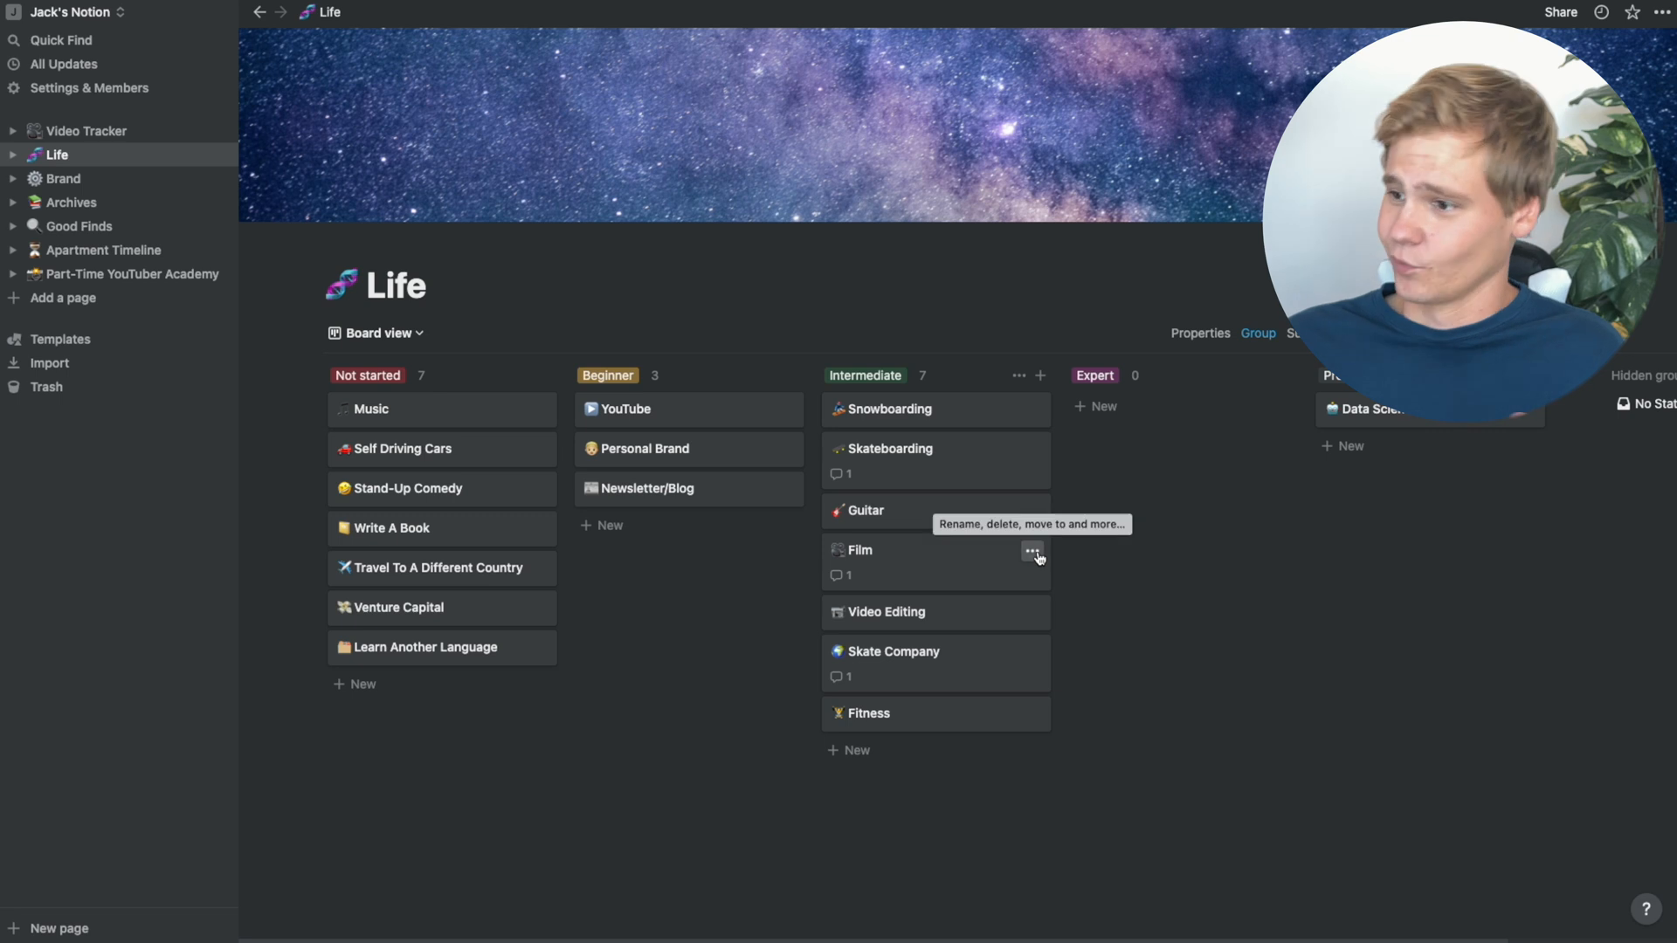
{"action": "left_click", "coordinate": [888, 448]}
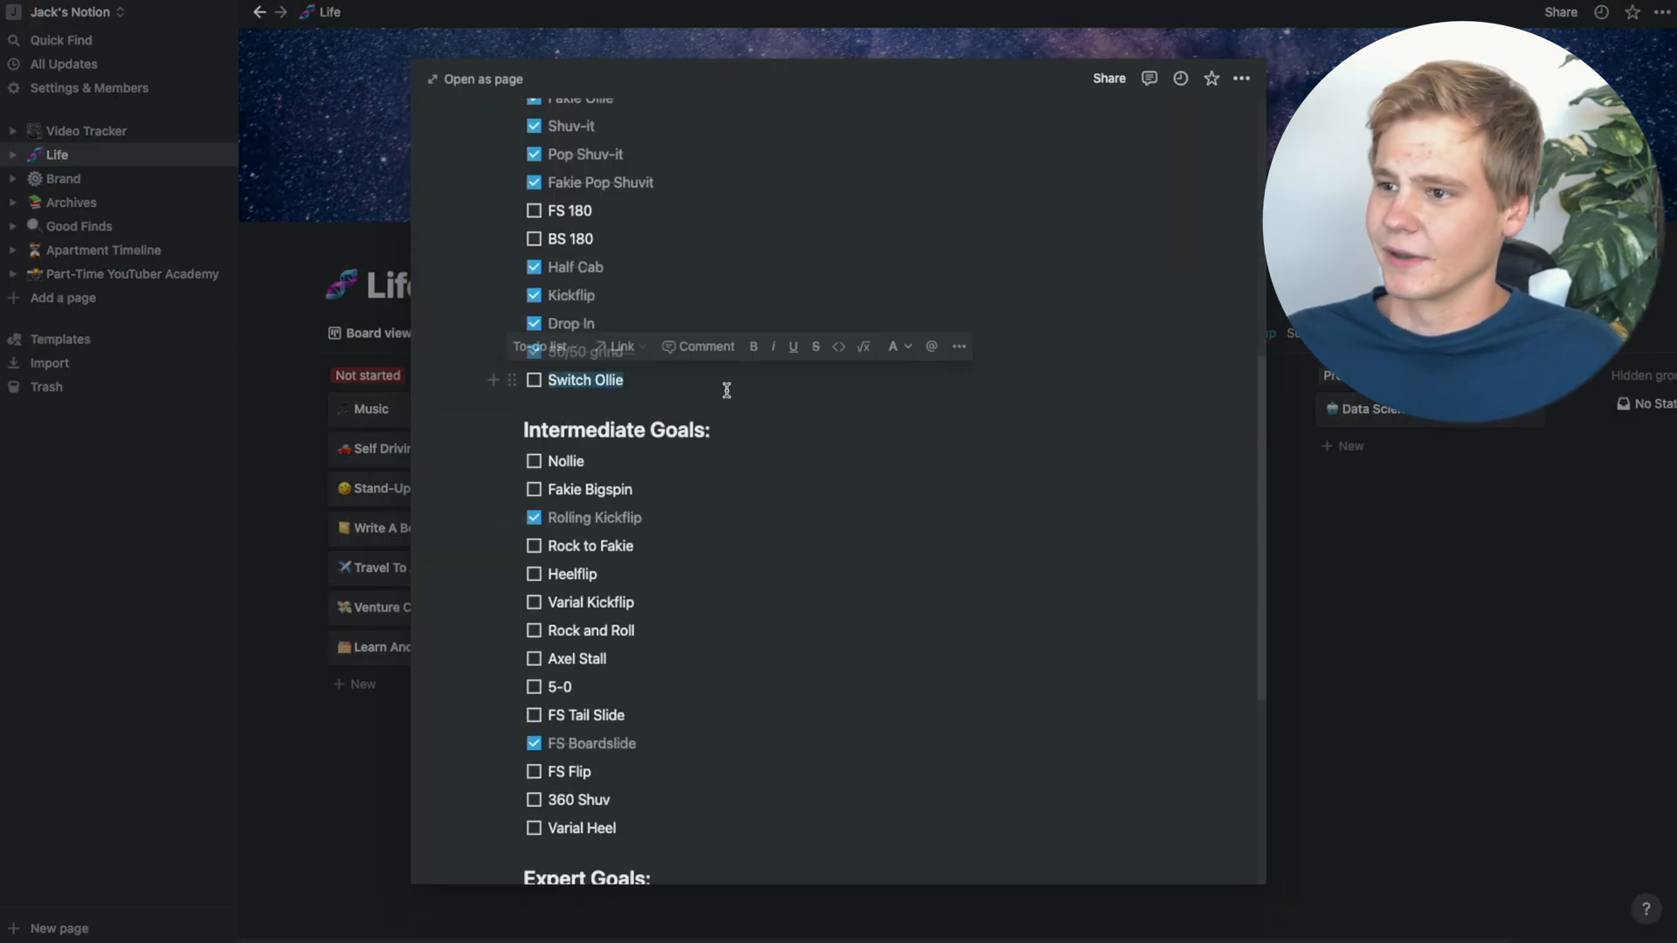
{"action": "scroll", "scroll_direction": "down", "scroll_amount": 3}
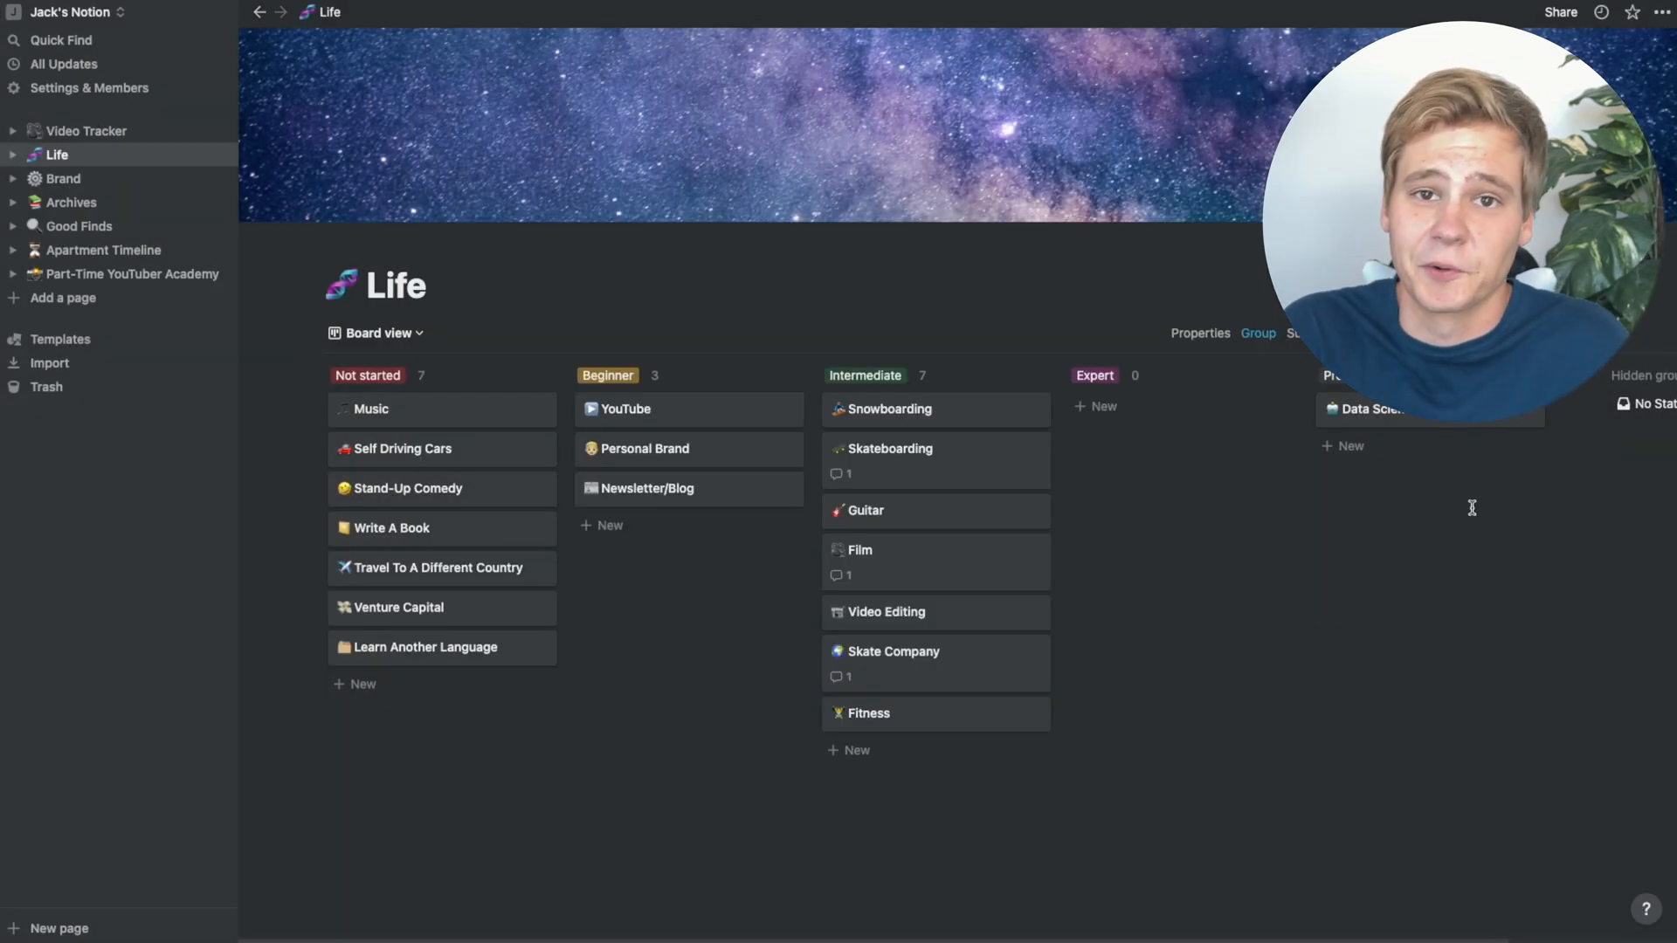
- Browse Archives and the 2021 Job Board applications table, then go to Good Finds
{"action": "left_click", "coordinate": [71, 202]}
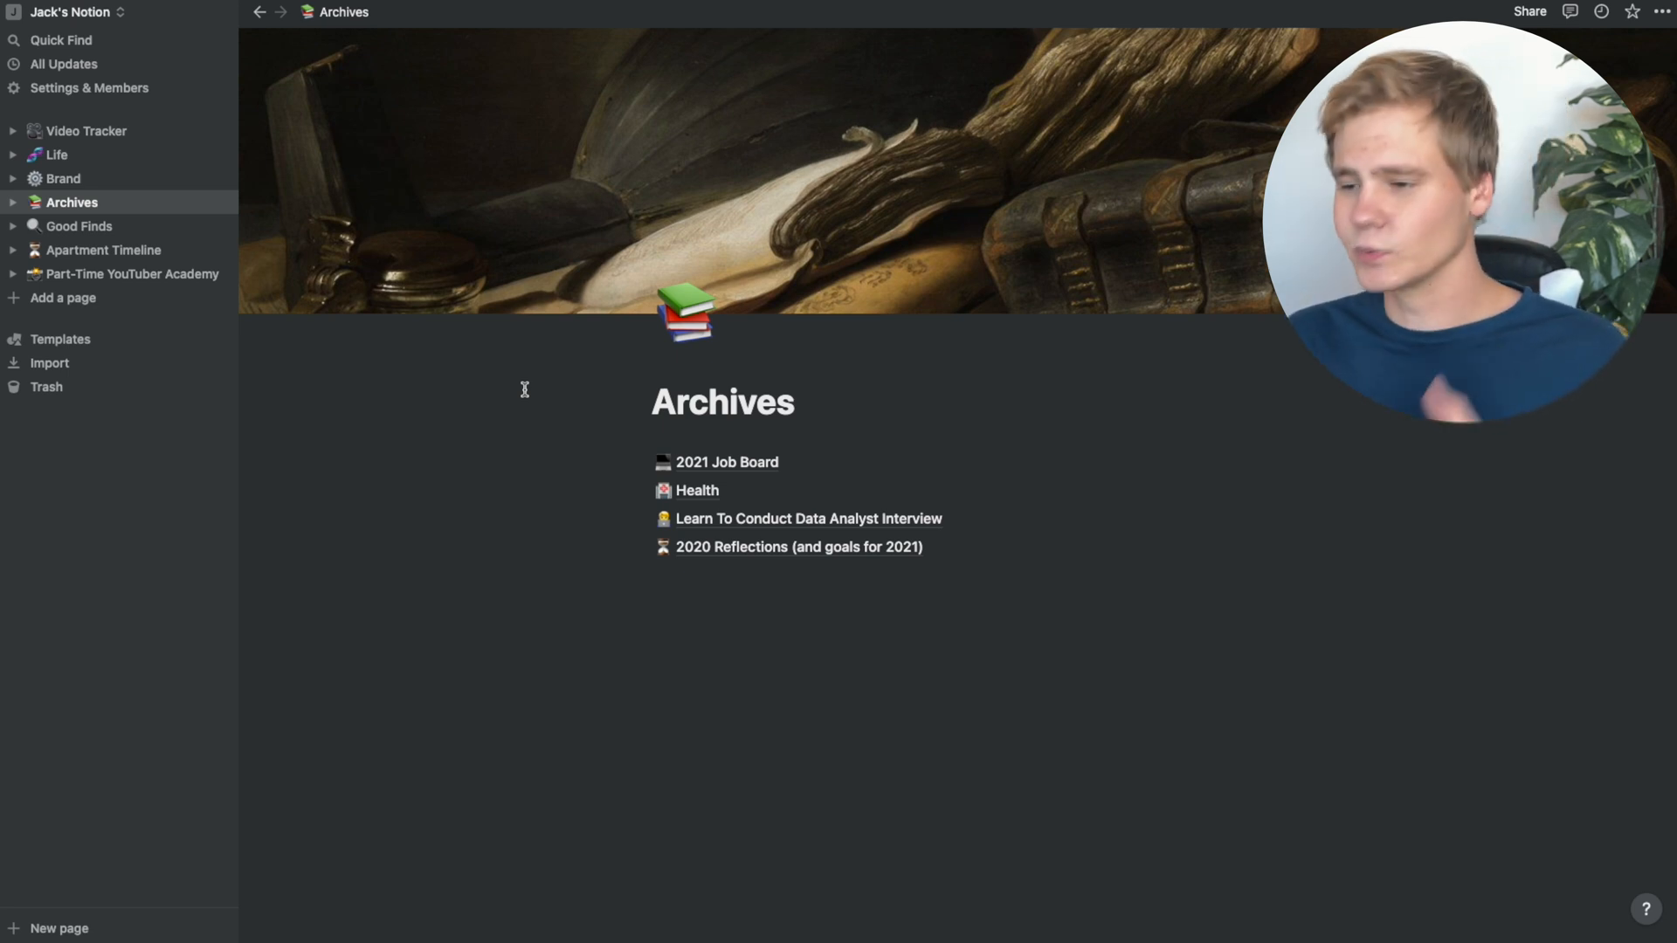
{"action": "mouse_move", "coordinate": [728, 462]}
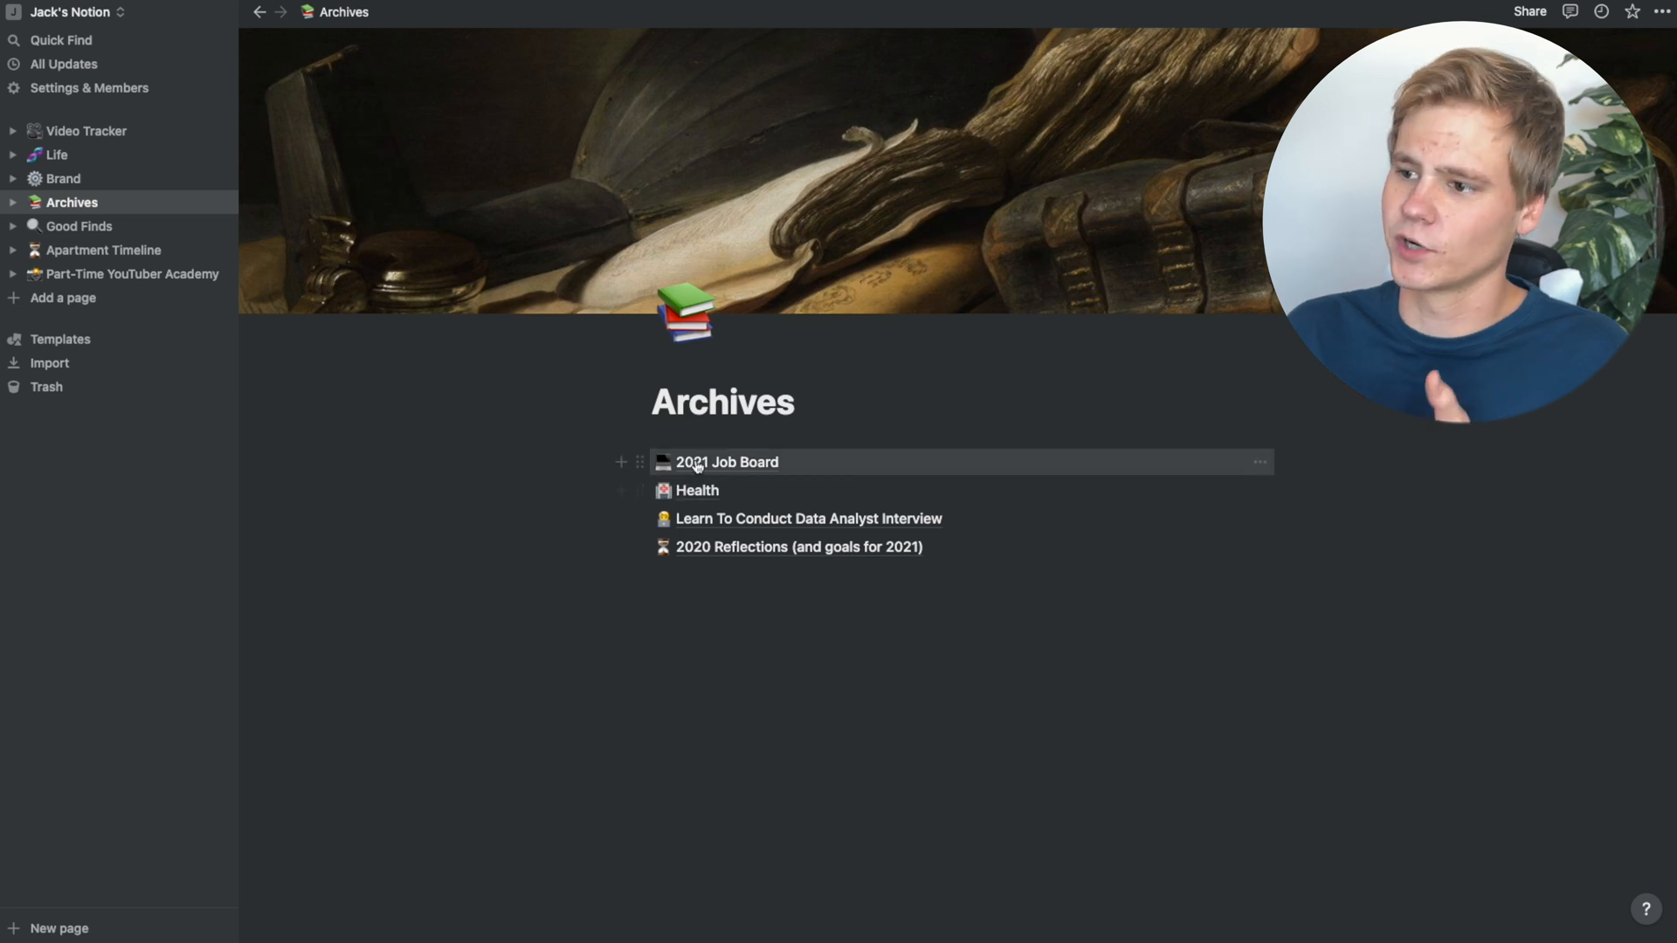
{"action": "left_click", "coordinate": [726, 462]}
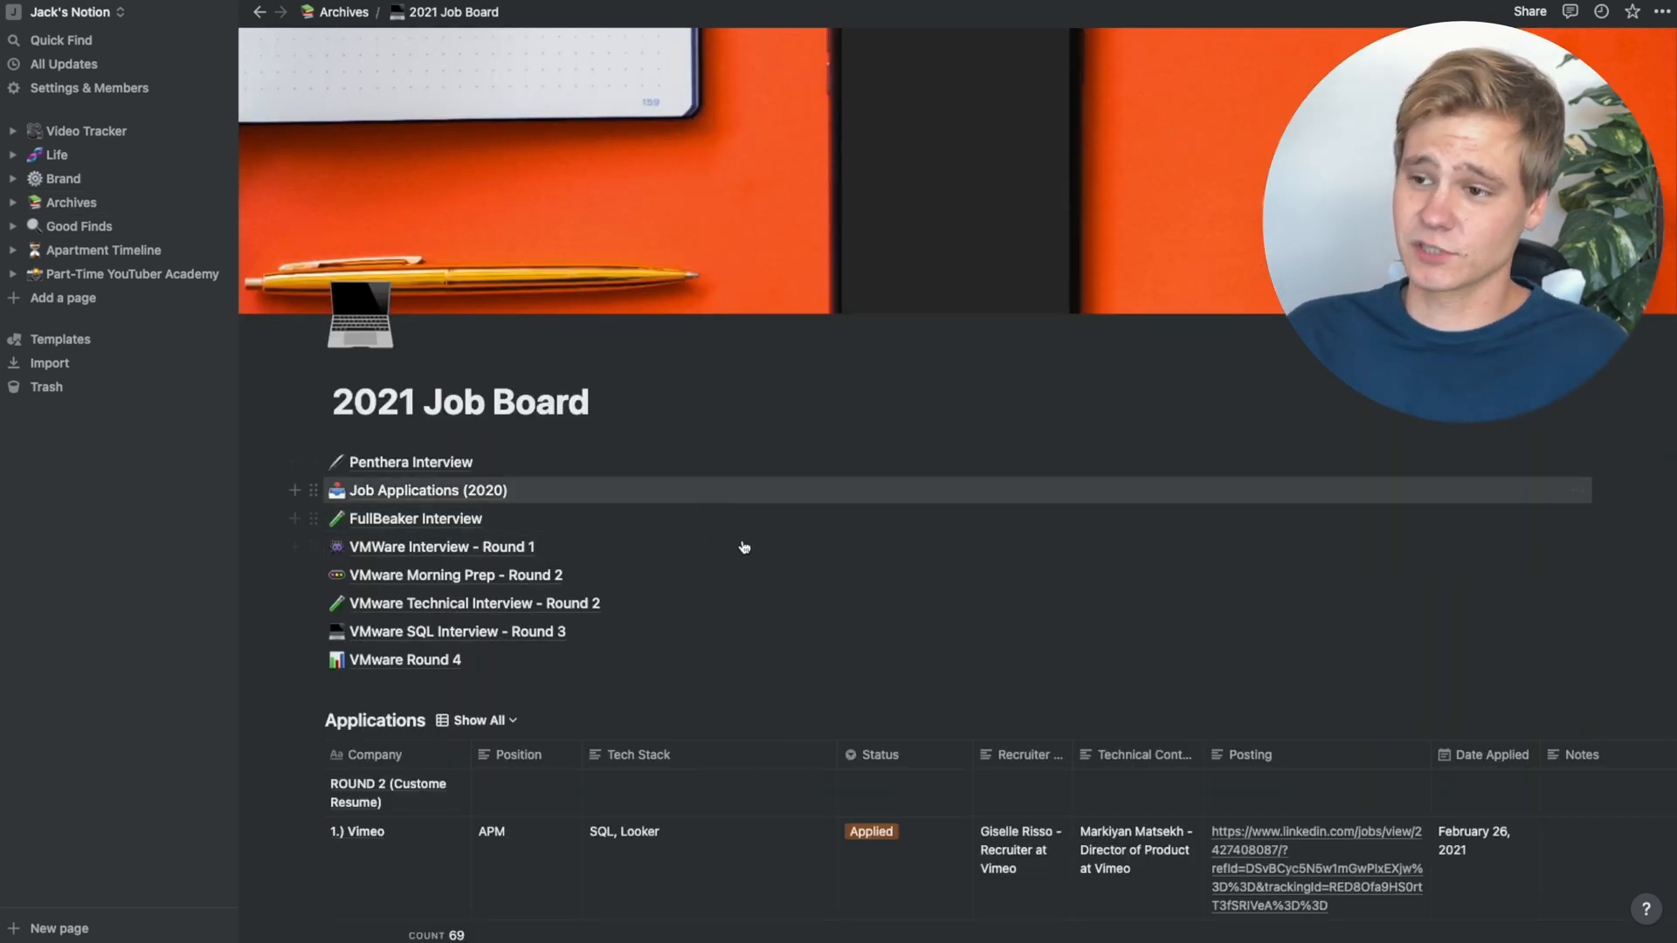
{"action": "scroll", "scroll_direction": "down", "scroll_amount": 3}
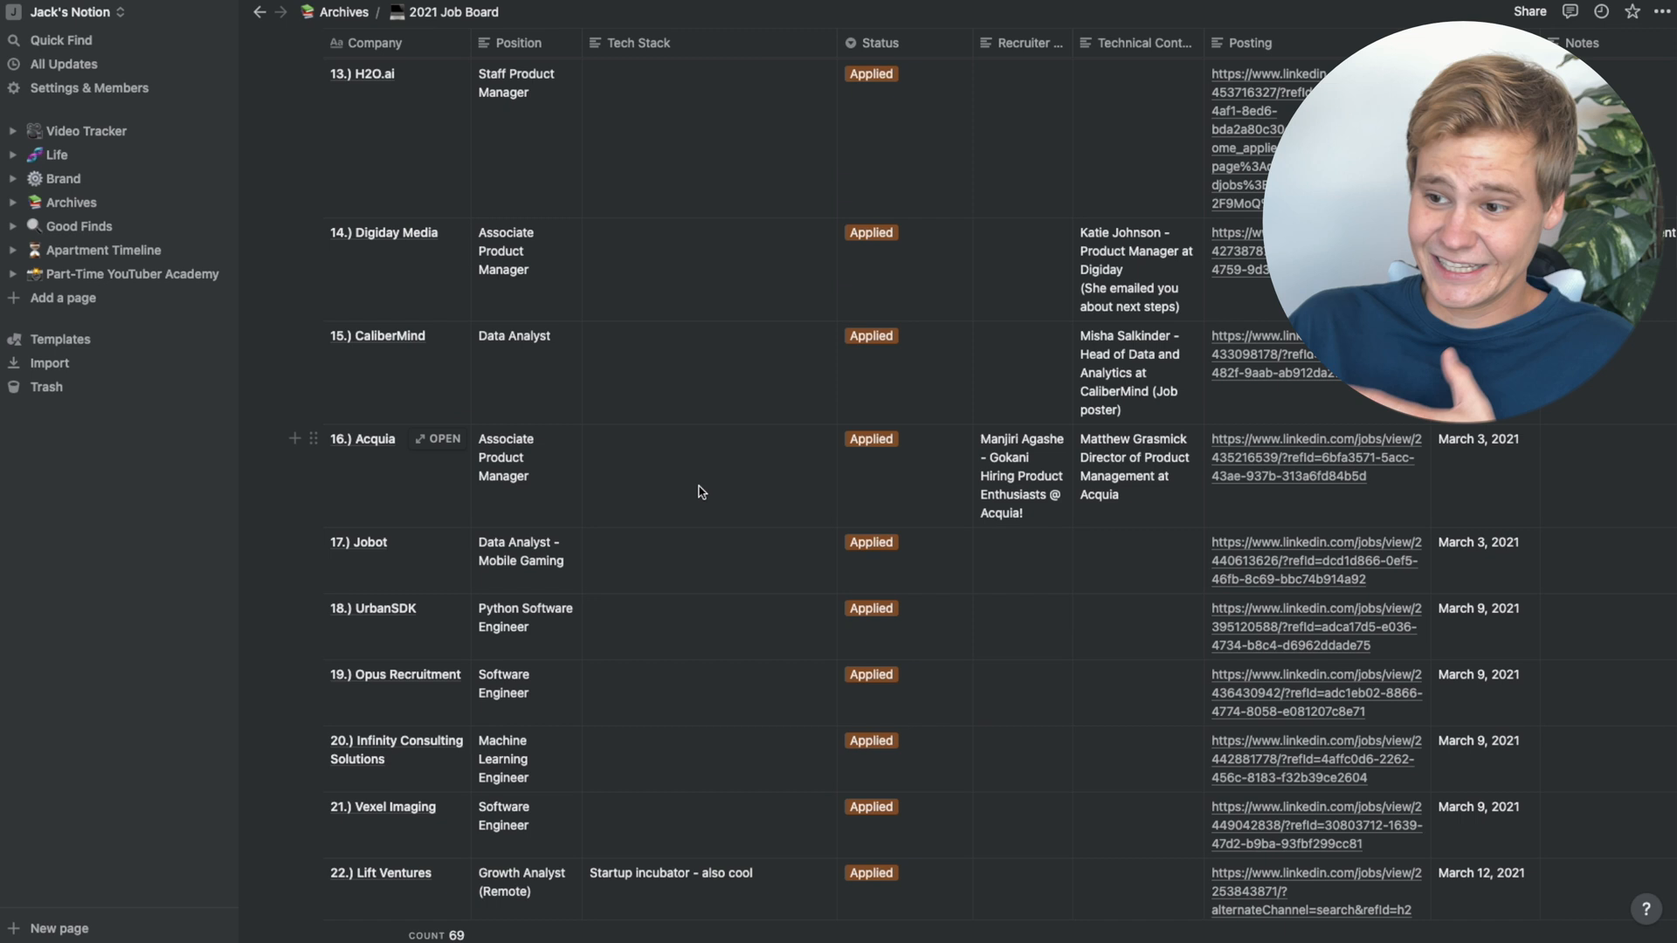
{"action": "scroll", "scroll_direction": "up", "scroll_amount": 3}
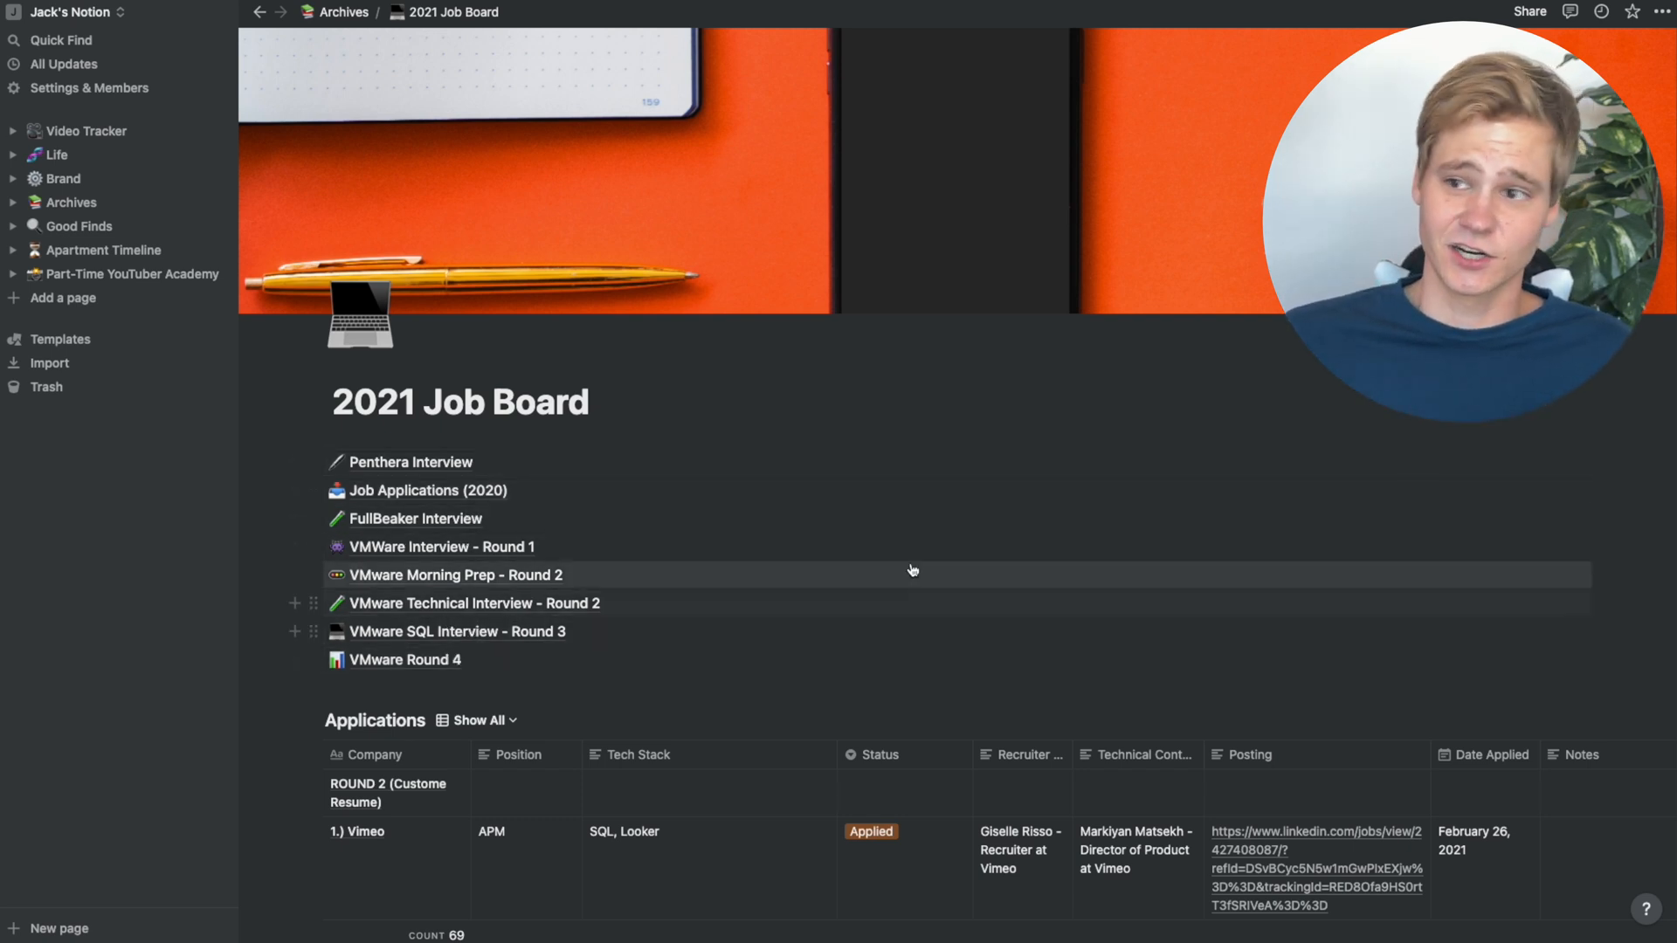
{"action": "left_click", "coordinate": [80, 226]}
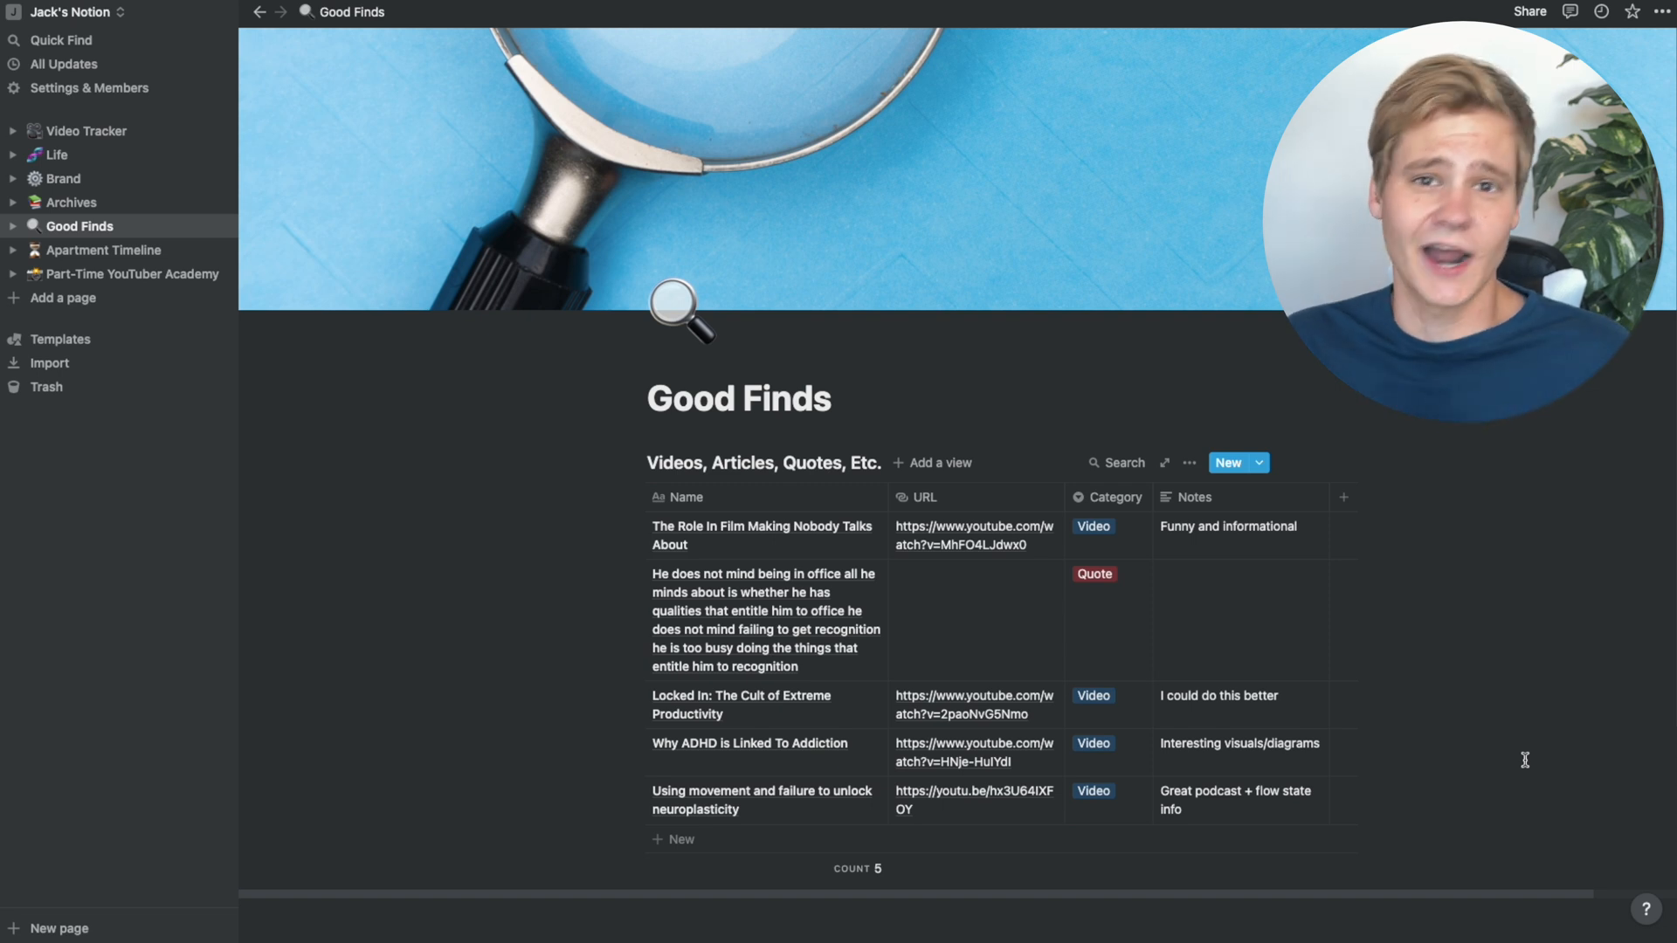
- Open the Apartment Timeline page from the sidebar
{"action": "left_click", "coordinate": [105, 249]}
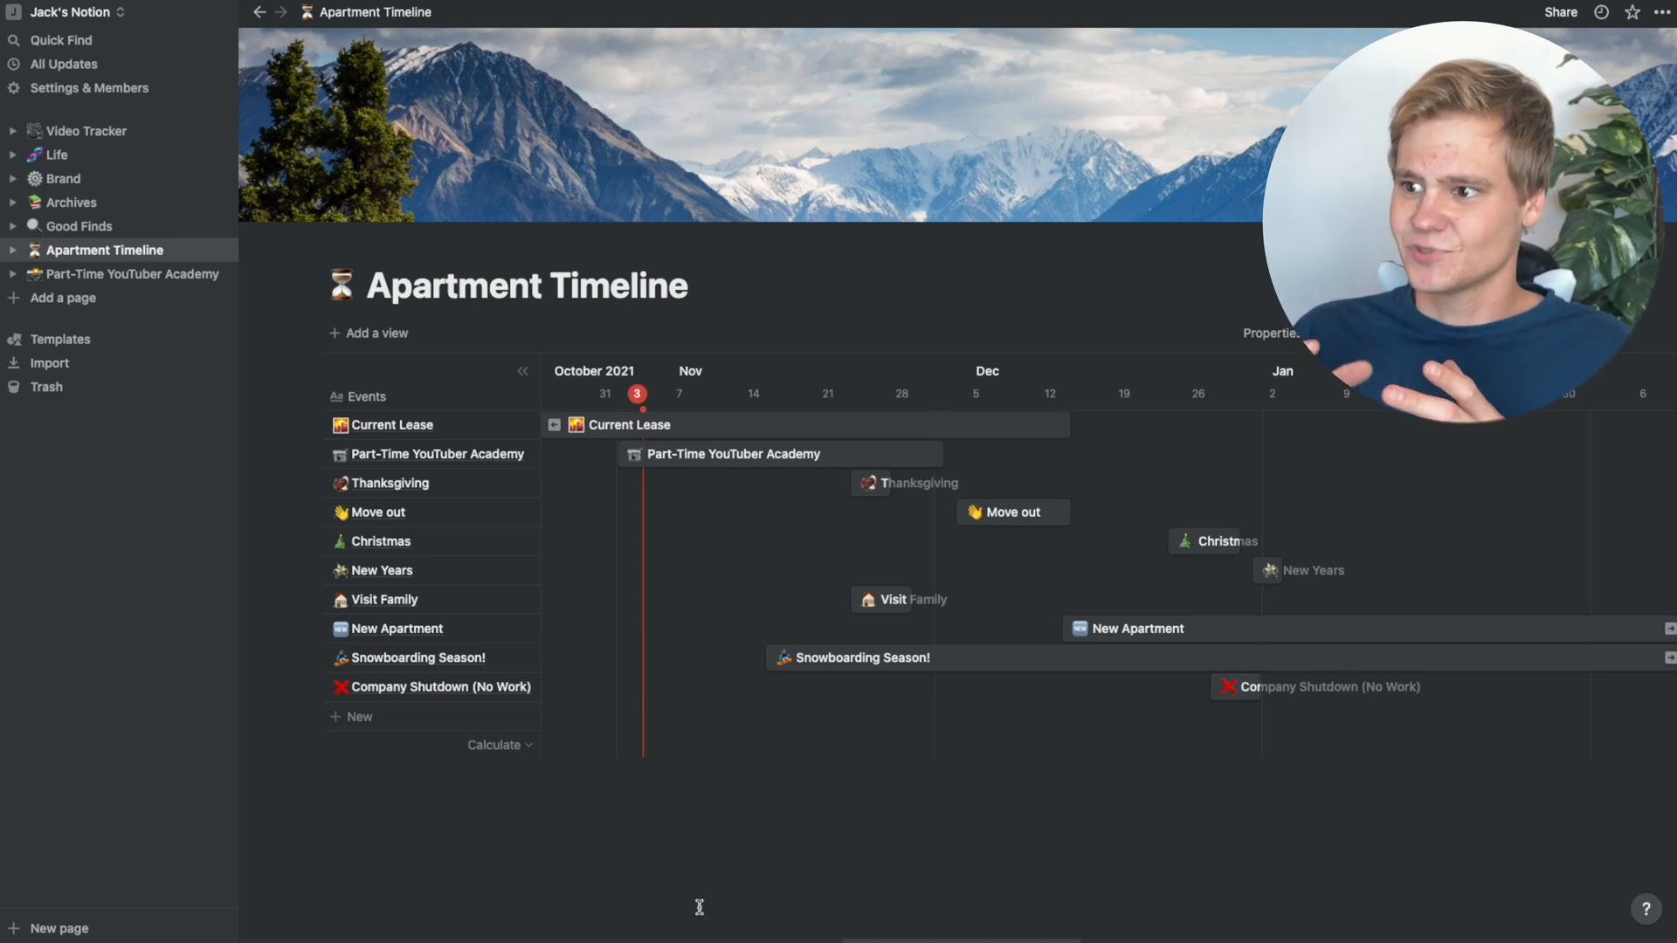
- Open Part-Time YouTuber Academy and its PTYA Upload Checklist page
{"action": "left_click", "coordinate": [134, 273]}
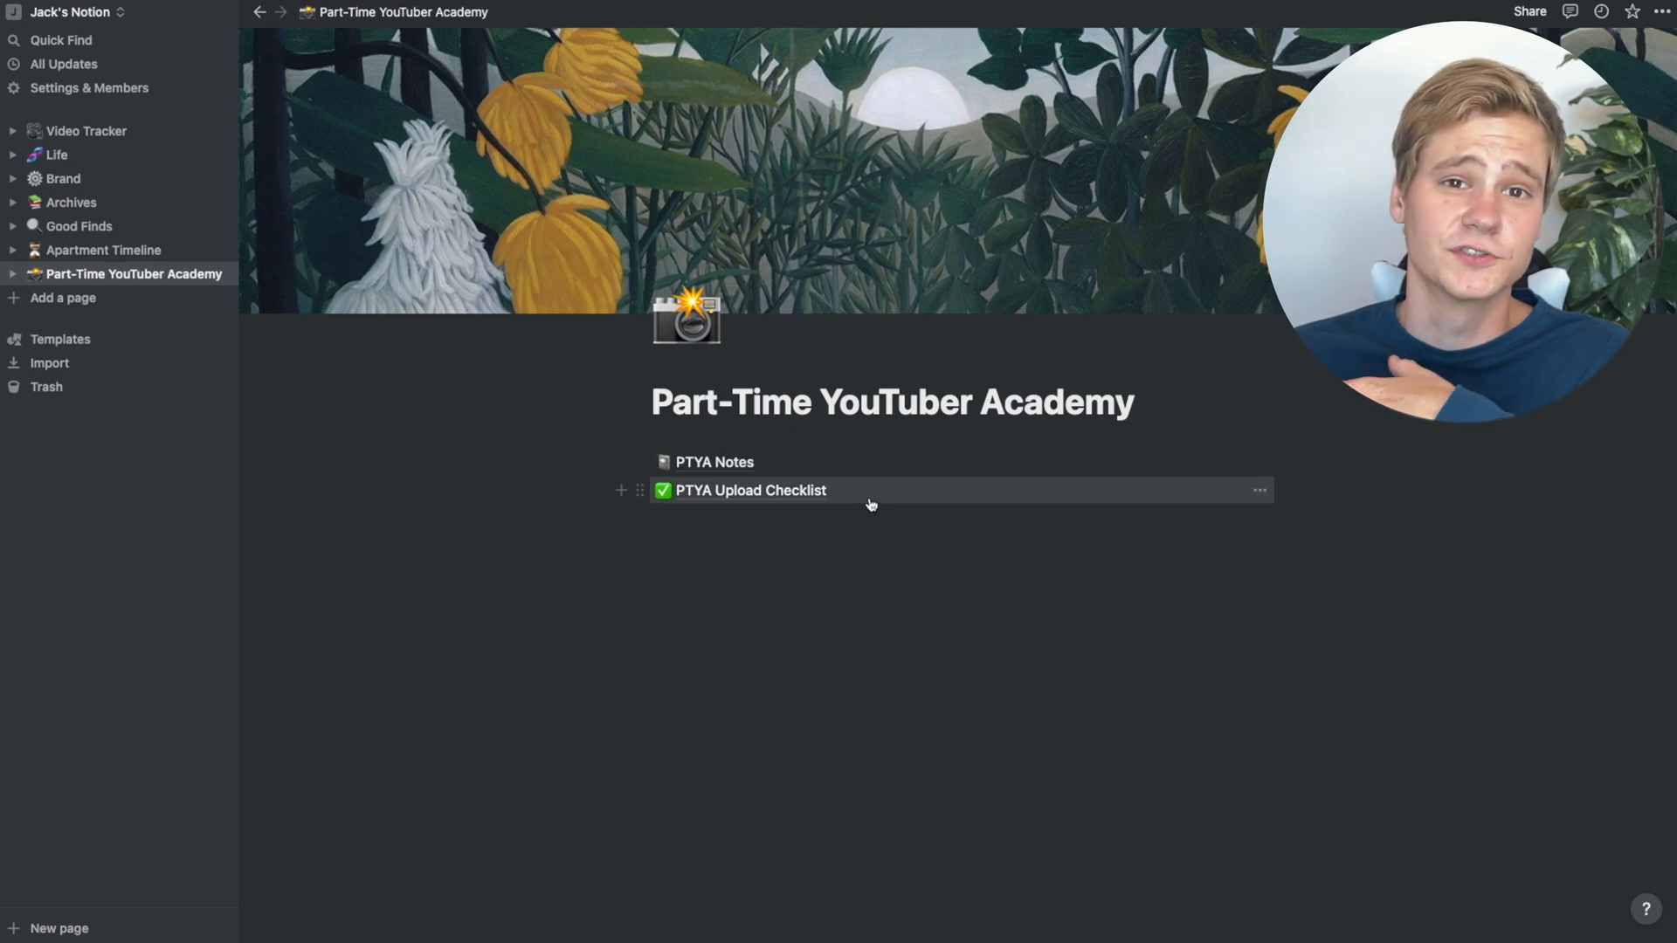
{"action": "mouse_move", "coordinate": [1282, 869]}
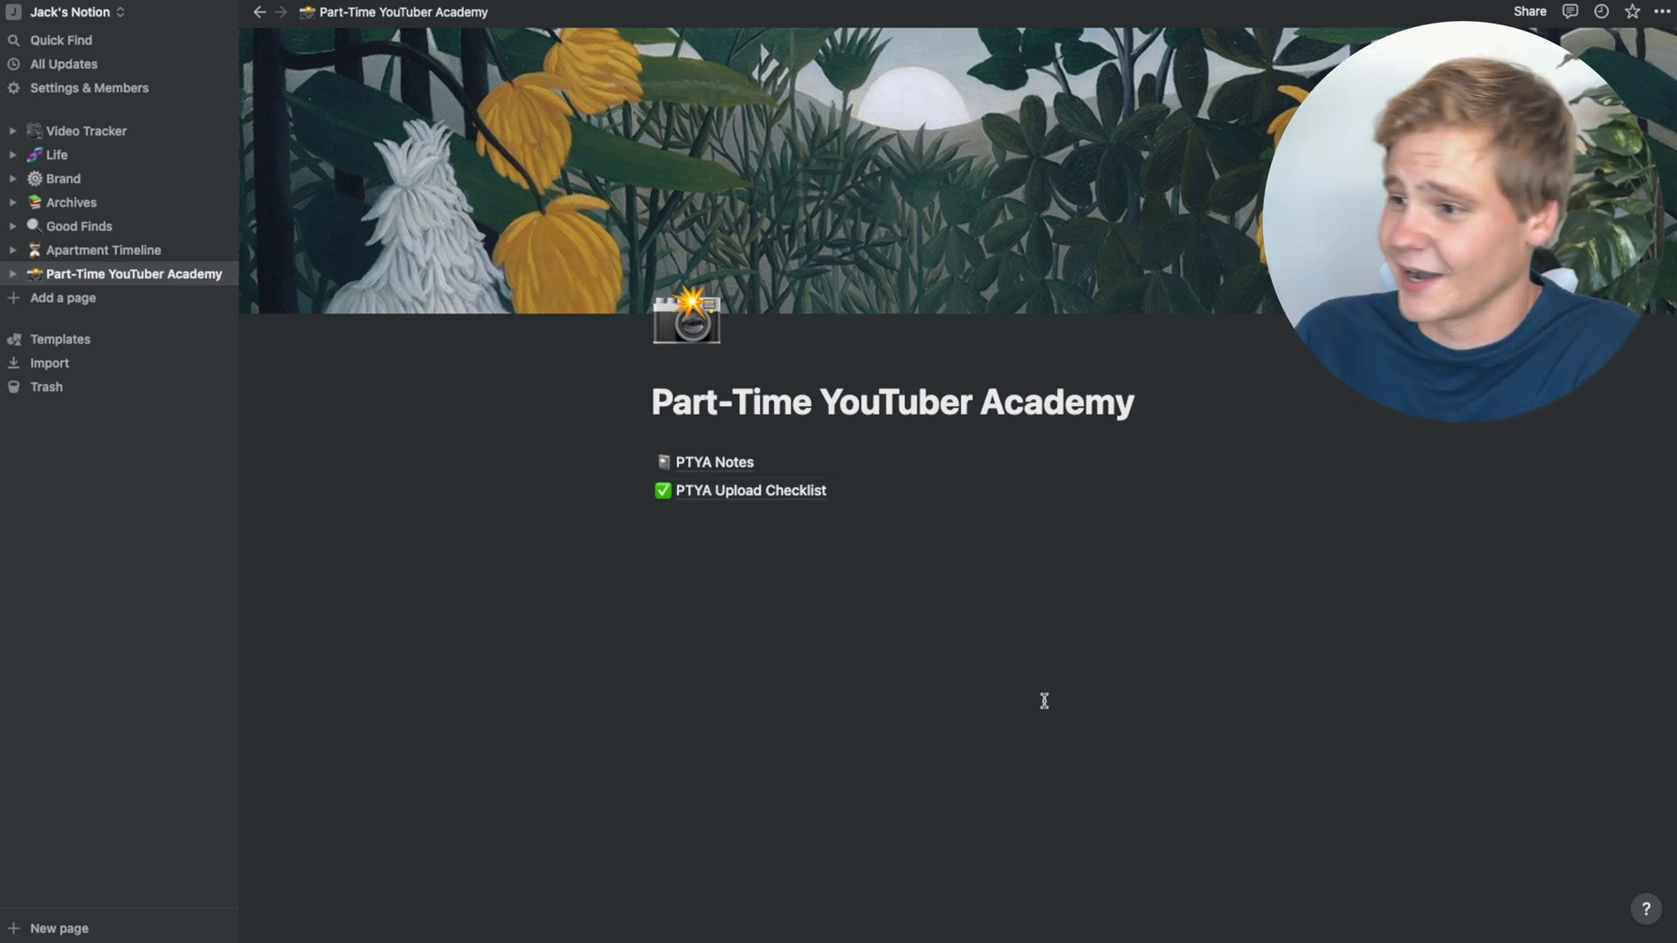
{"action": "left_click", "coordinate": [713, 462]}
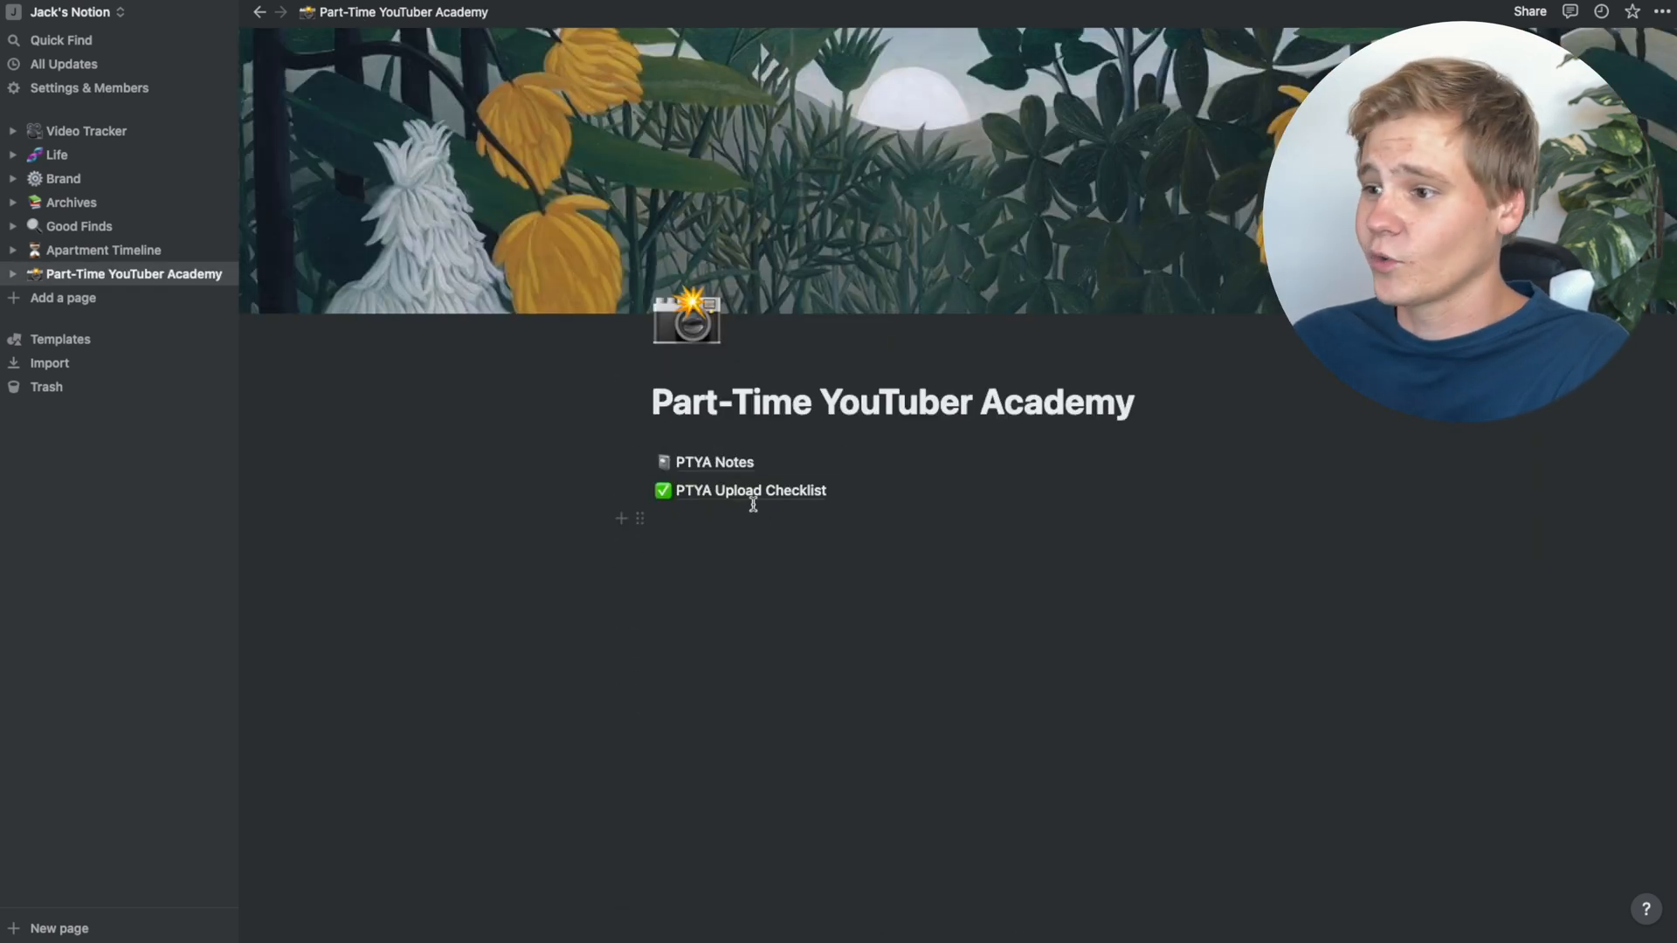
{"action": "left_click", "coordinate": [750, 490]}
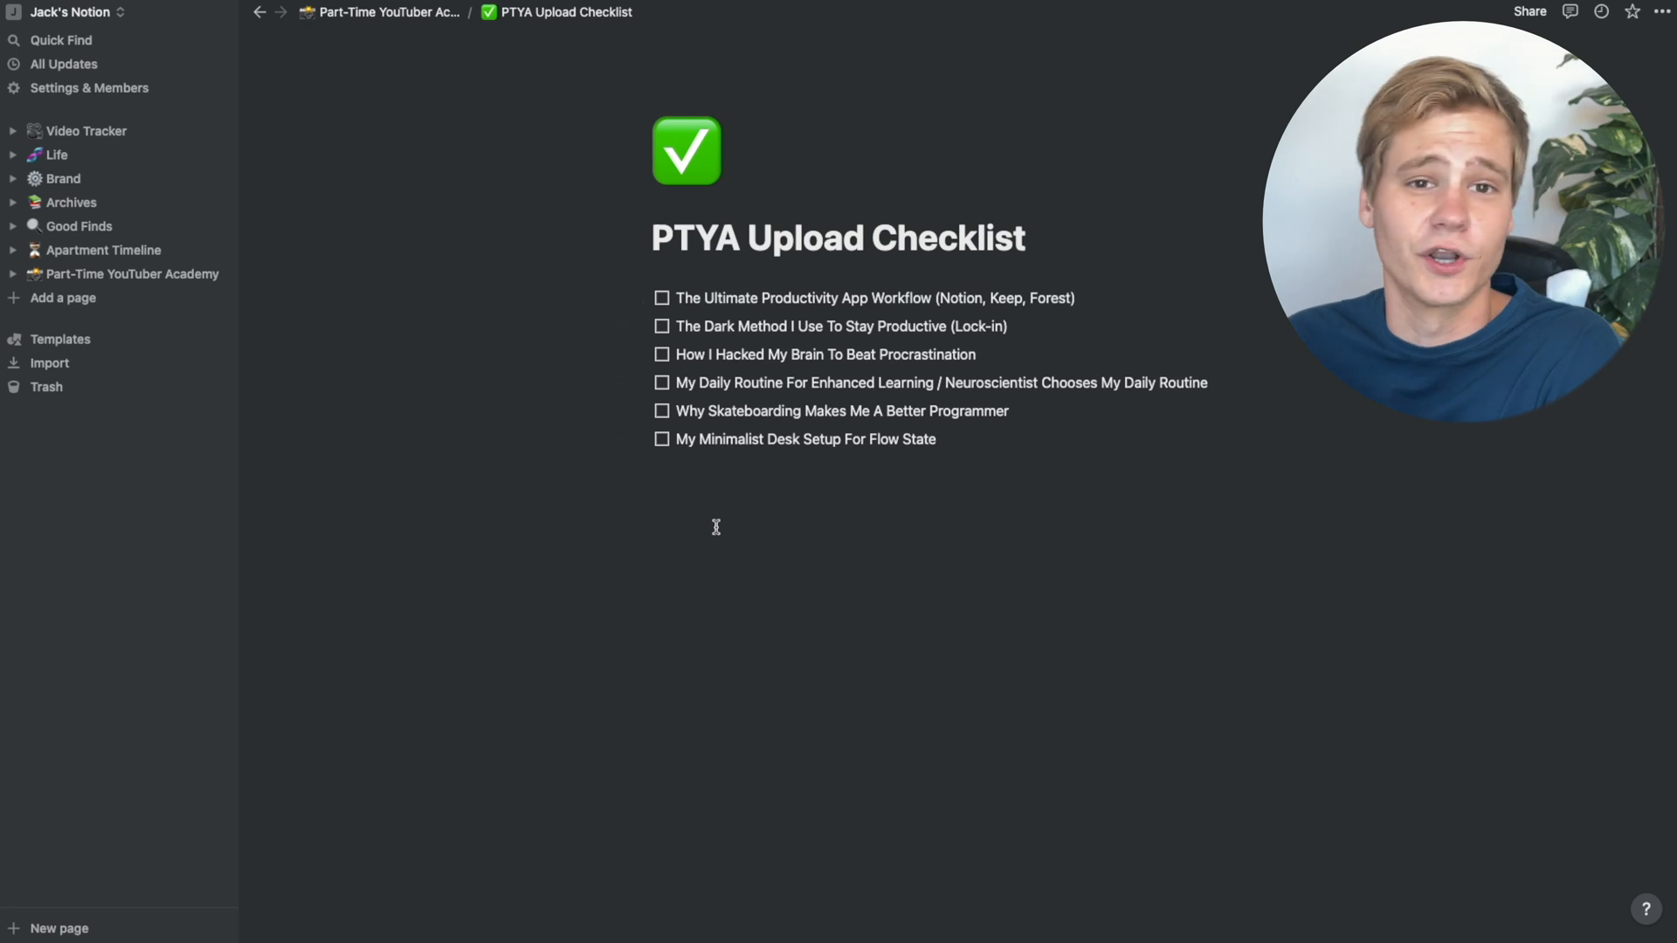
{"action": "left_click", "coordinate": [387, 11]}
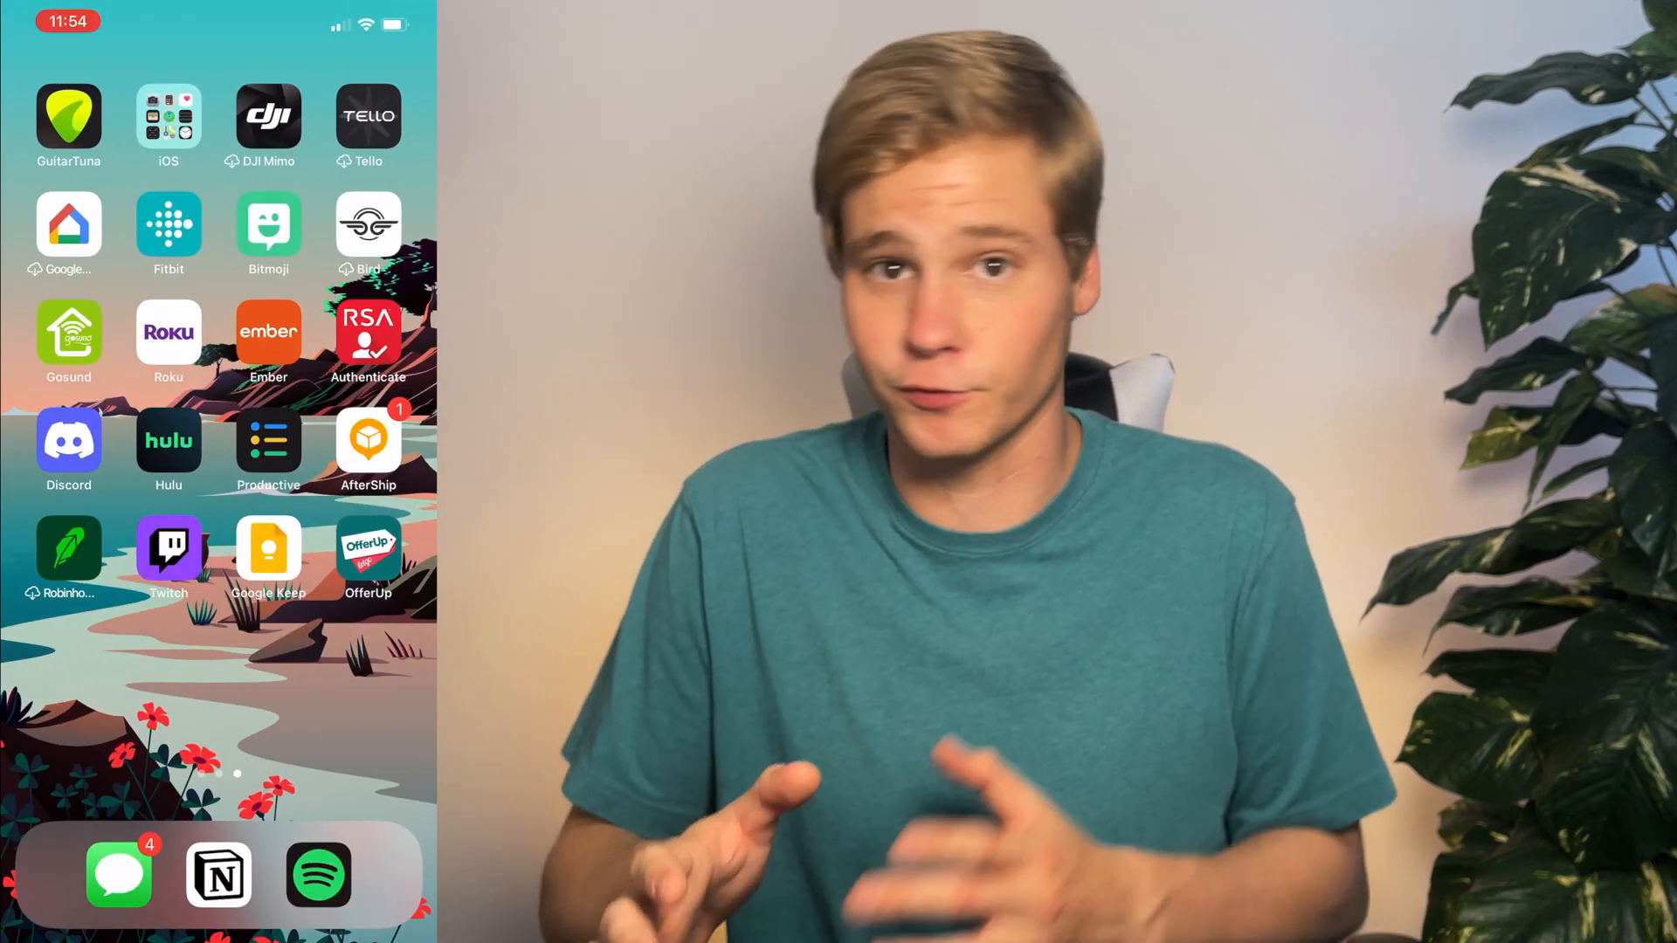
- Launch Google Keep, view the completed Make Thumbnail checklist, and return to the notes grid
{"action": "left_click", "coordinate": [219, 875]}
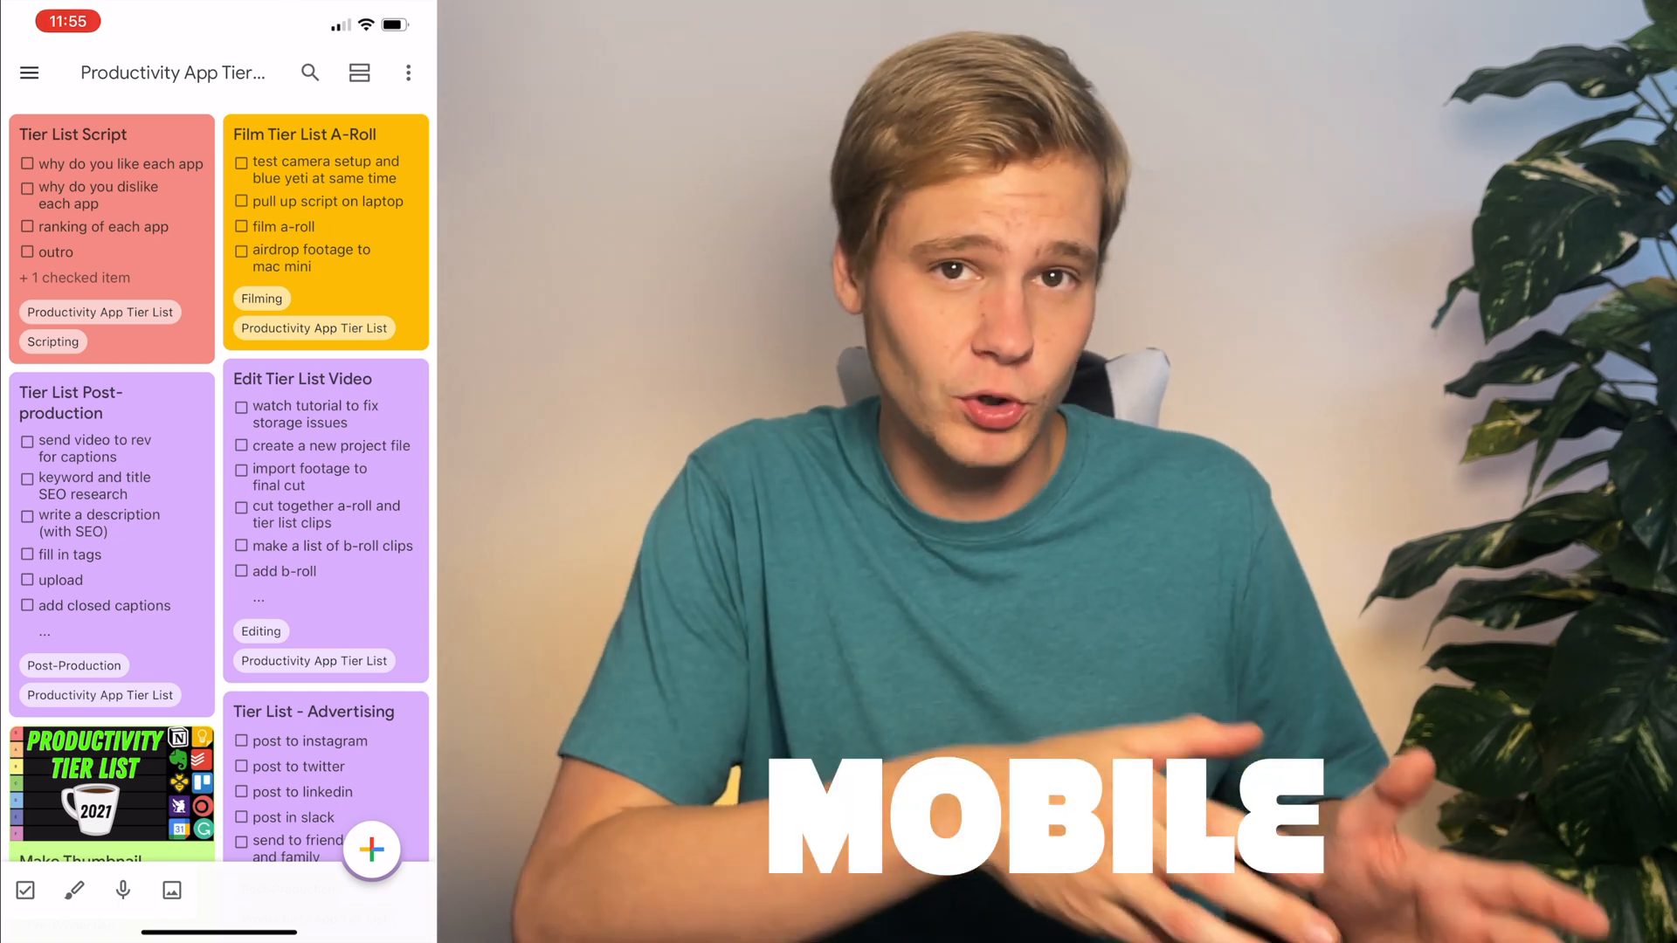
{"action": "scroll", "scroll_direction": "down", "scroll_amount": 3}
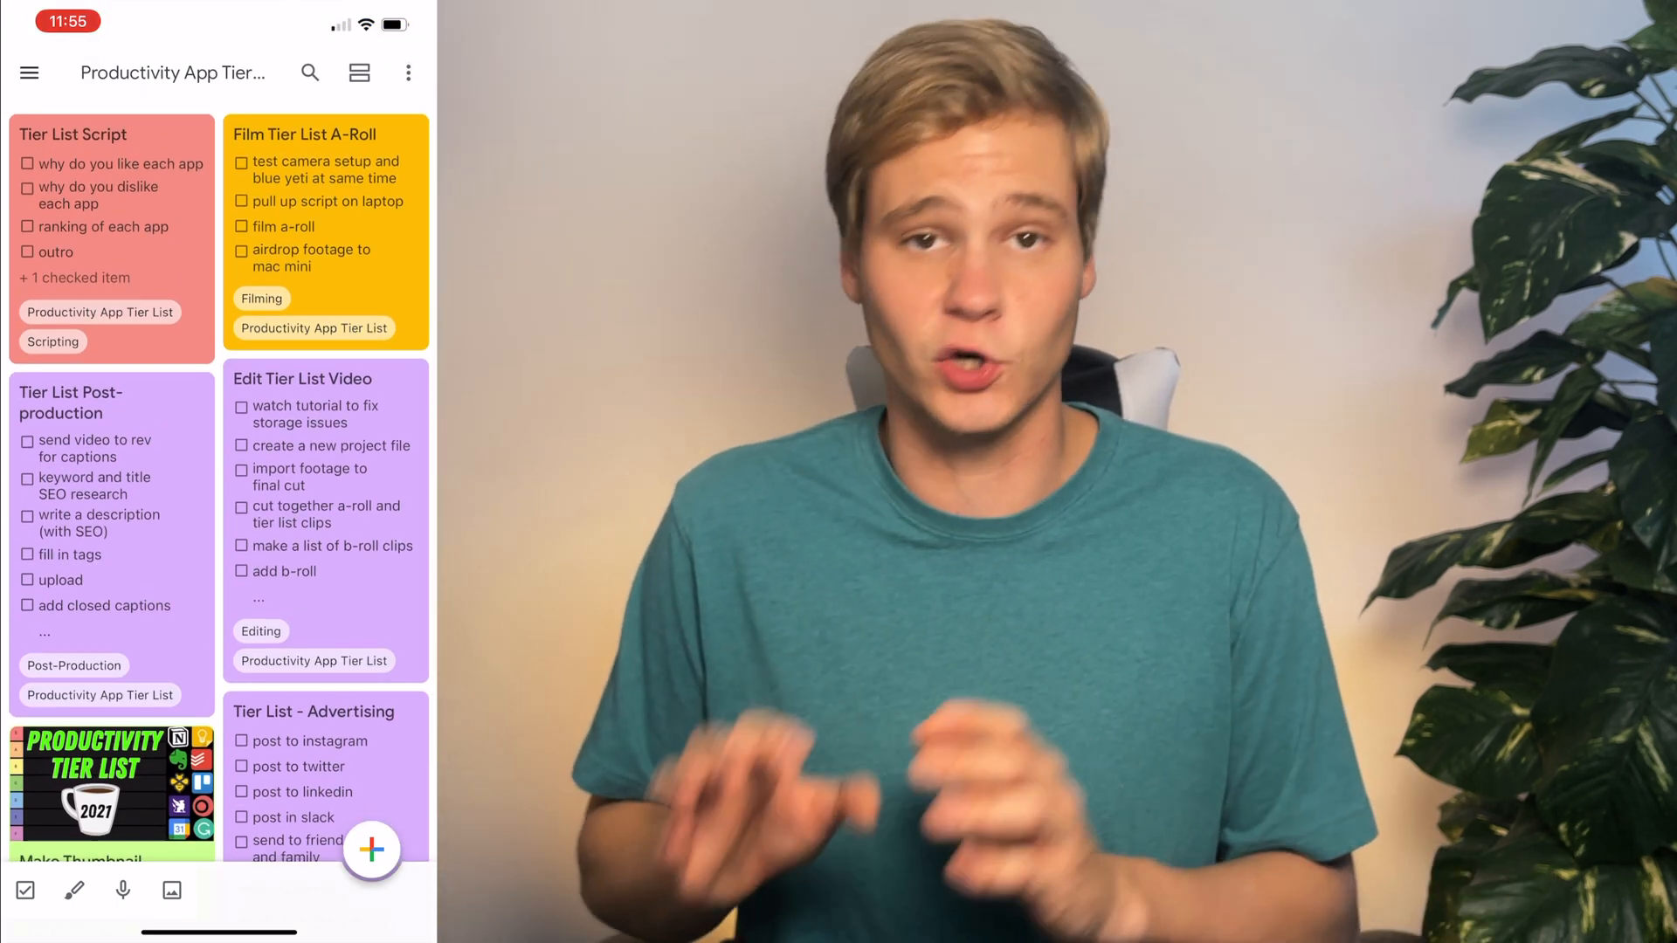
{"action": "left_click", "coordinate": [73, 133]}
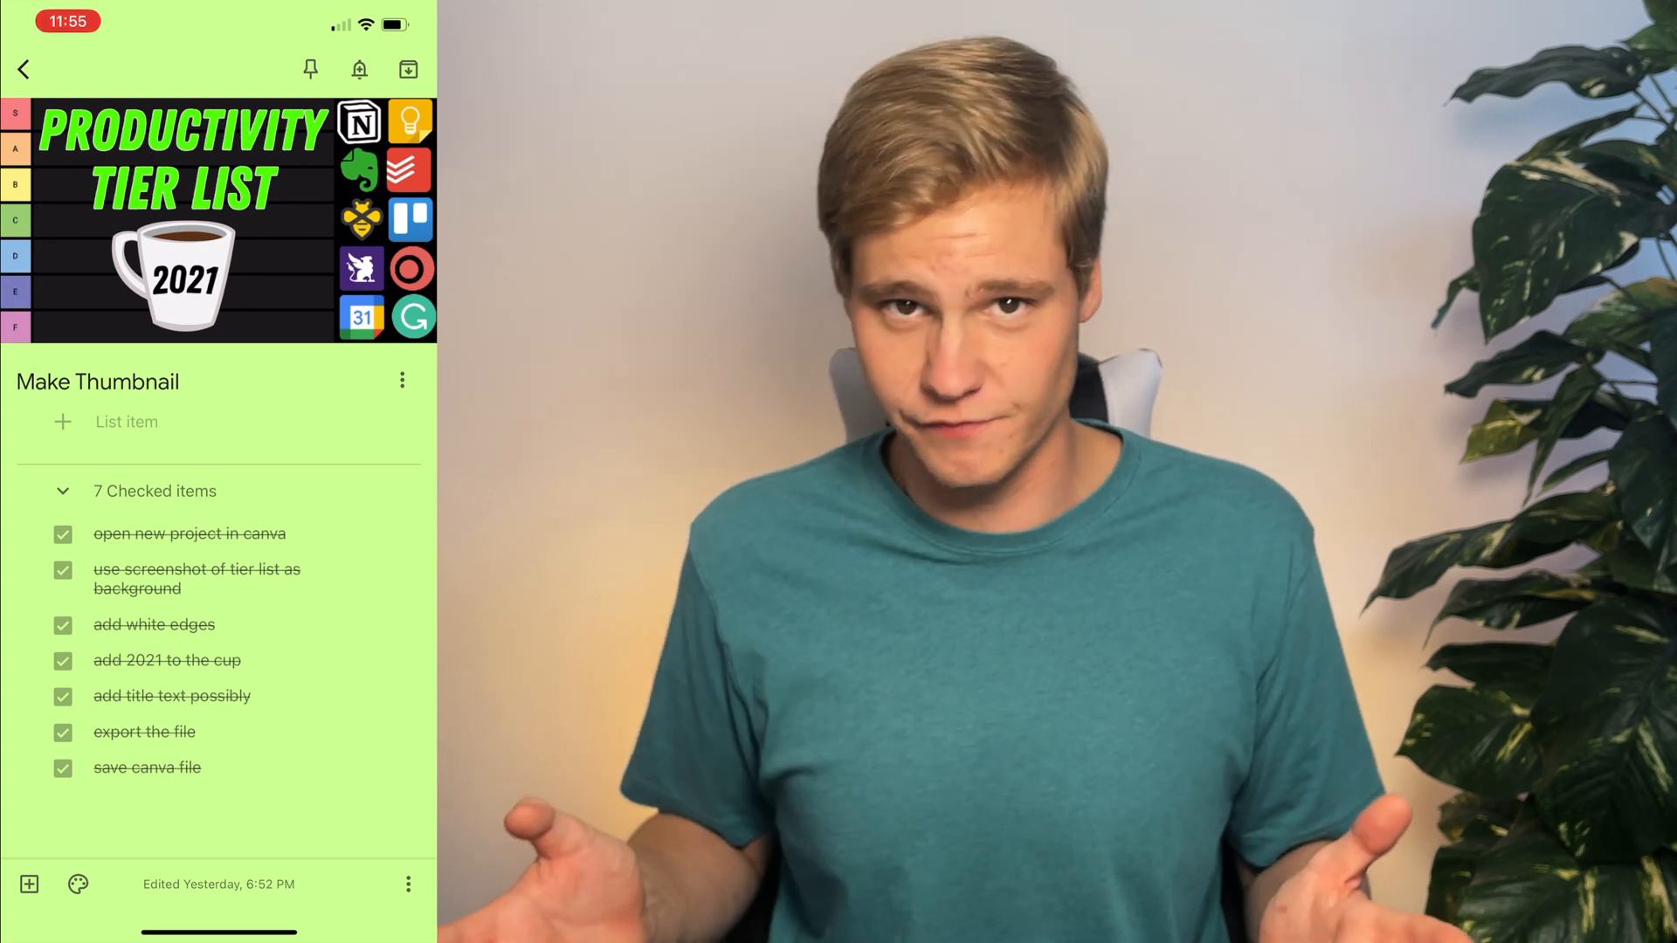
{"action": "left_click", "coordinate": [402, 379]}
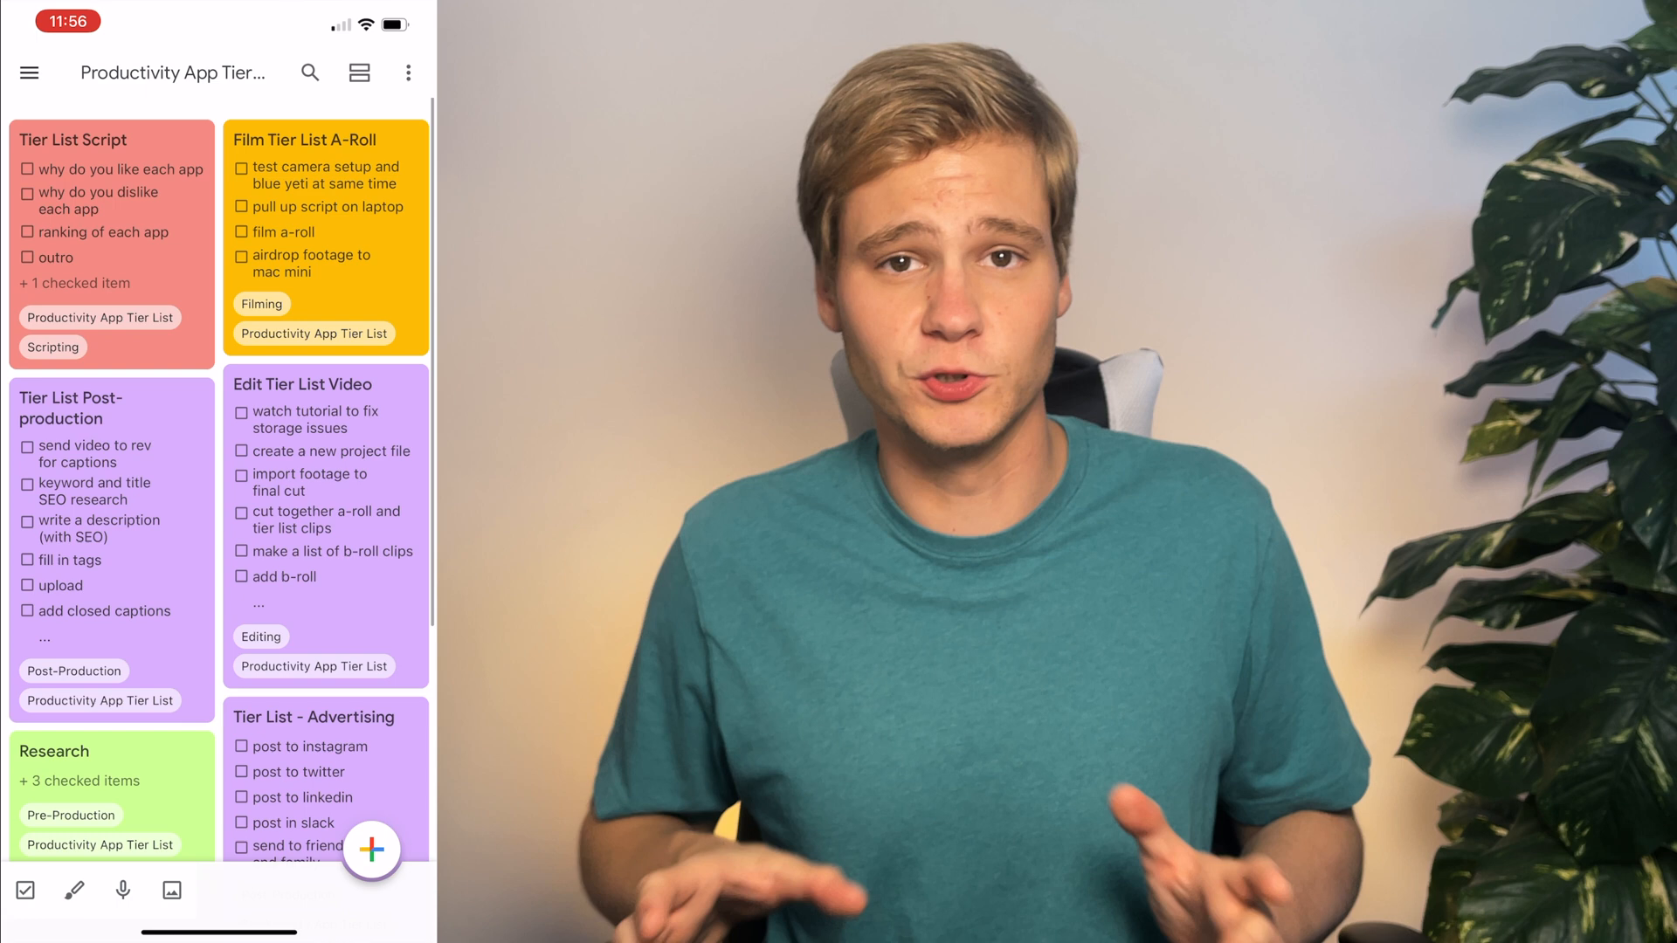
{"action": "left_click", "coordinate": [29, 72]}
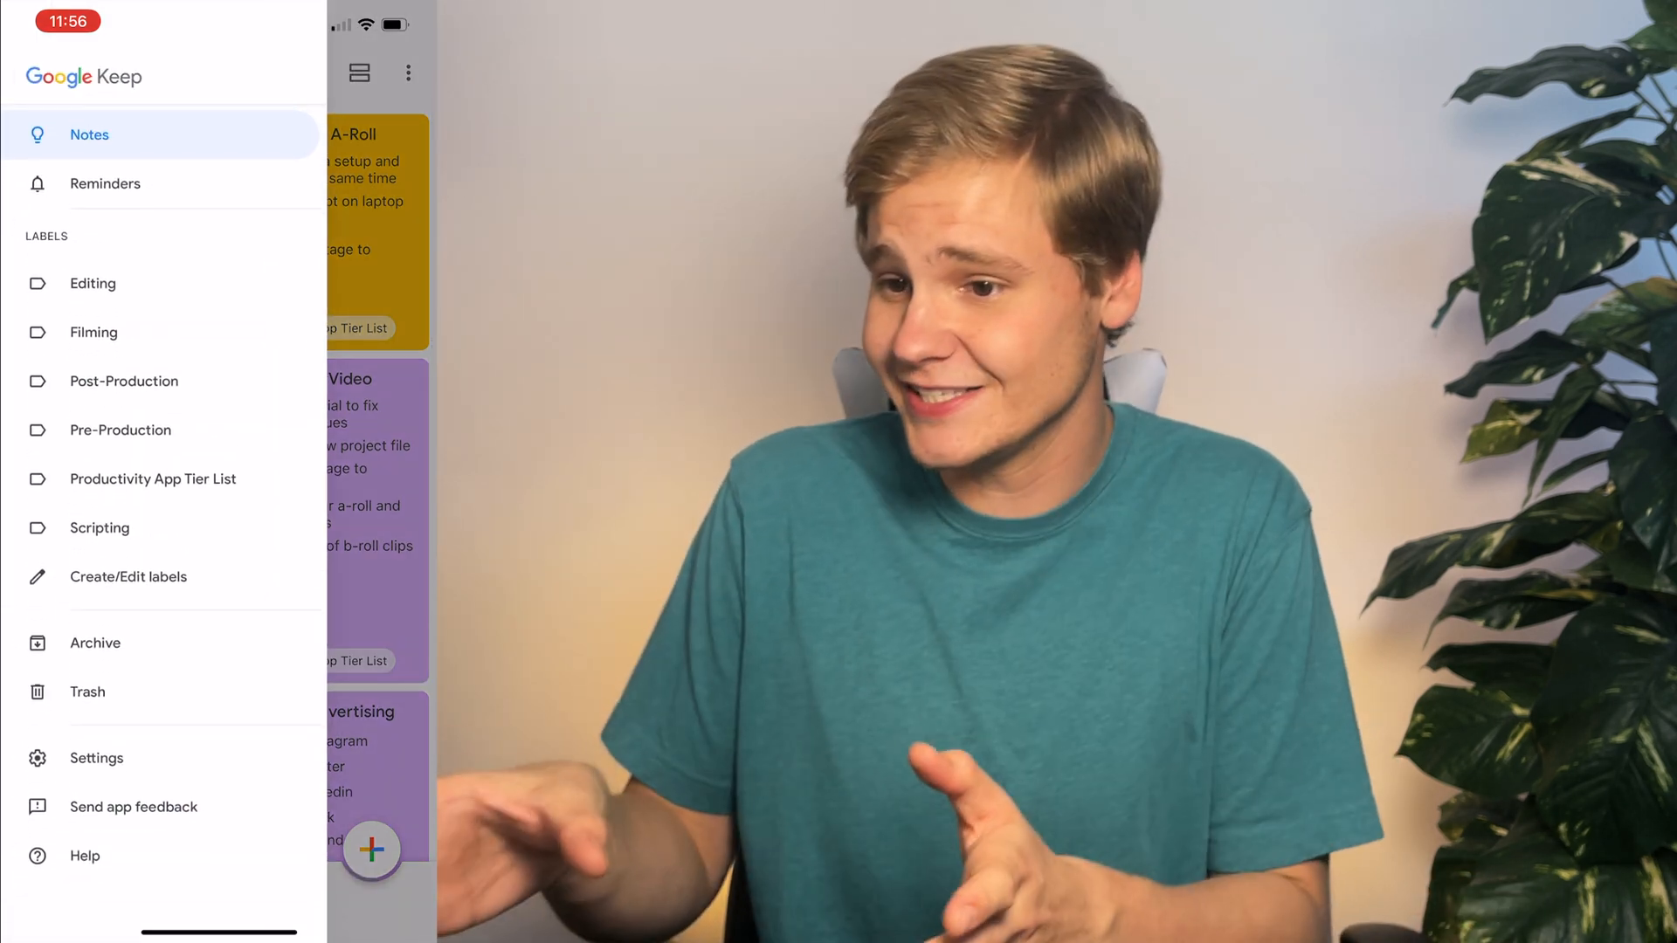
{"action": "left_click", "coordinate": [152, 478]}
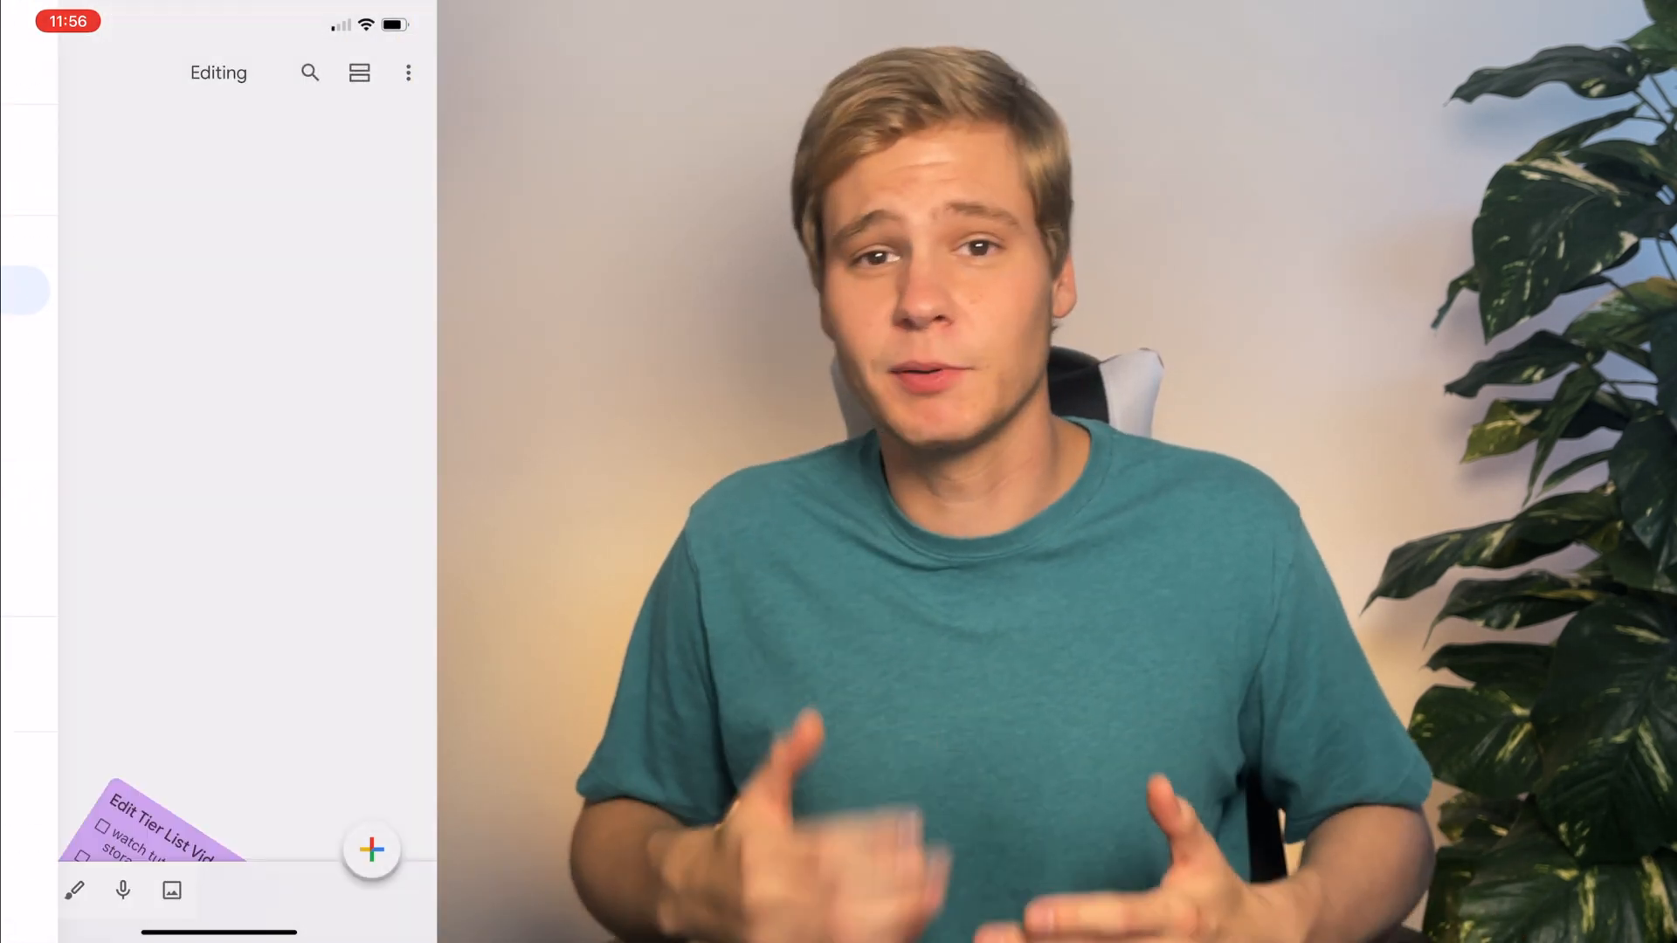
{"action": "left_click", "coordinate": [150, 823]}
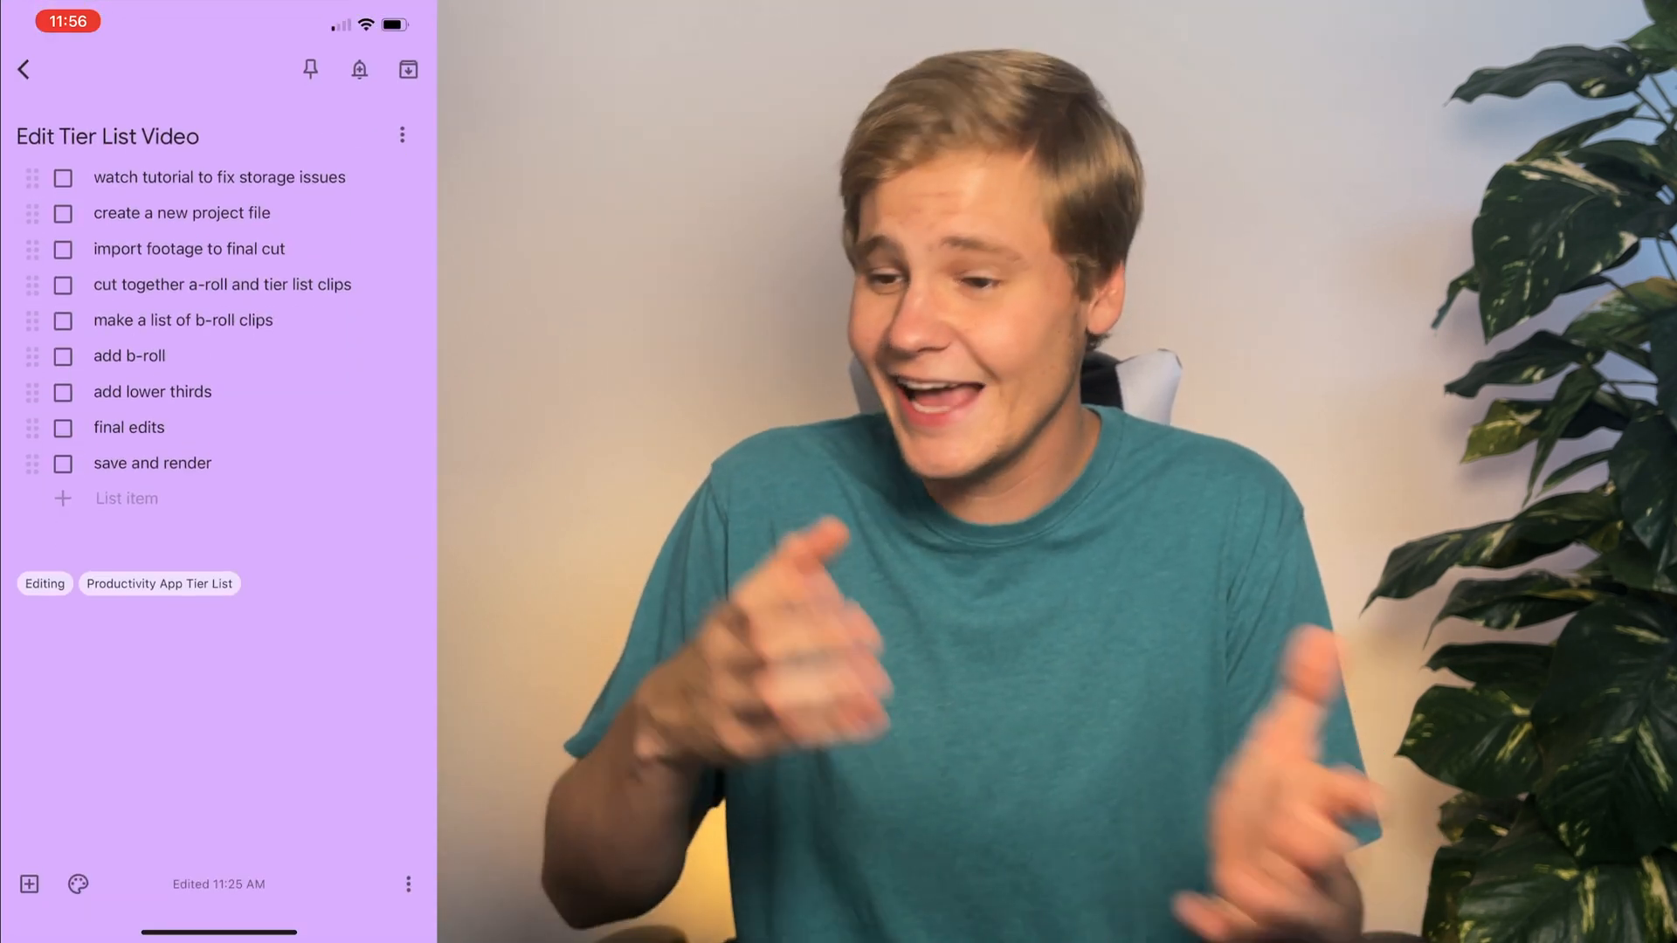
{"action": "left_click", "coordinate": [23, 68]}
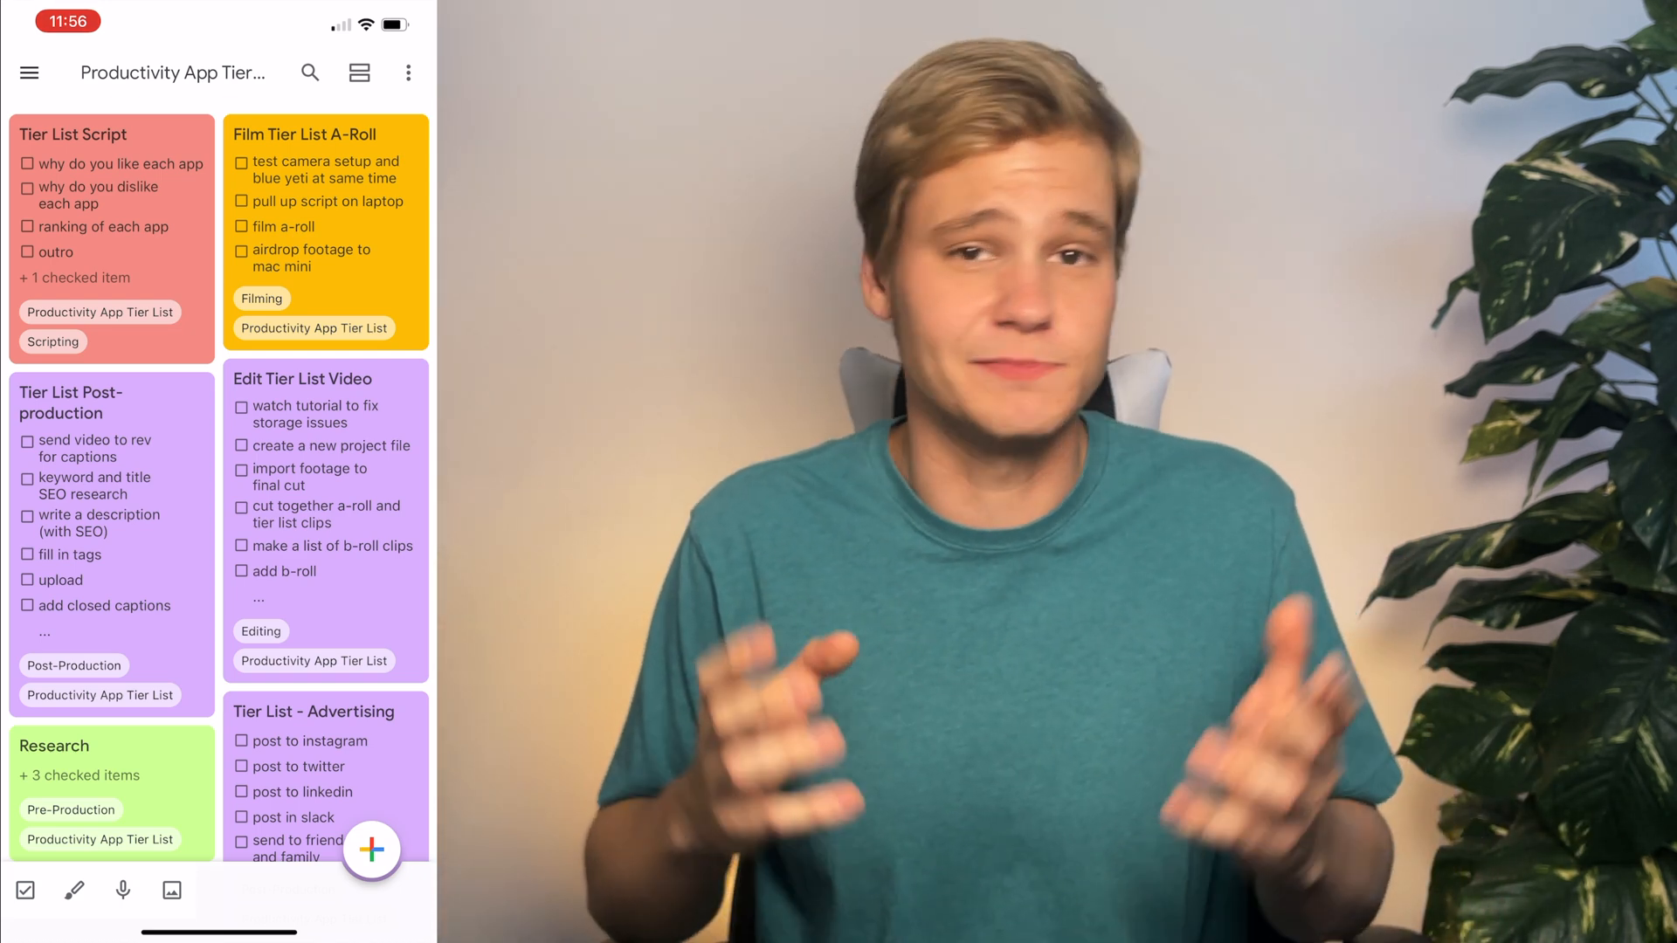
- Colour the Edit Tier List Video note teal and add the film-reel background
{"action": "scroll", "scroll_direction": "down", "scroll_amount": 3}
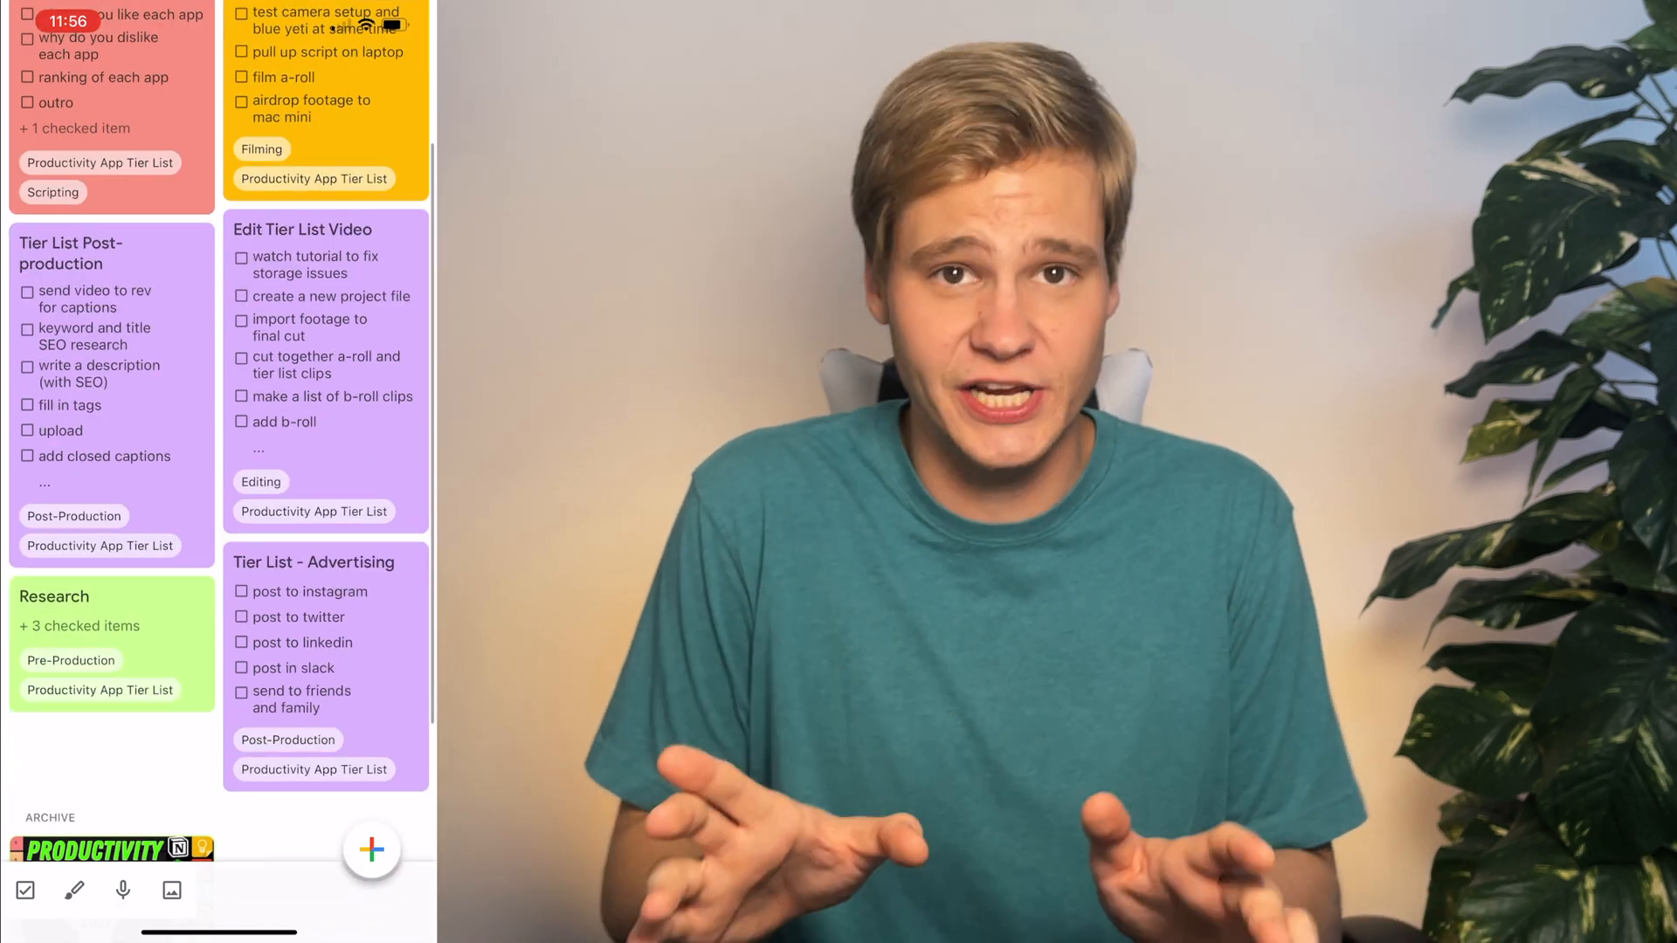
{"action": "left_click", "coordinate": [303, 229]}
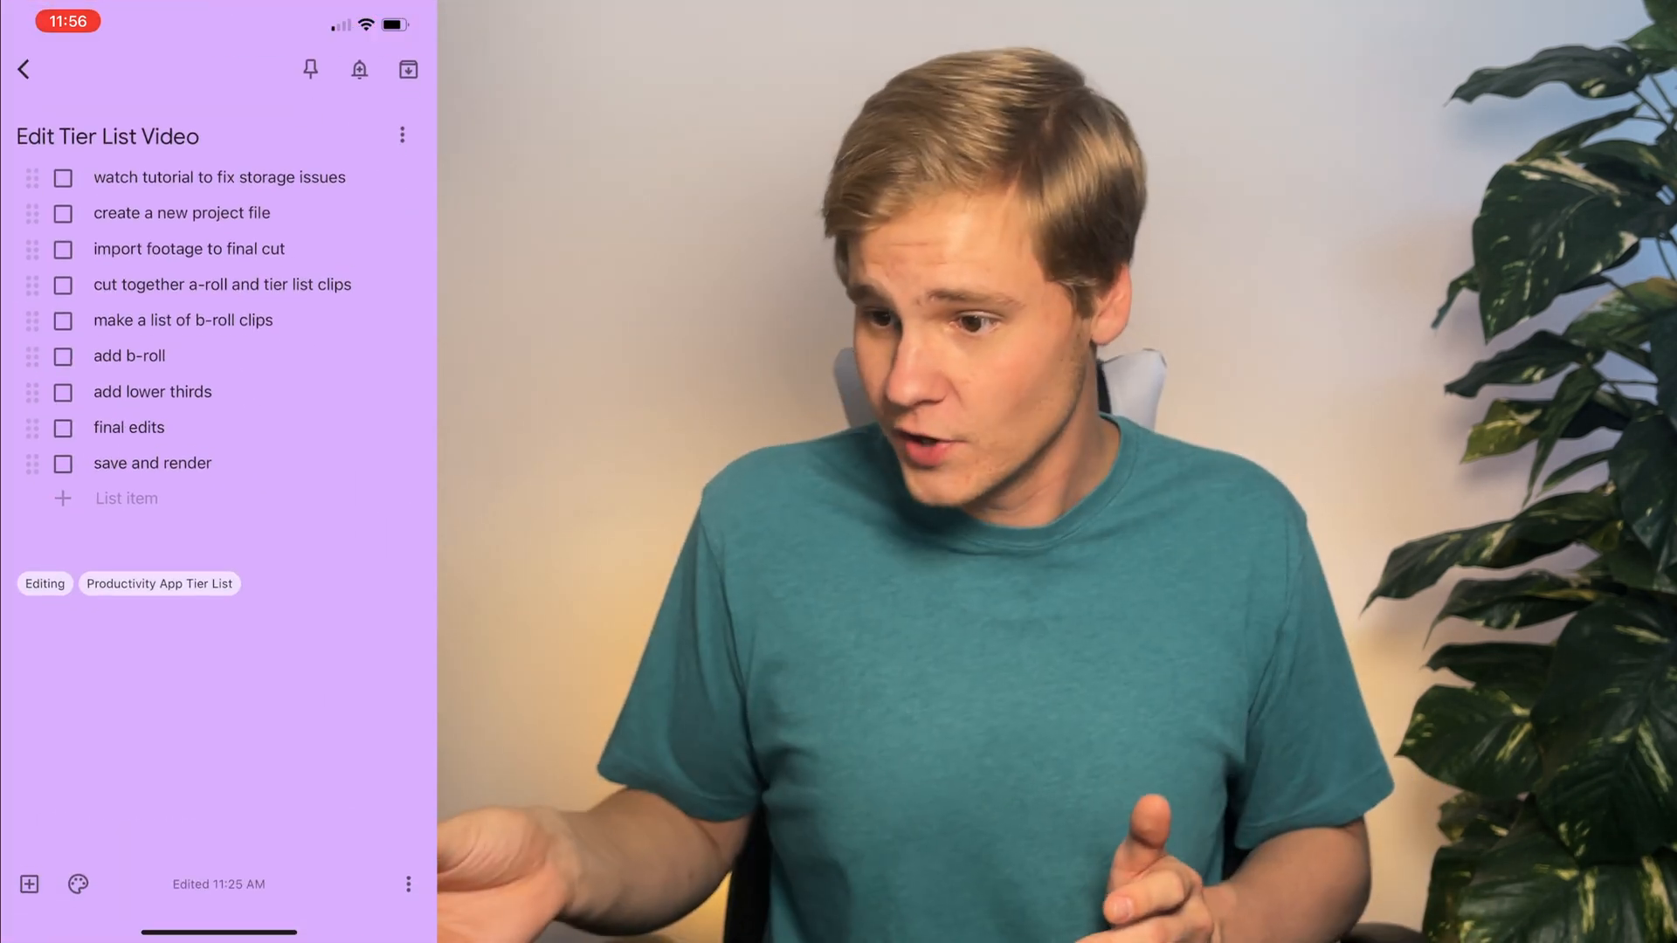
{"action": "left_click", "coordinate": [77, 885]}
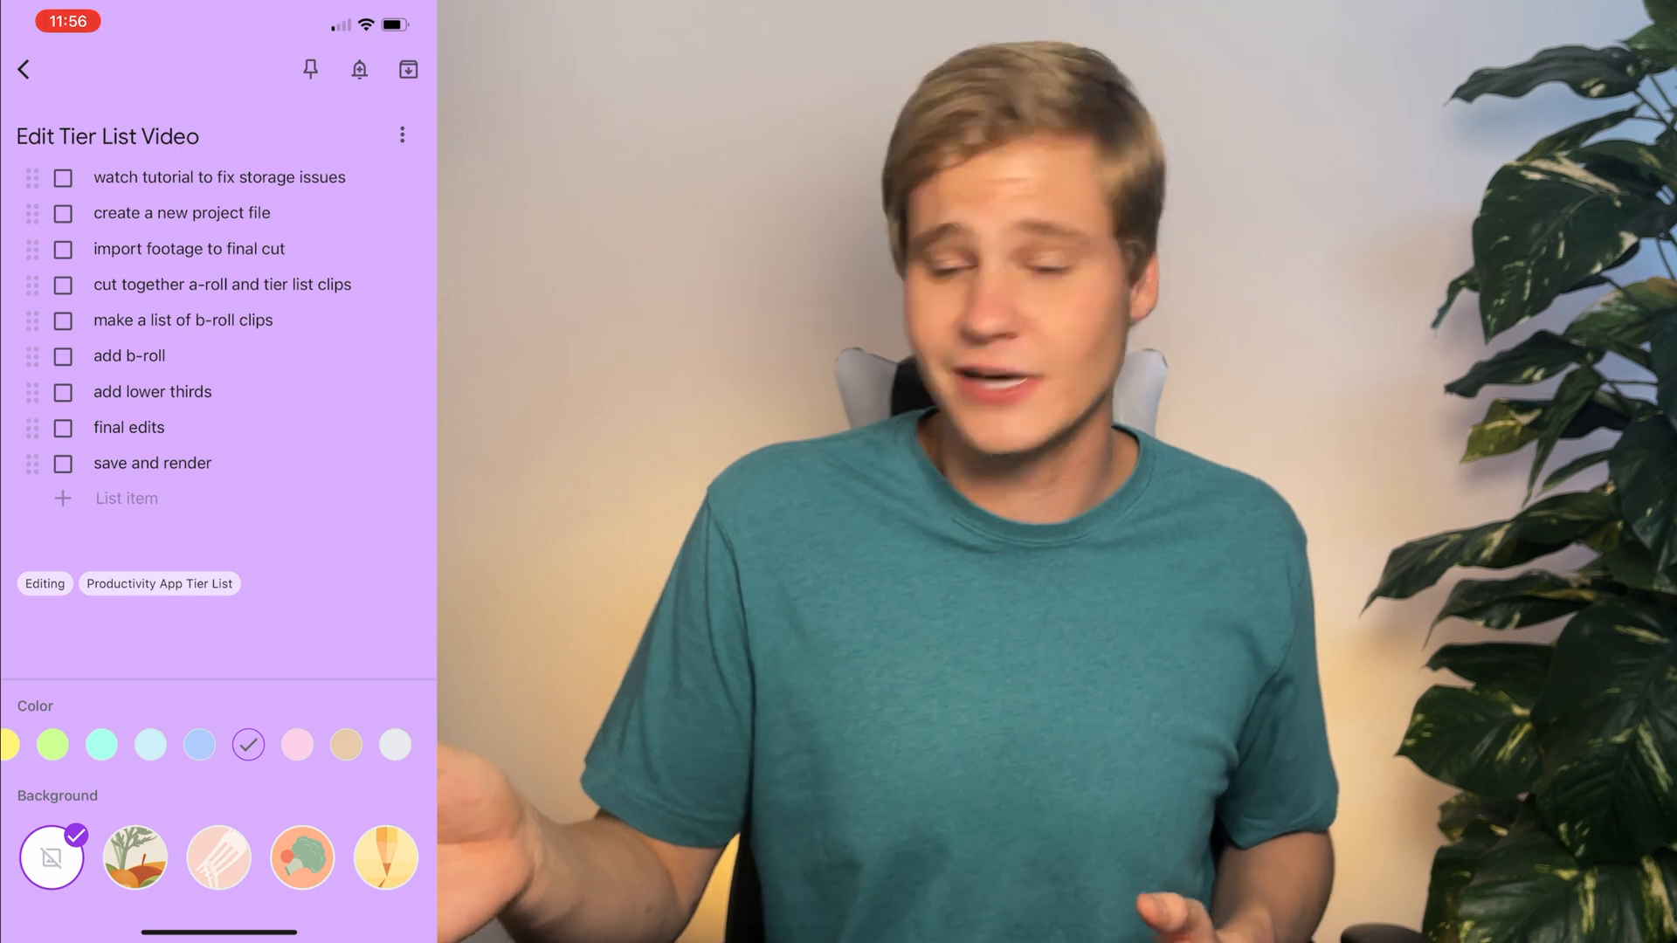
{"action": "left_click", "coordinate": [100, 745]}
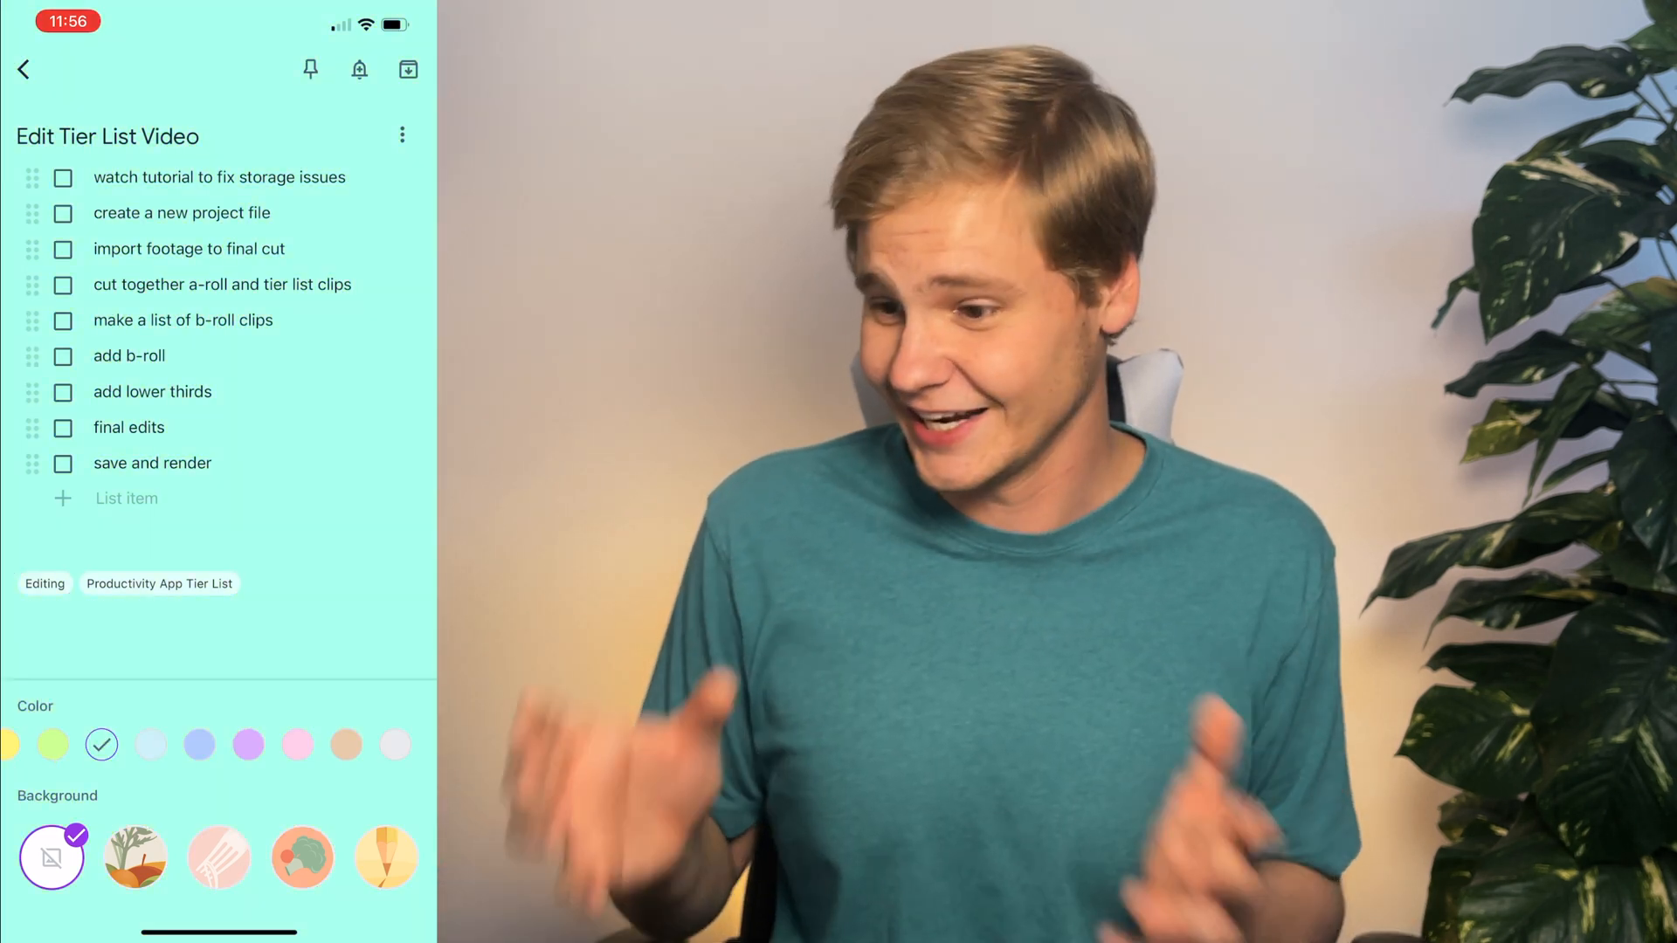
{"action": "left_click", "coordinate": [303, 857]}
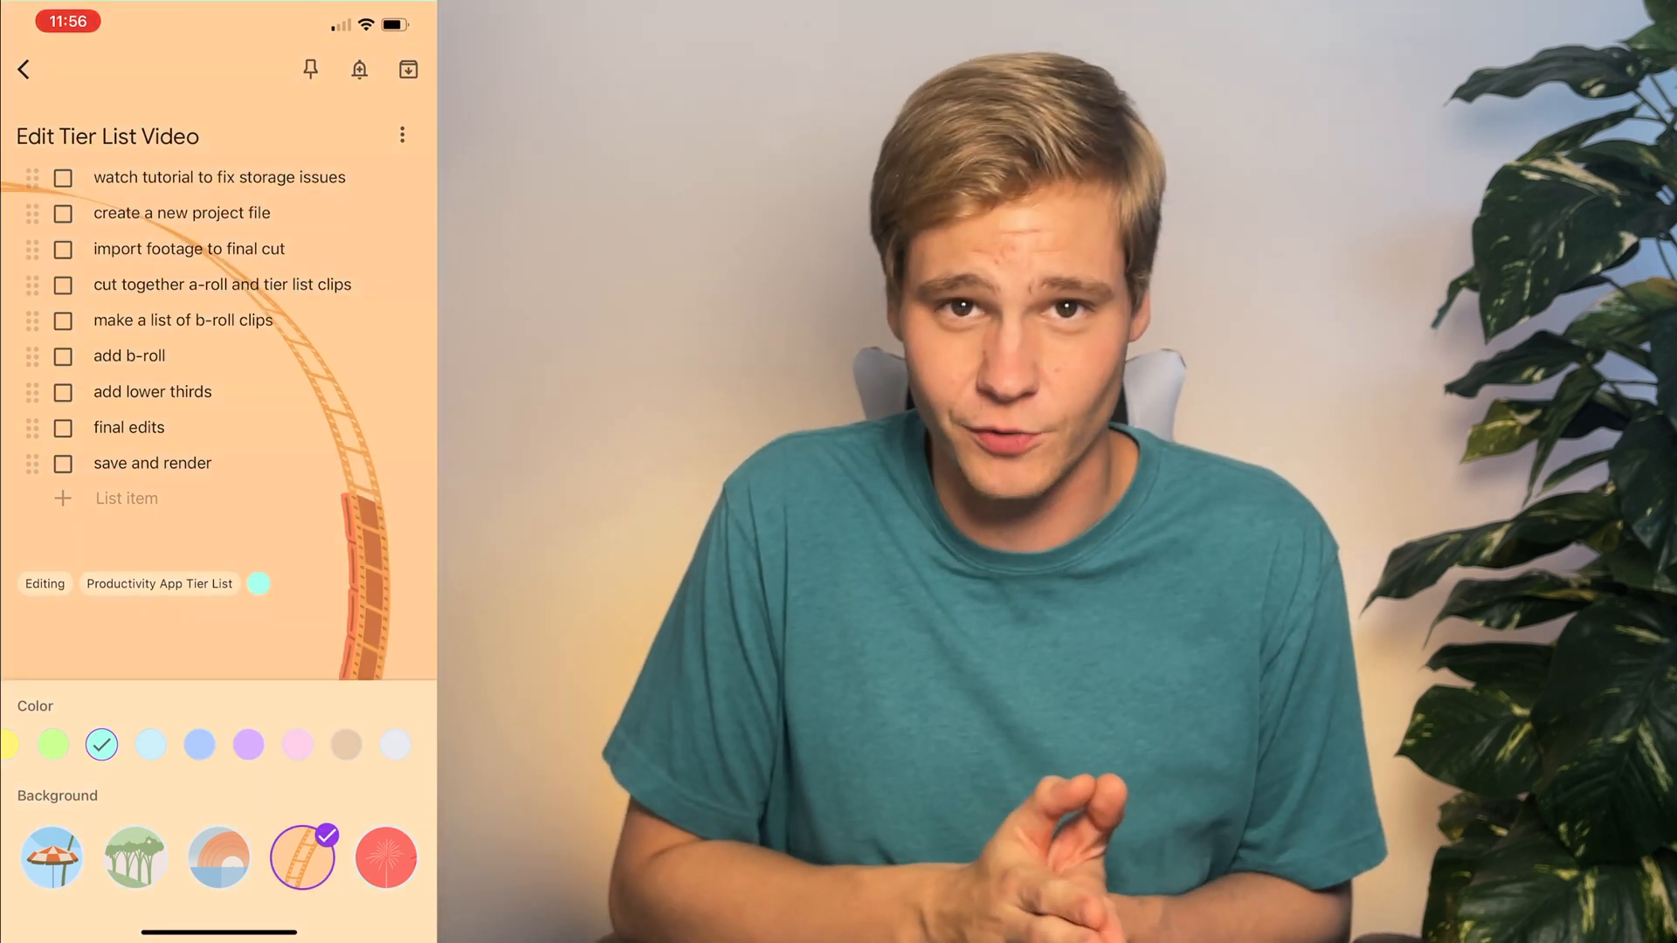
{"action": "left_click", "coordinate": [24, 68]}
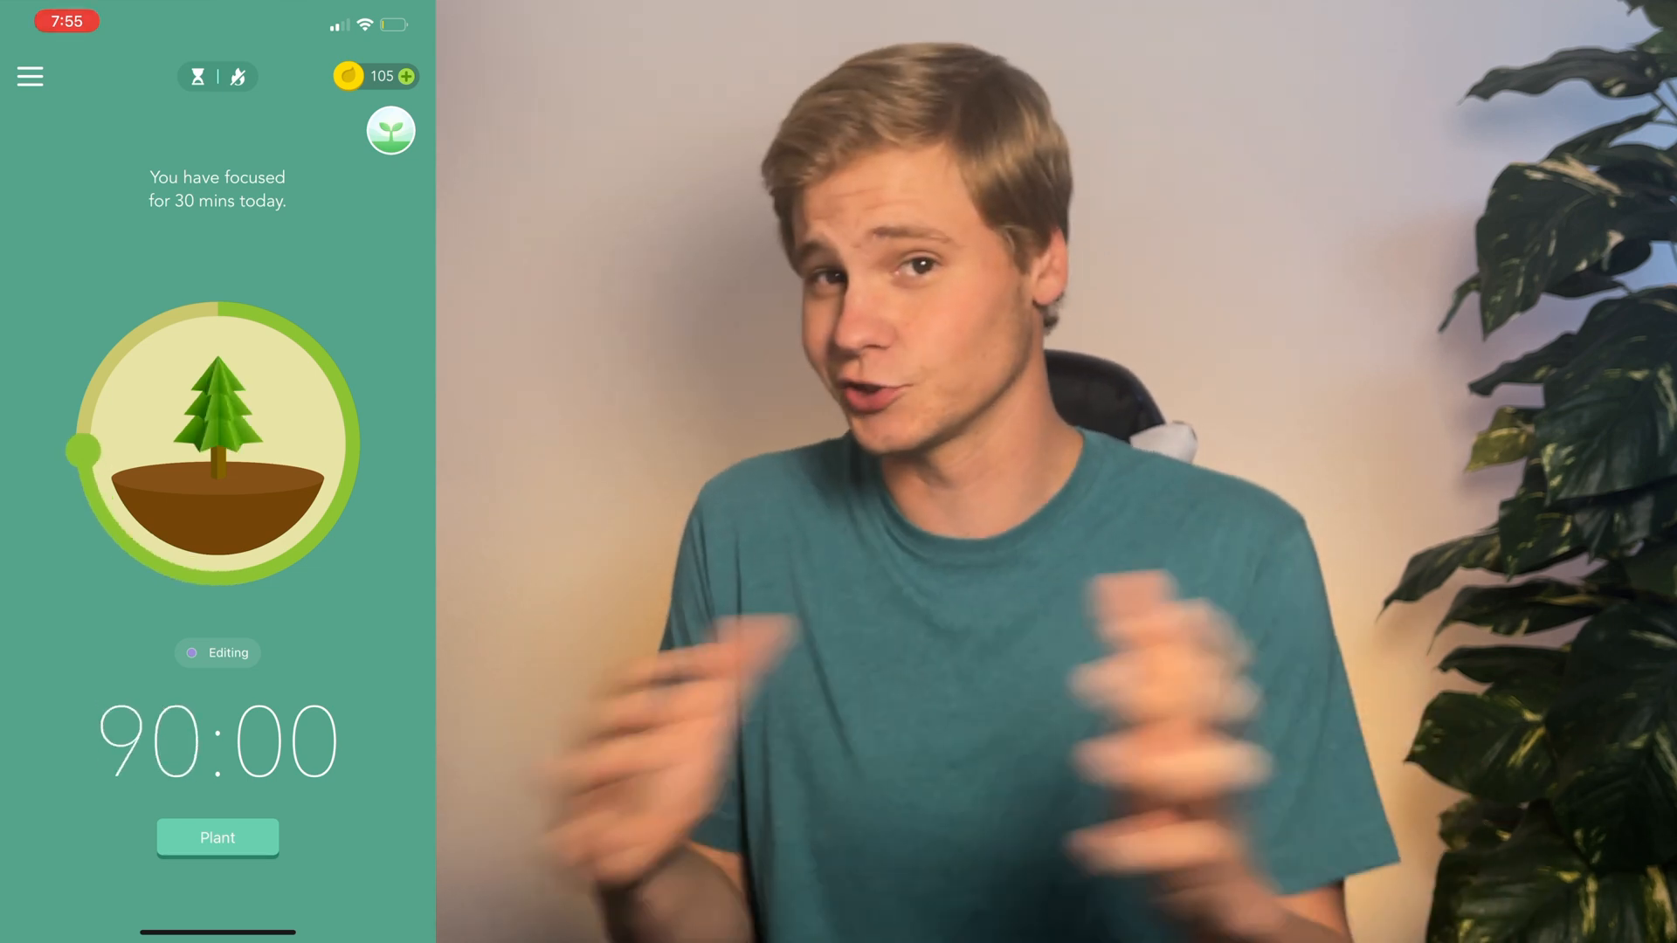
- Set Focused Time to 85 minutes with the Study tag, then view today's Overview
{"action": "left_click_drag", "start_coordinate": [70, 444], "coordinate": [214, 304]}
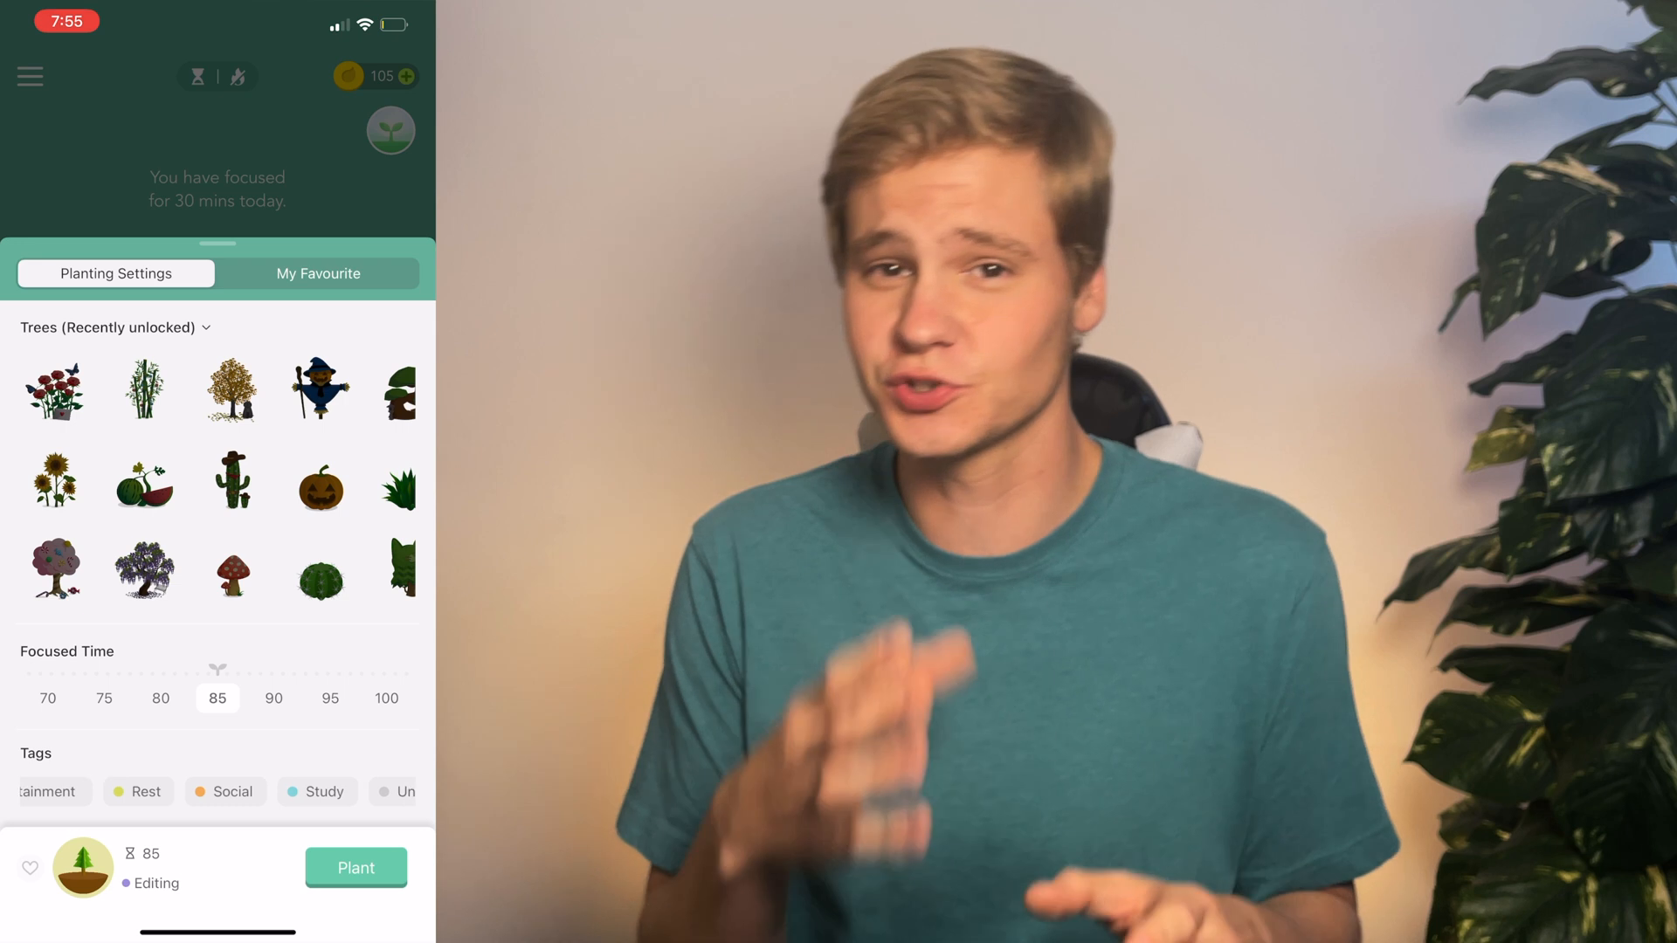
{"action": "left_click", "coordinate": [315, 792]}
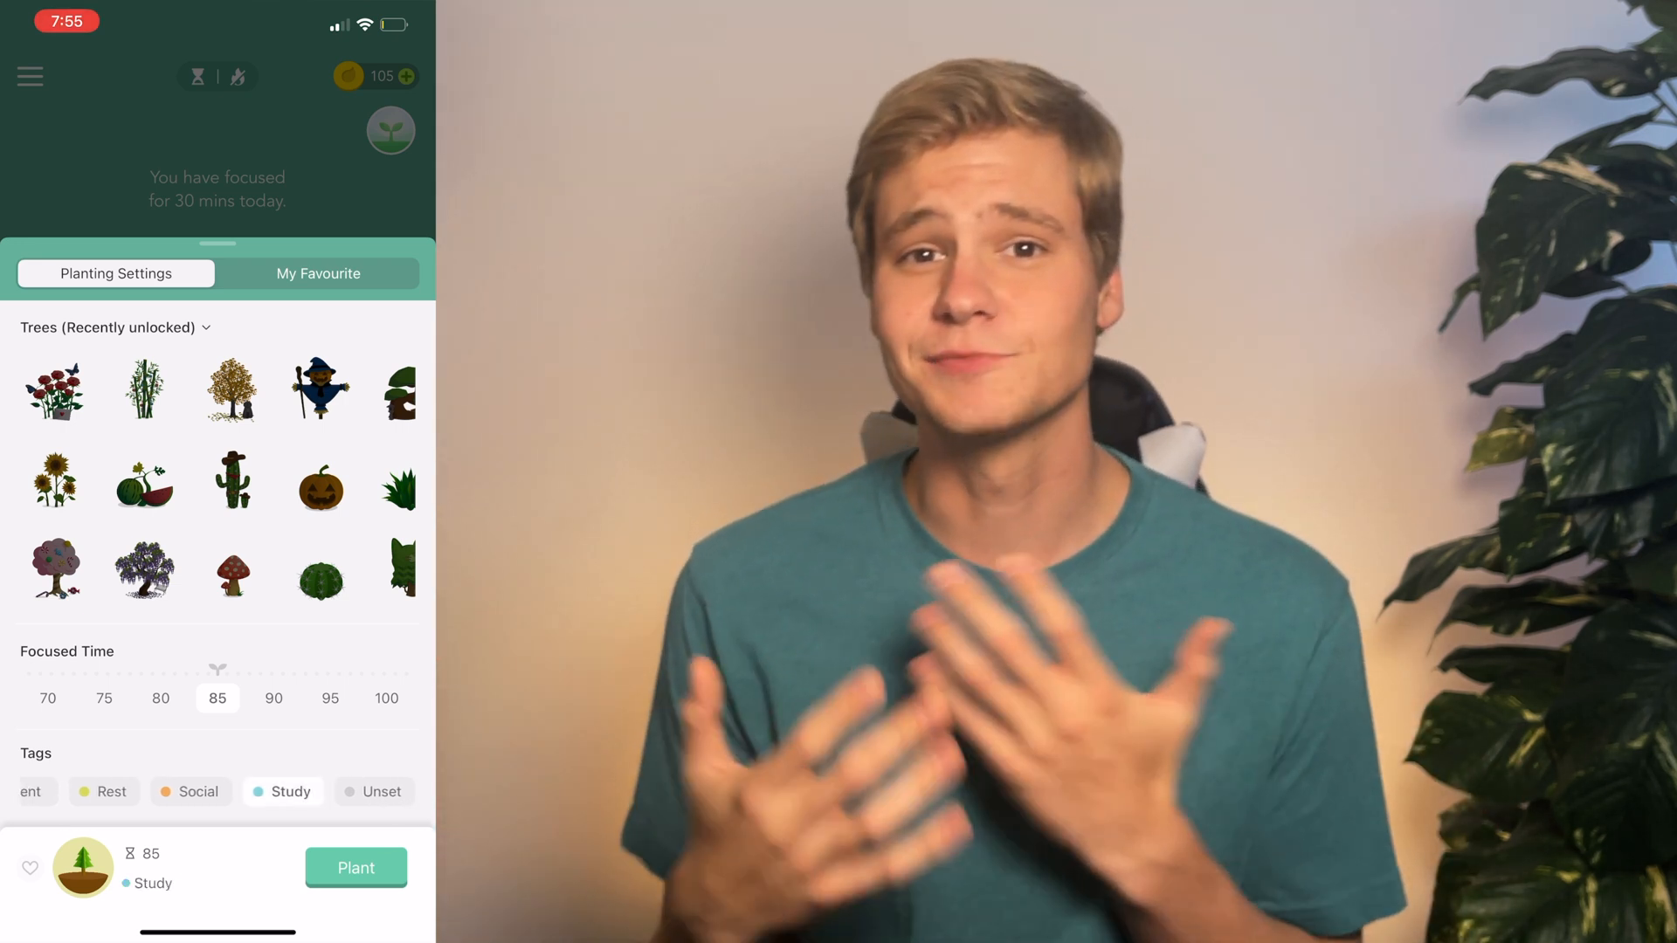
{"action": "left_click", "coordinate": [29, 76]}
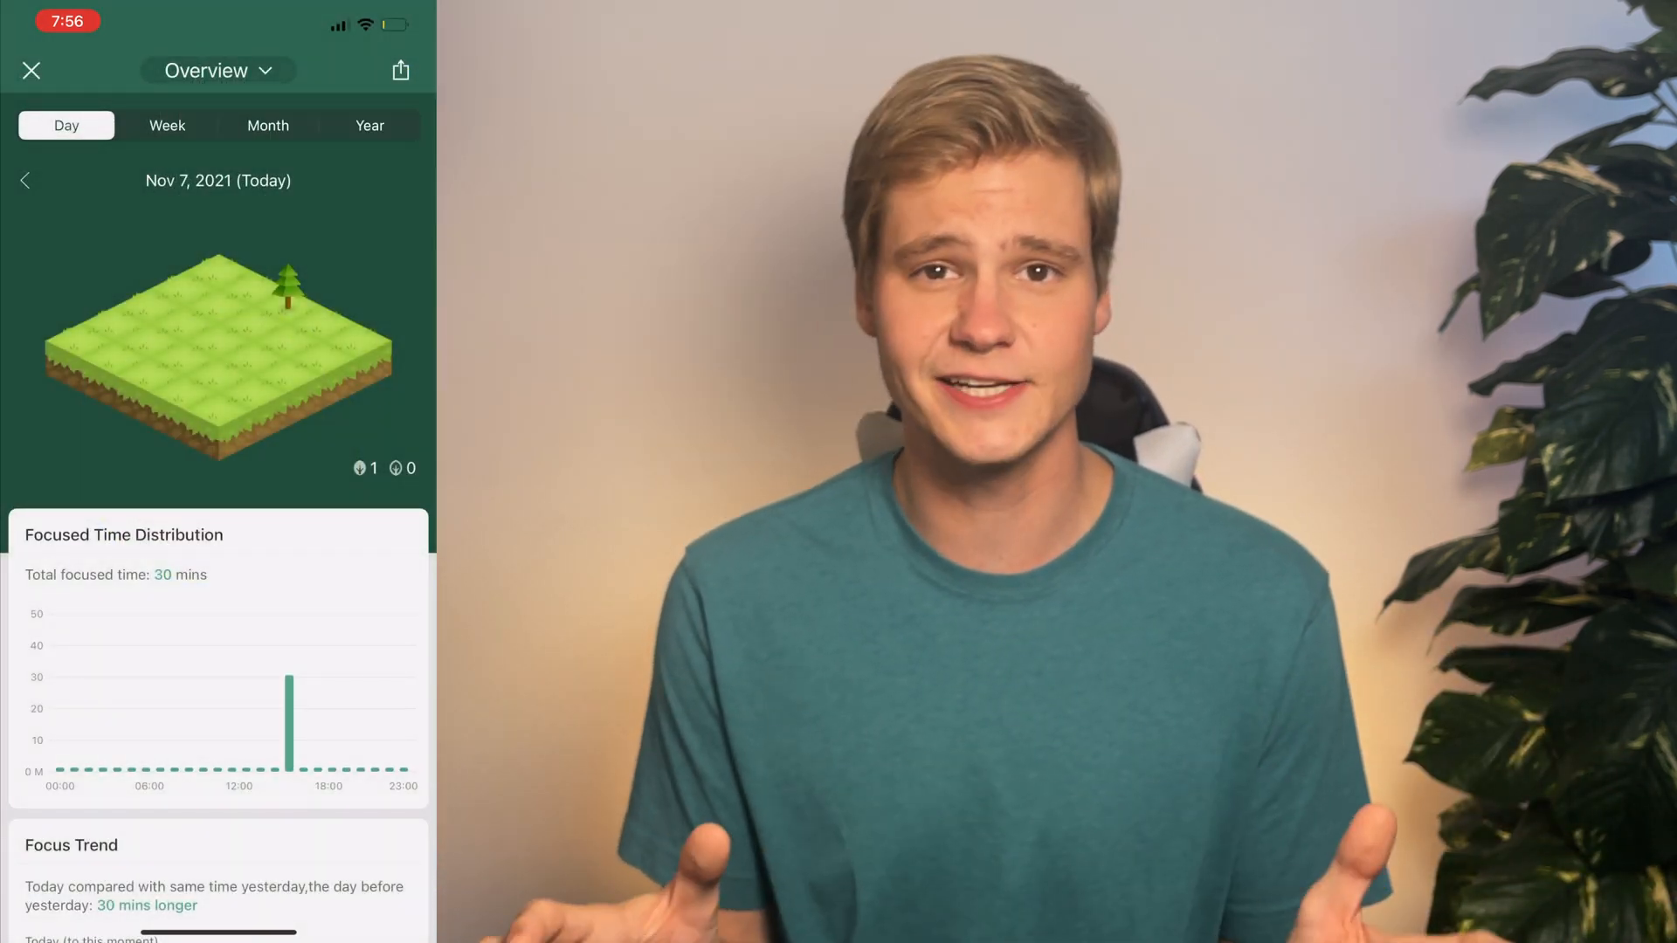
- Close the Overview and switch on Deep focus and Plant together in the timer mode options
{"action": "left_click", "coordinate": [267, 125]}
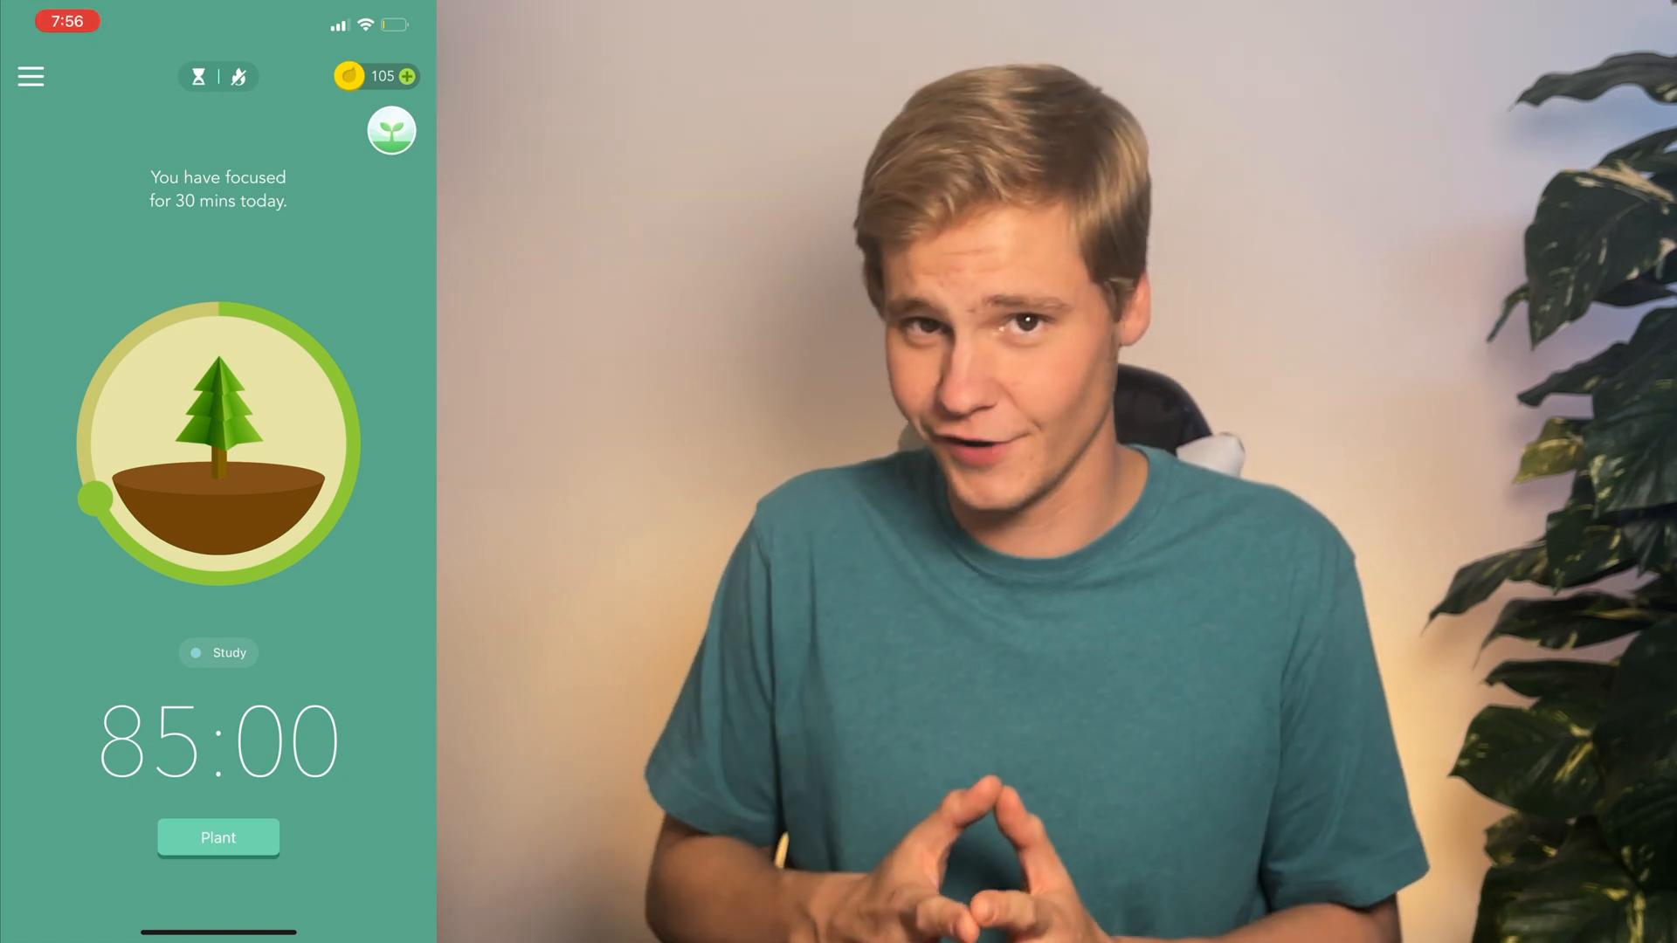
{"action": "left_click", "coordinate": [199, 76]}
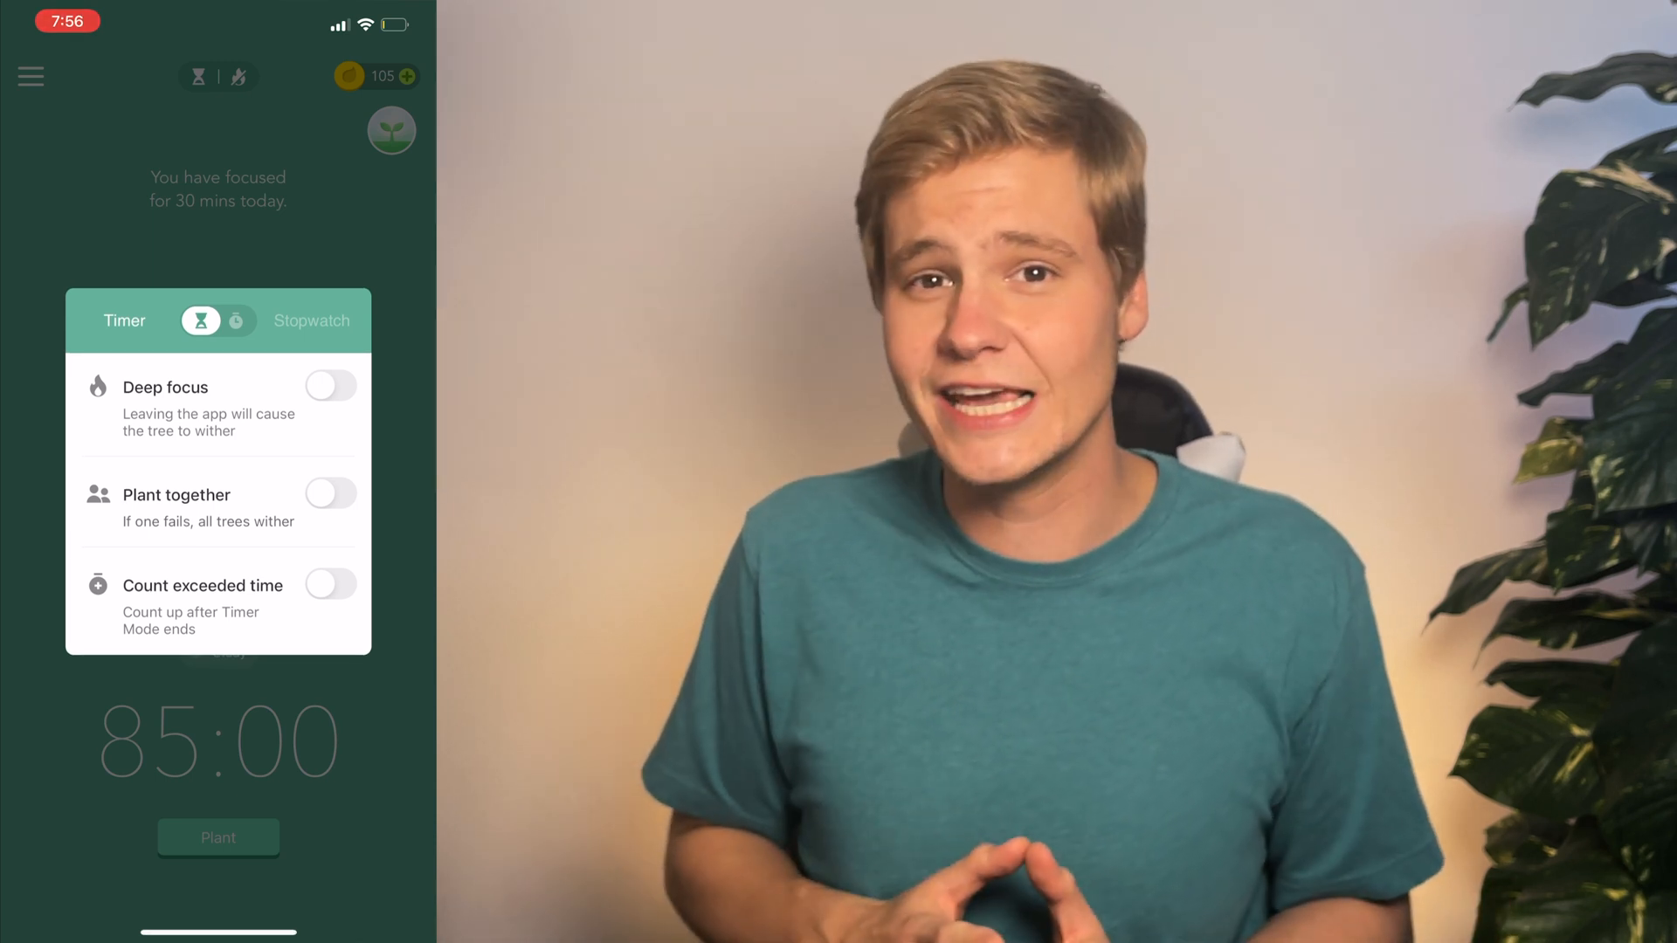
{"action": "left_click", "coordinate": [330, 385]}
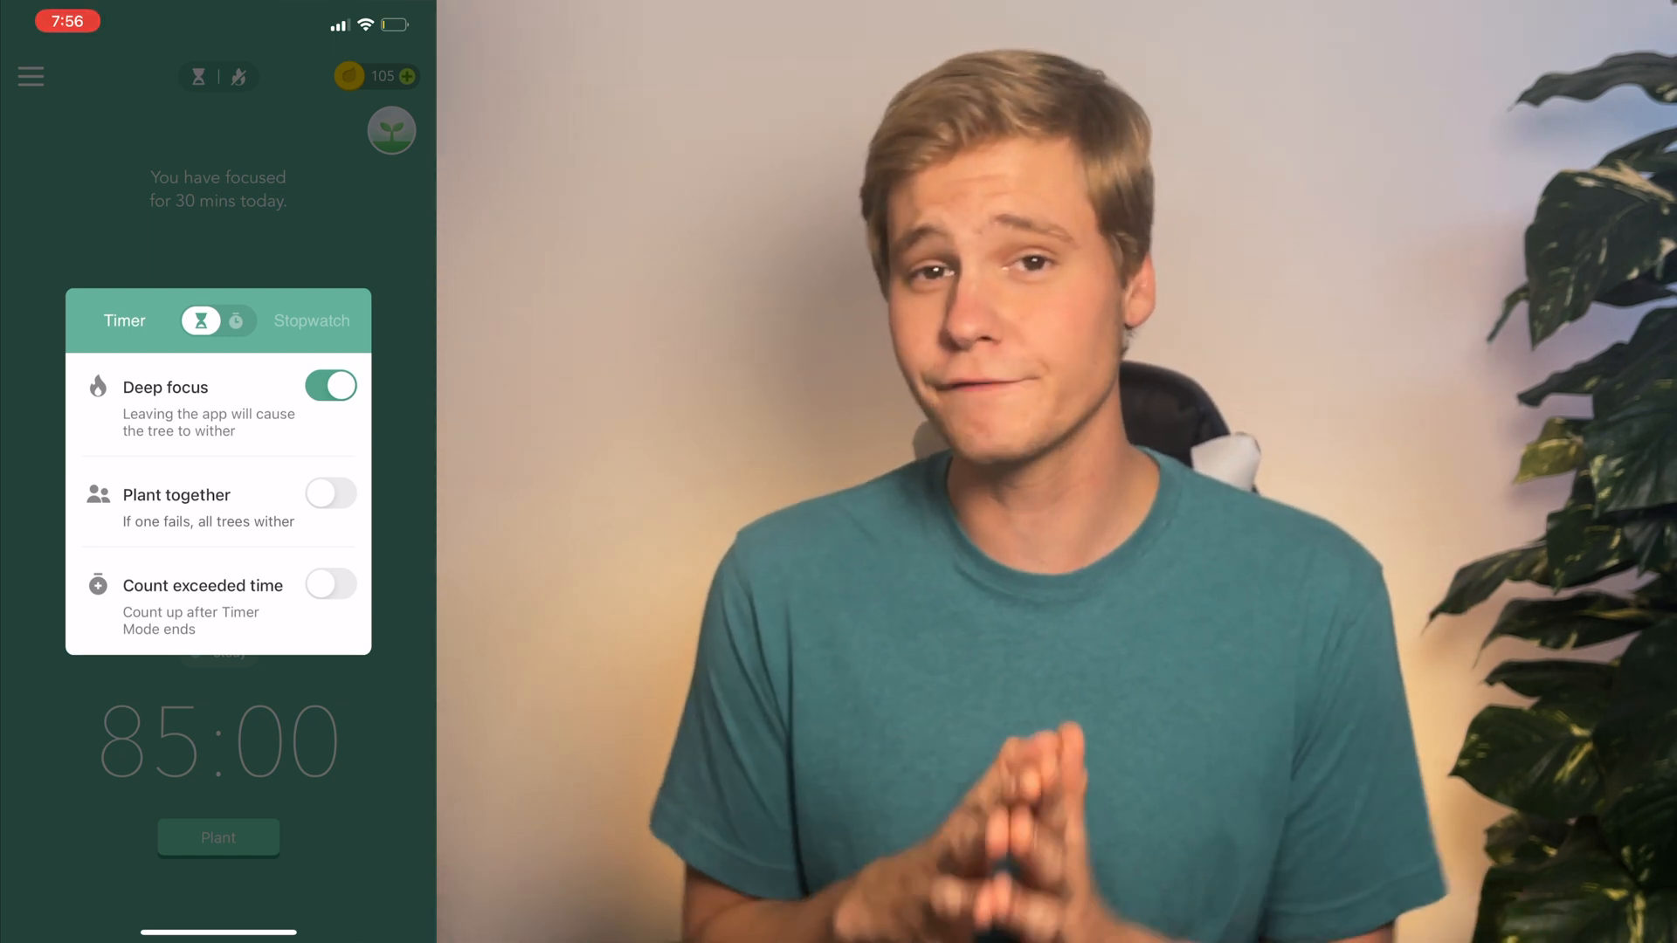
{"action": "left_click", "coordinate": [331, 493]}
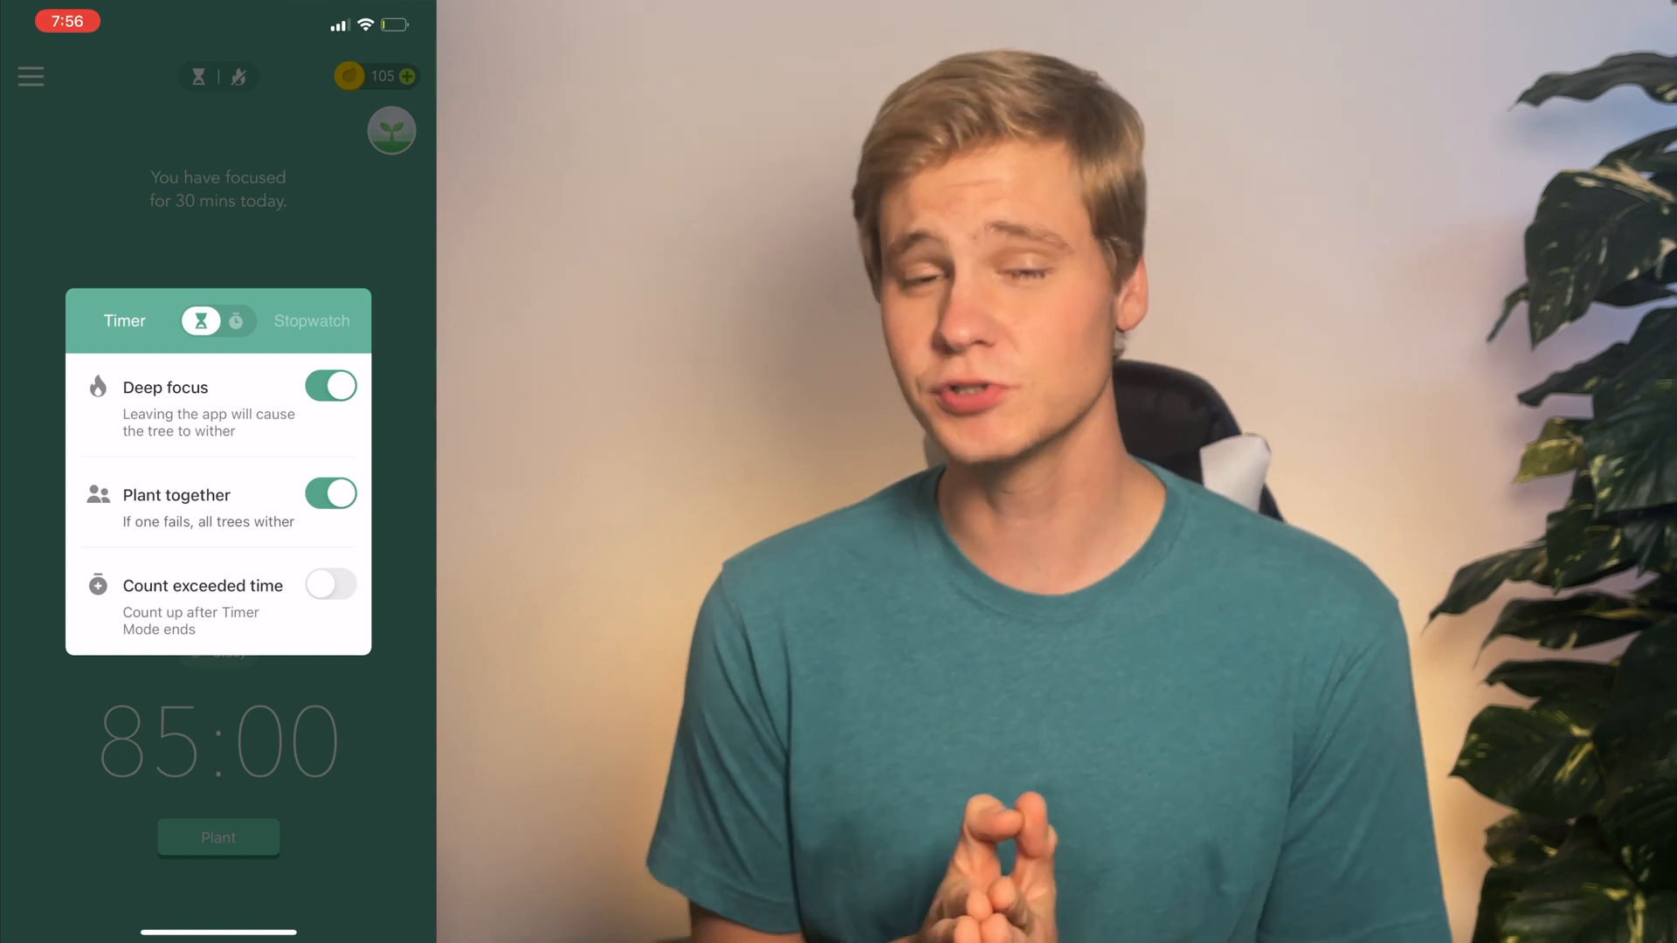